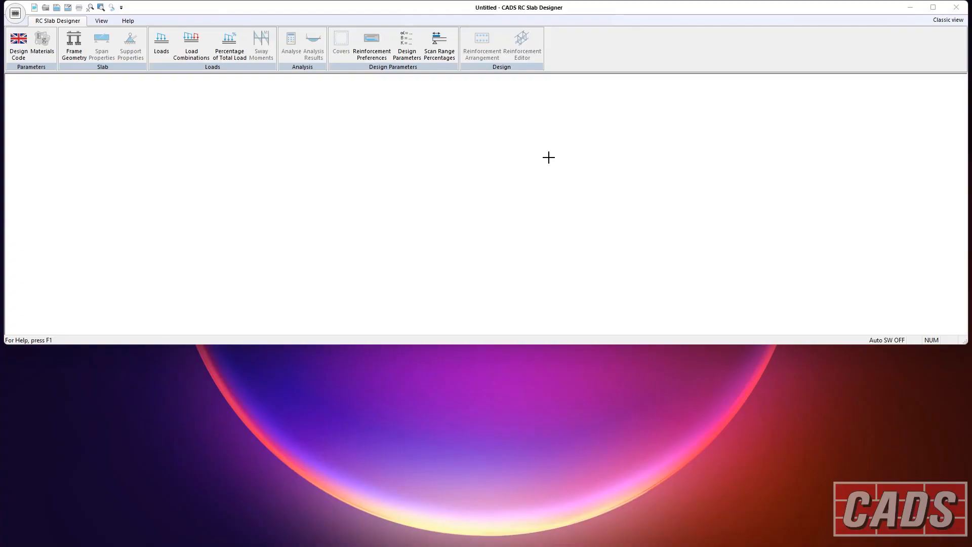
pyautogui.moveTo(300, 187)
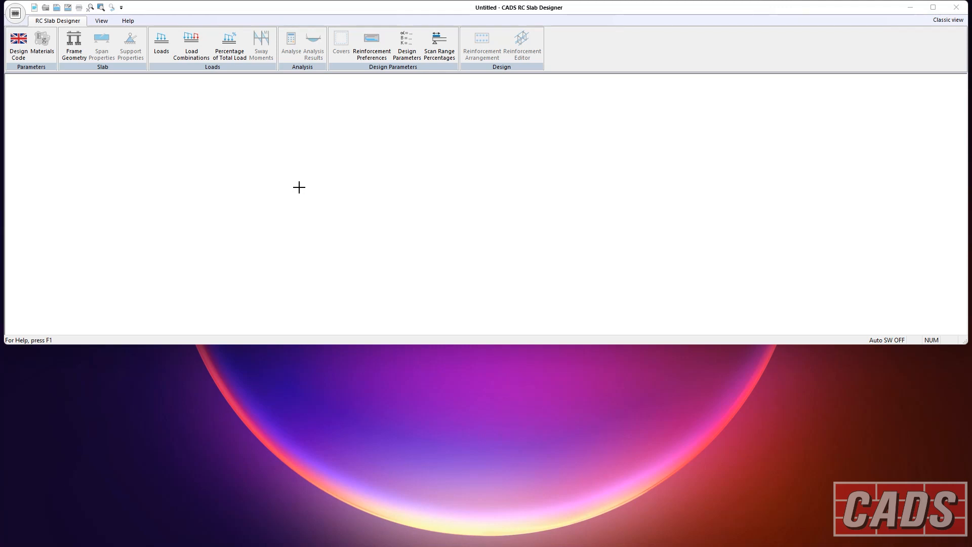
# Step: Make the frame a flat slab with 2 spans of 6.000 and 250 slab thickness
pyautogui.click(73, 44)
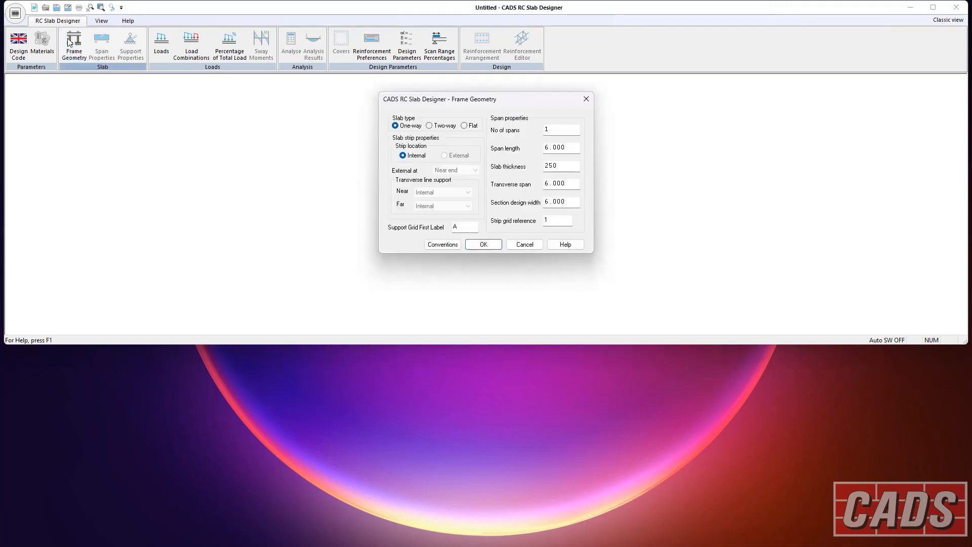
pyautogui.moveTo(420, 135)
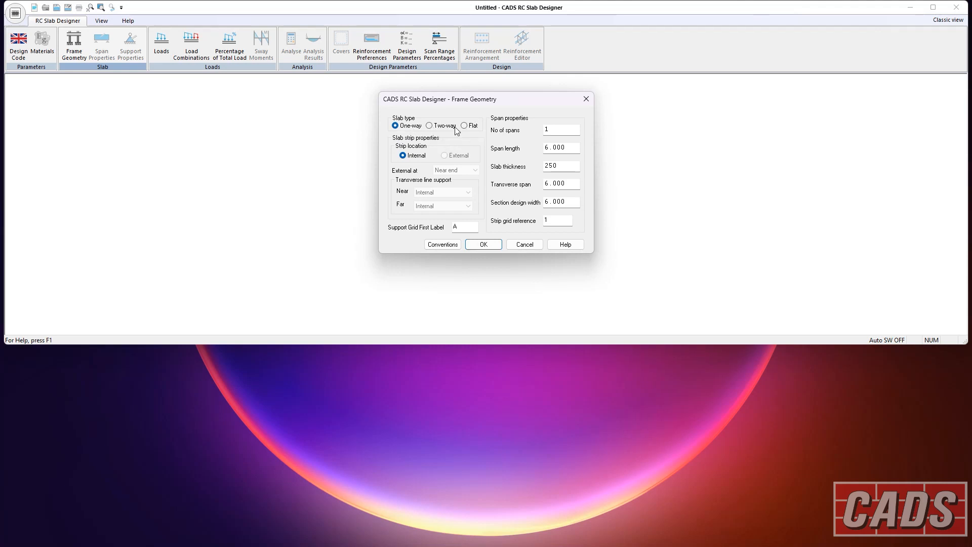
pyautogui.moveTo(439, 147)
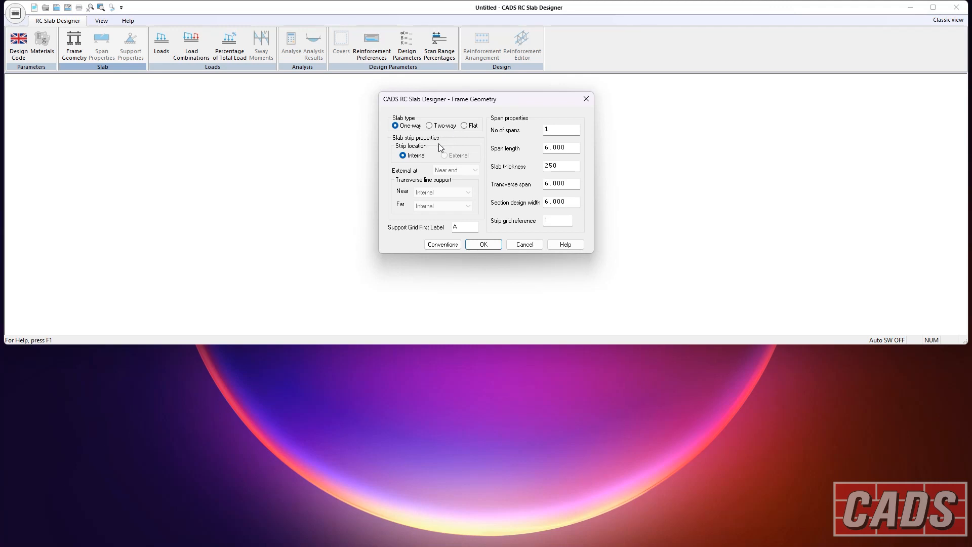
pyautogui.moveTo(439, 148)
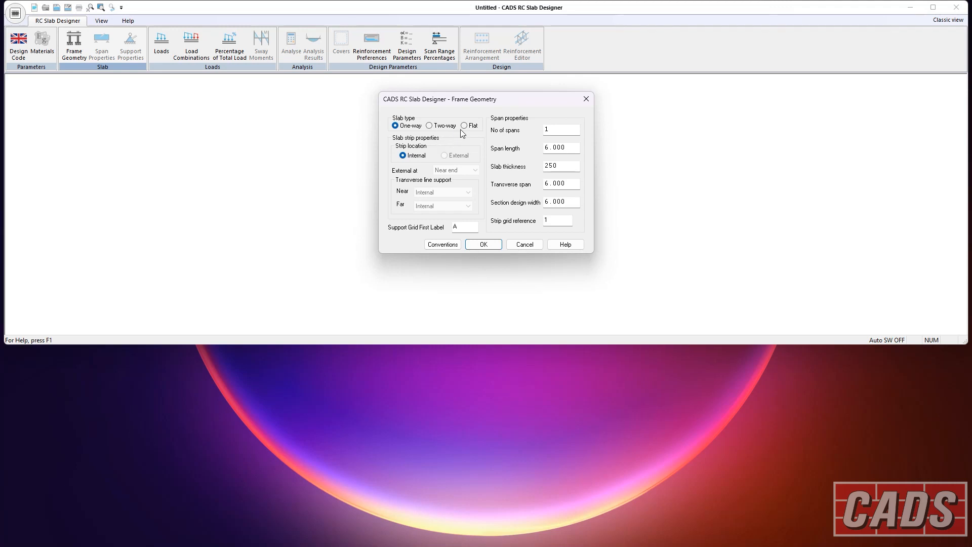
pyautogui.click(464, 125)
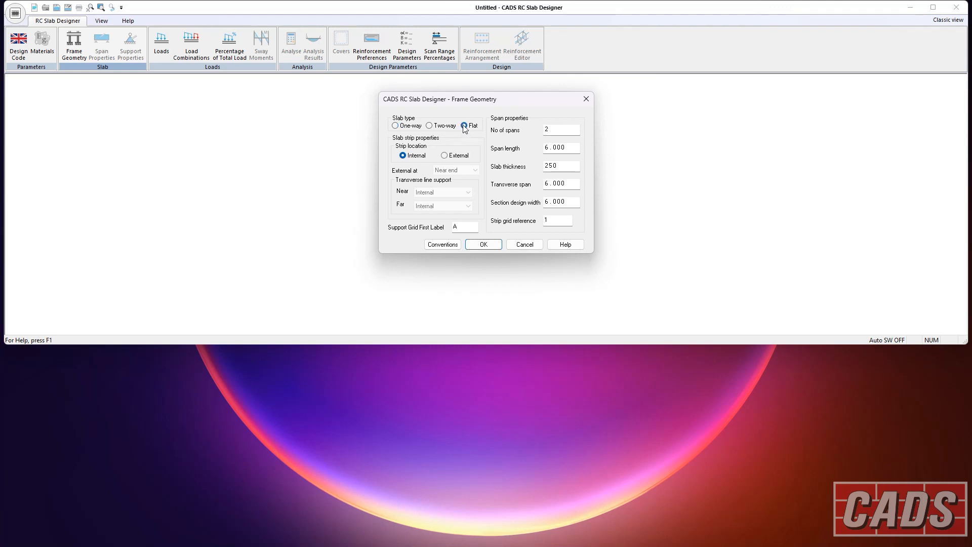
pyautogui.moveTo(465, 135)
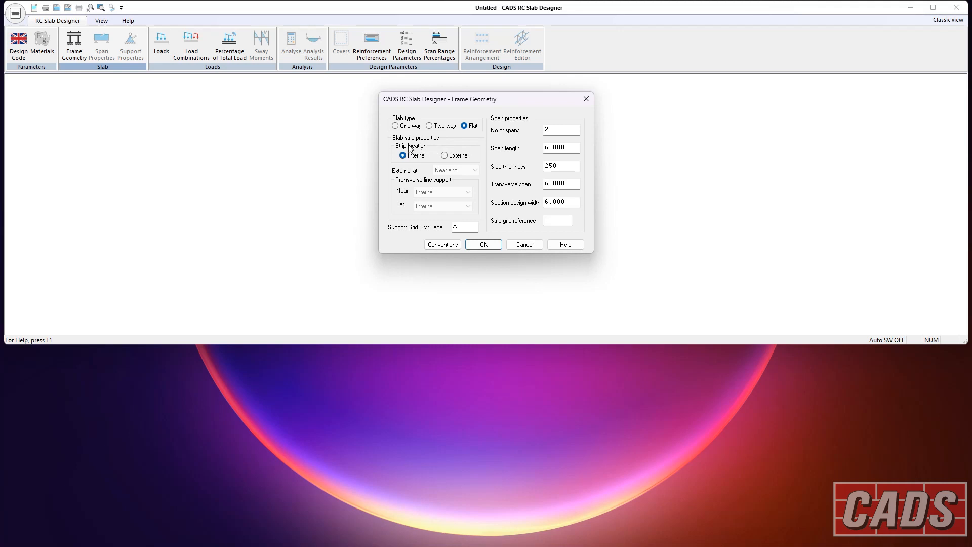
pyautogui.moveTo(406, 145)
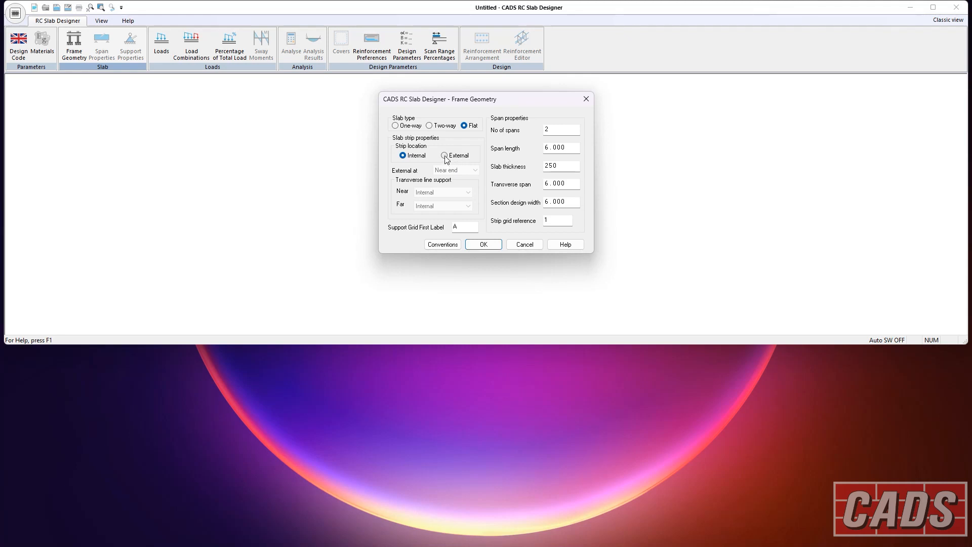
pyautogui.click(446, 155)
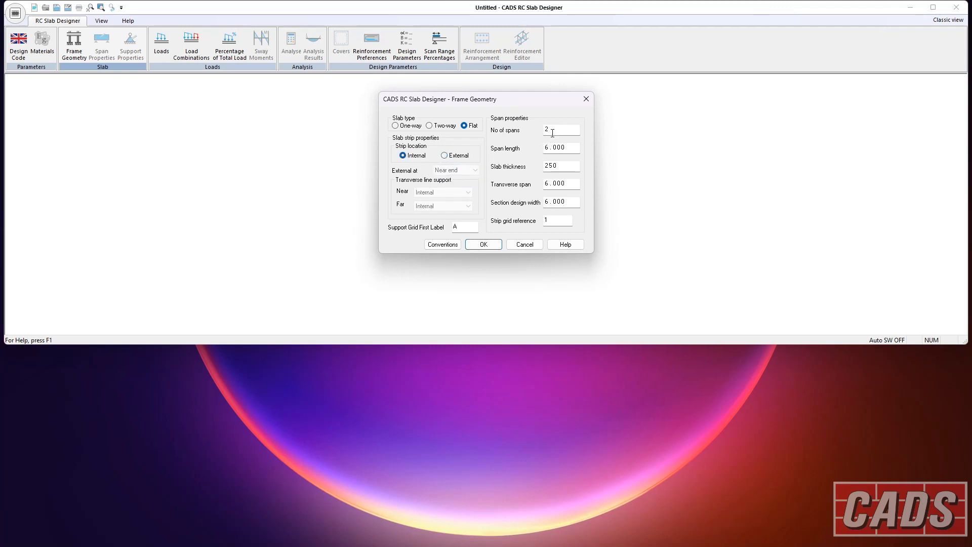
pyautogui.click(559, 130)
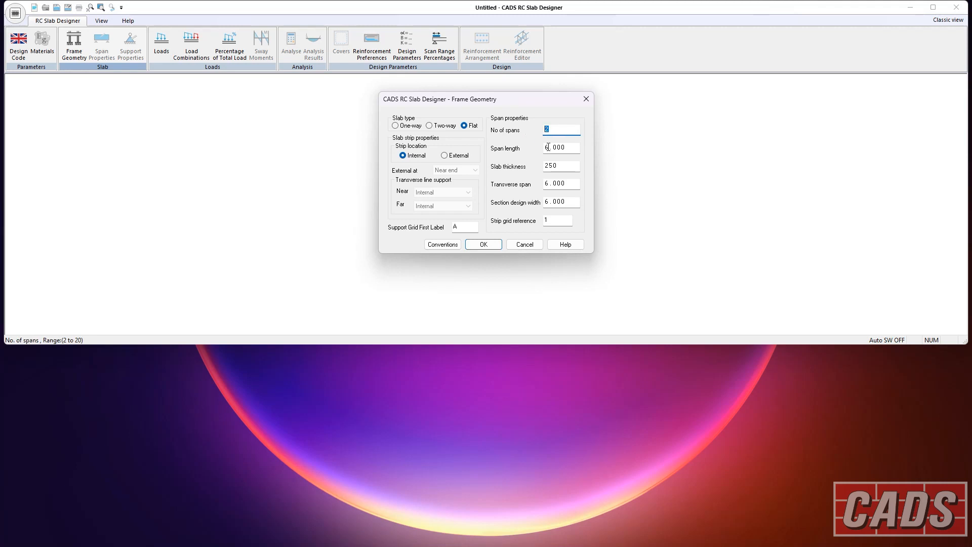
pyautogui.click(560, 147)
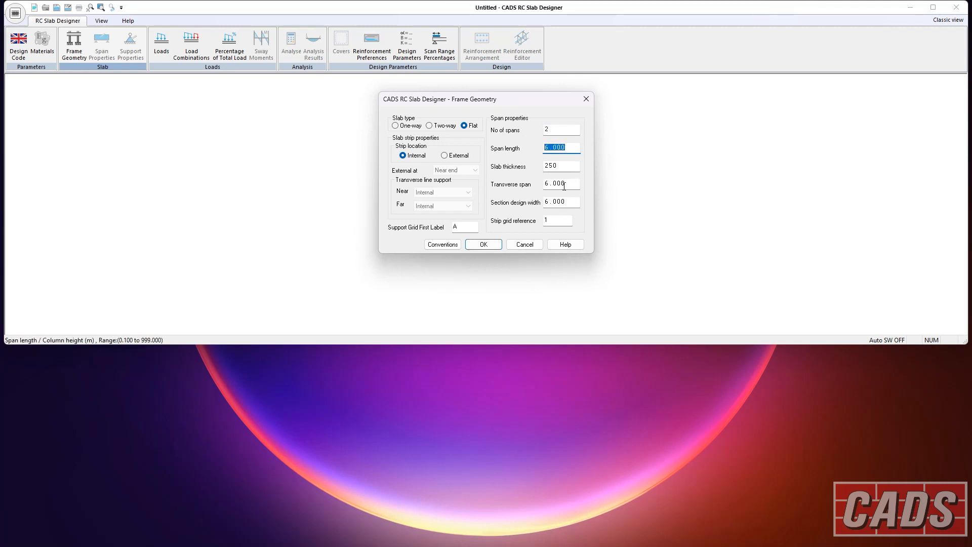
pyautogui.click(560, 165)
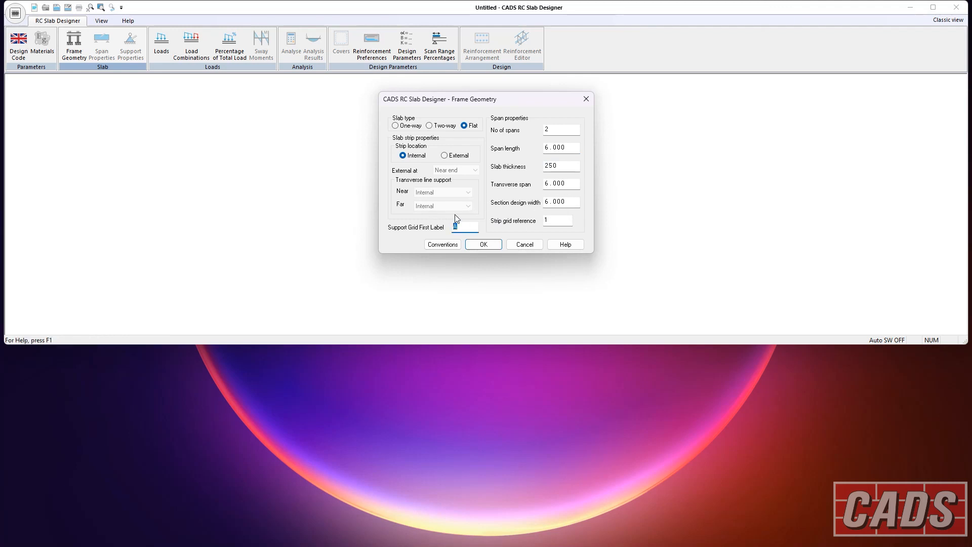
# Step: Confirm the frame geometry to draw two spans on grids A–C along strip 1
pyautogui.click(483, 244)
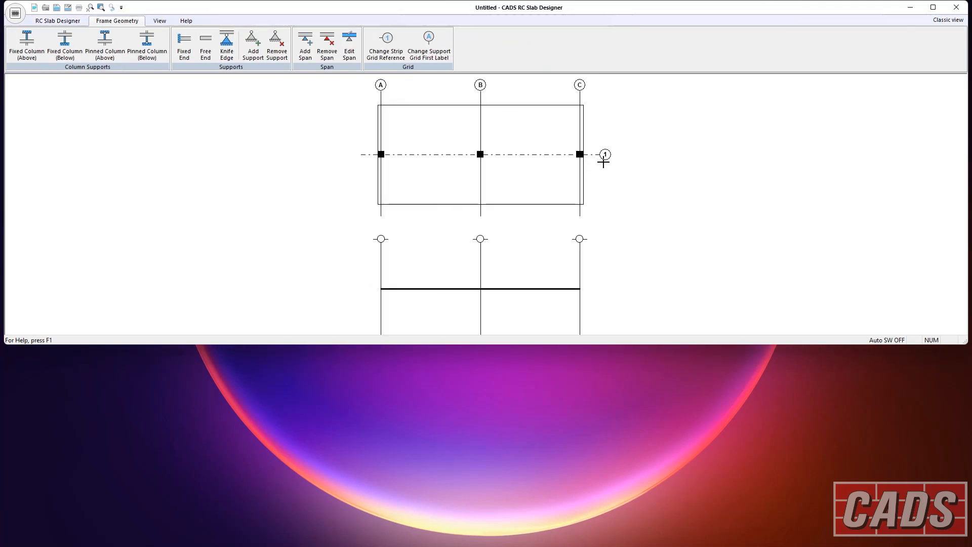
pyautogui.moveTo(499, 165)
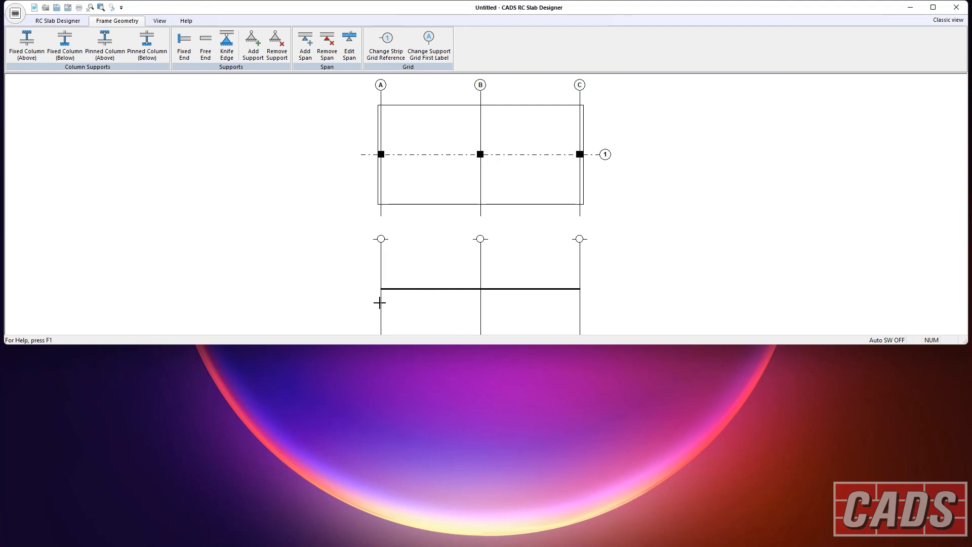
# Step: Review support A's properties: pinned 400×400 rectangular point support, 3000 high
pyautogui.doubleClick(380, 154)
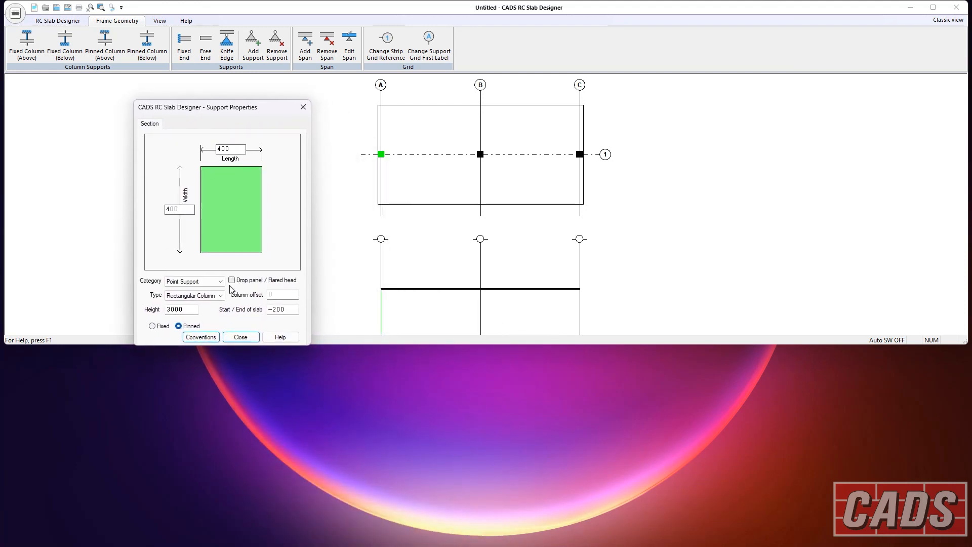
pyautogui.click(221, 281)
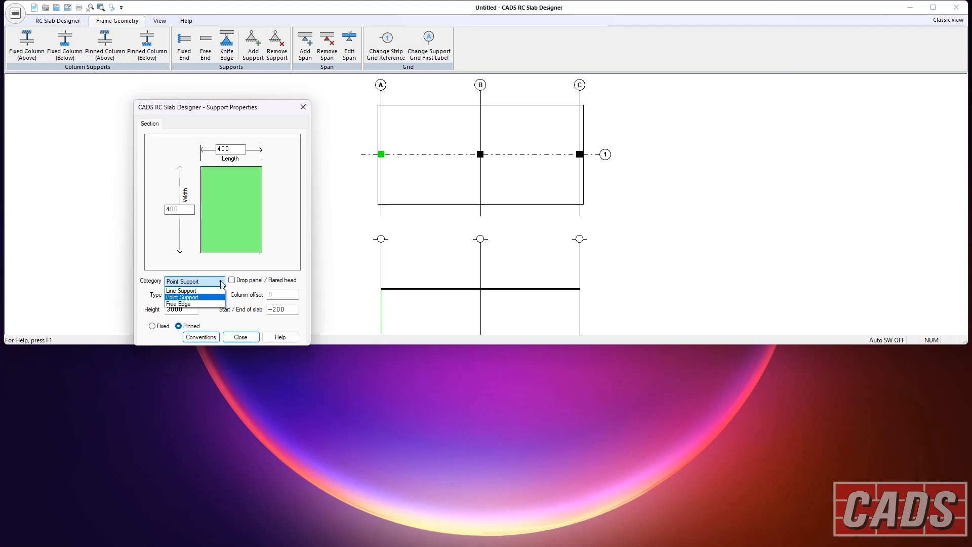
pyautogui.click(193, 295)
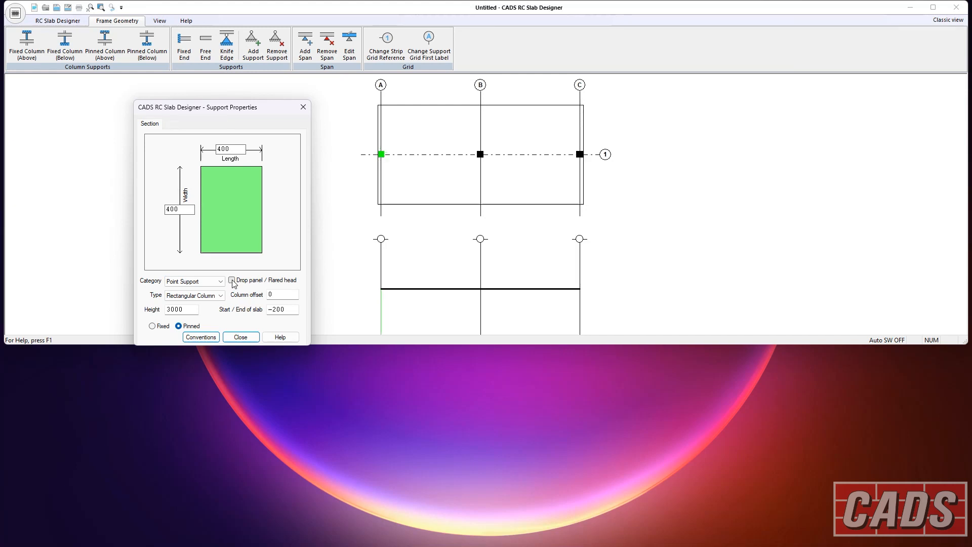
pyautogui.click(220, 294)
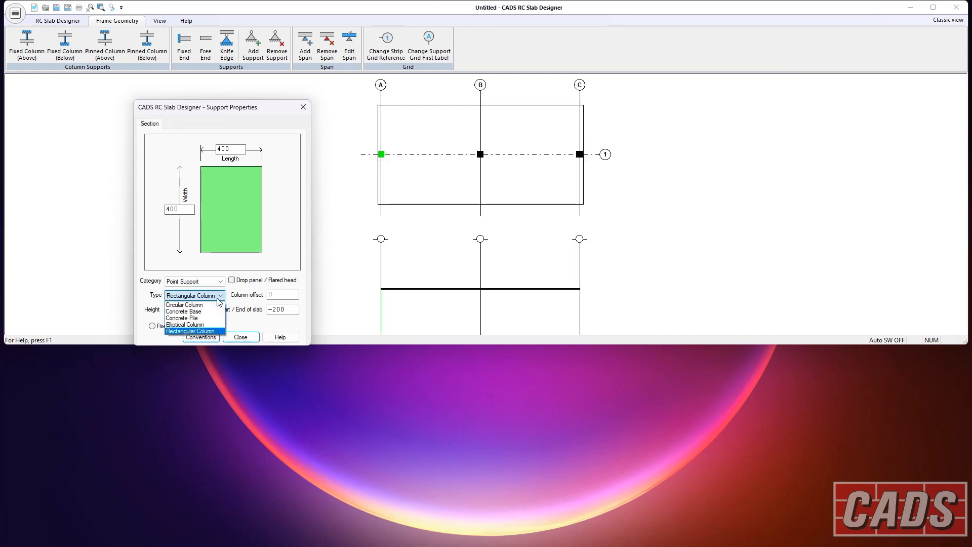
pyautogui.moveTo(194, 310)
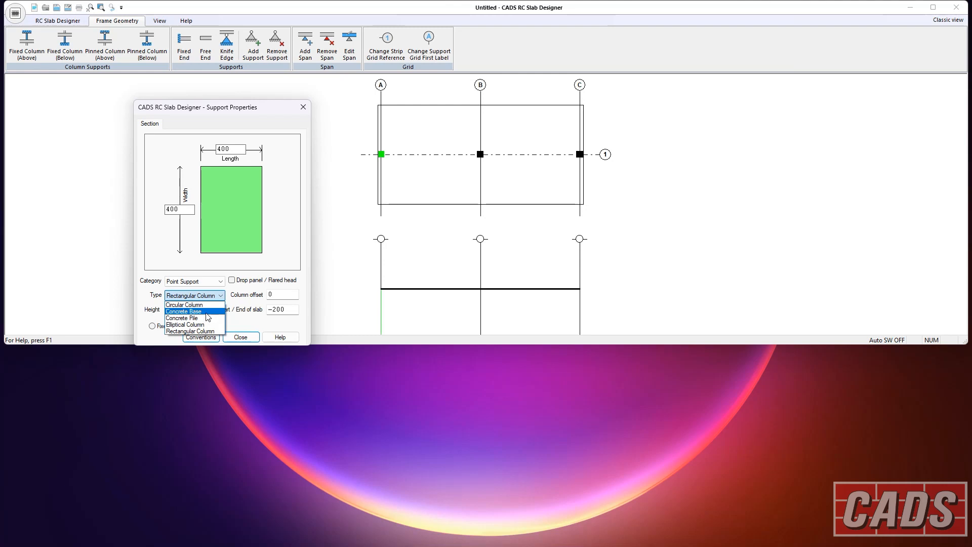
pyautogui.moveTo(194, 303)
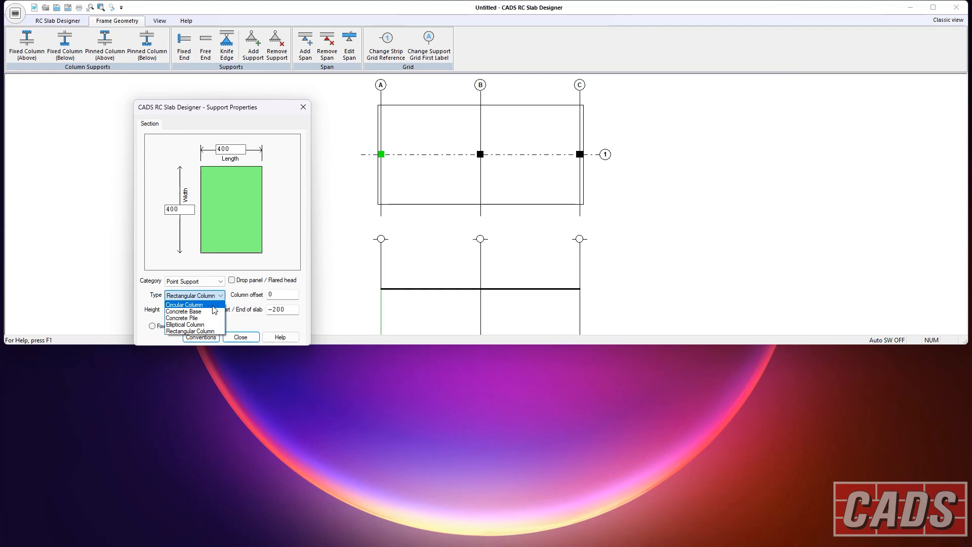
pyautogui.moveTo(183, 311)
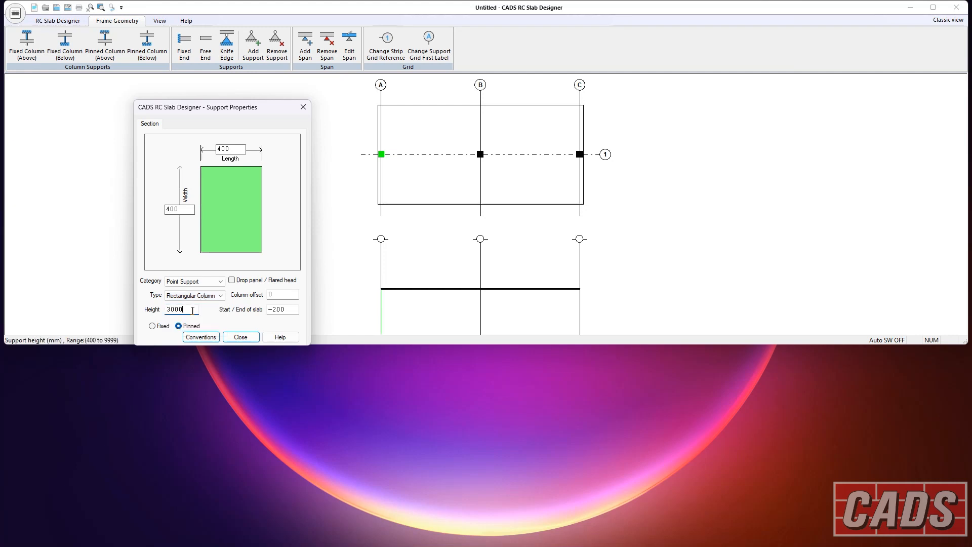
pyautogui.tripleClick(177, 309)
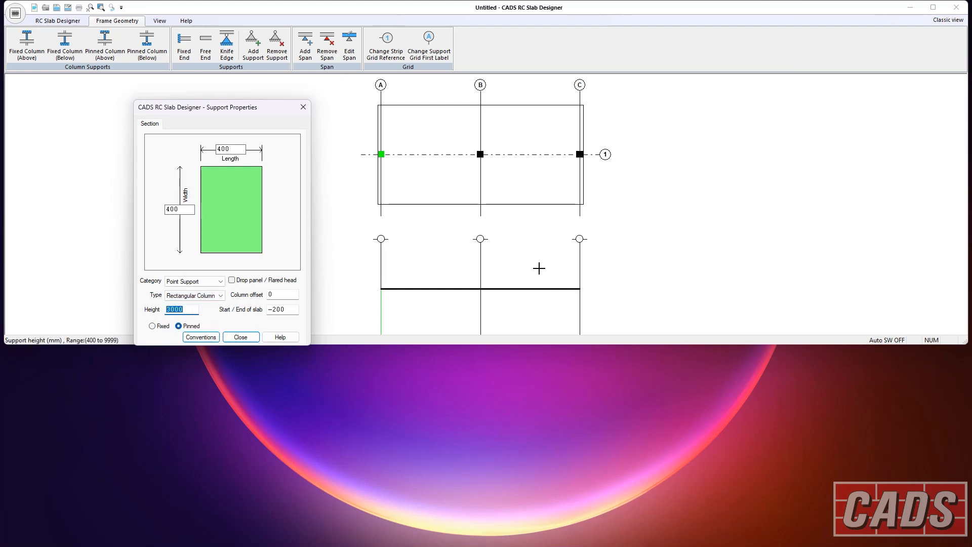
pyautogui.moveTo(462, 246)
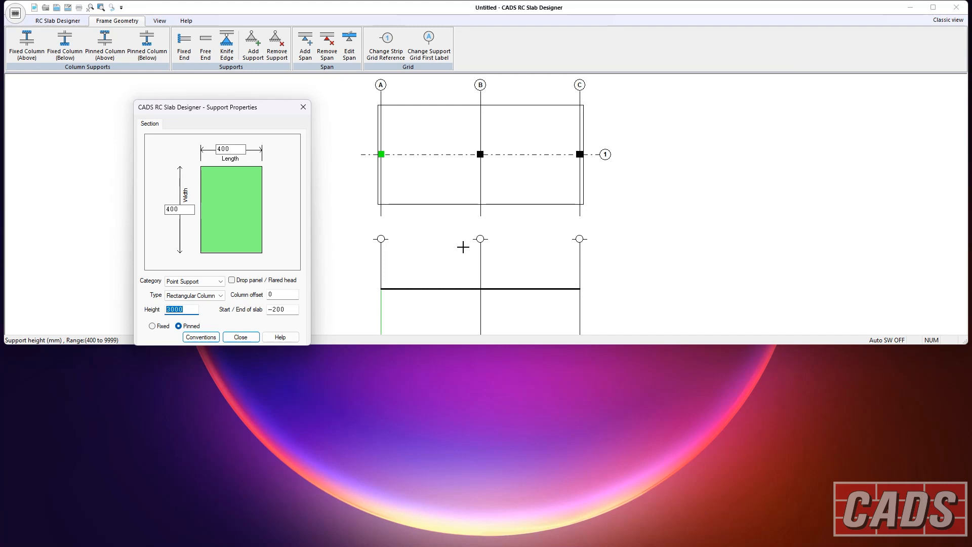
pyautogui.moveTo(226, 45)
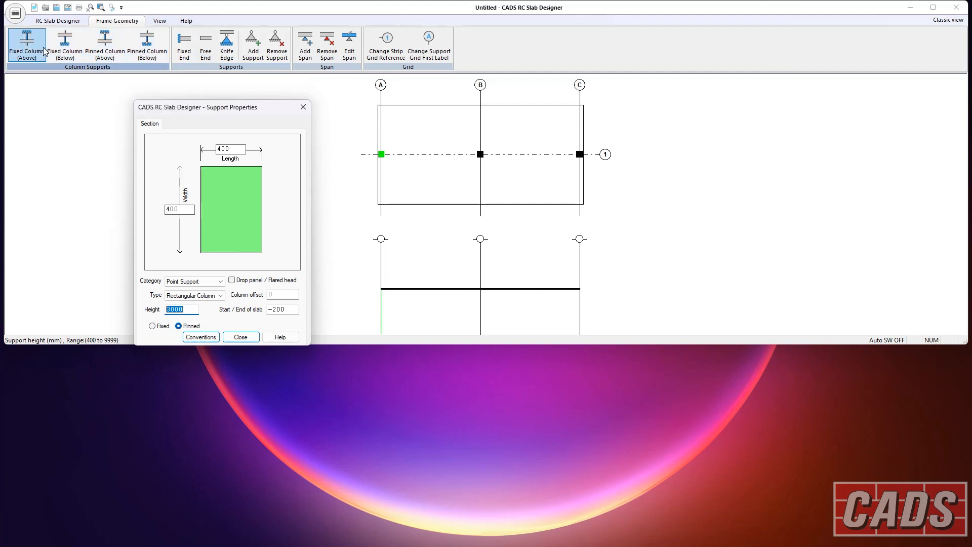
pyautogui.moveTo(146, 44)
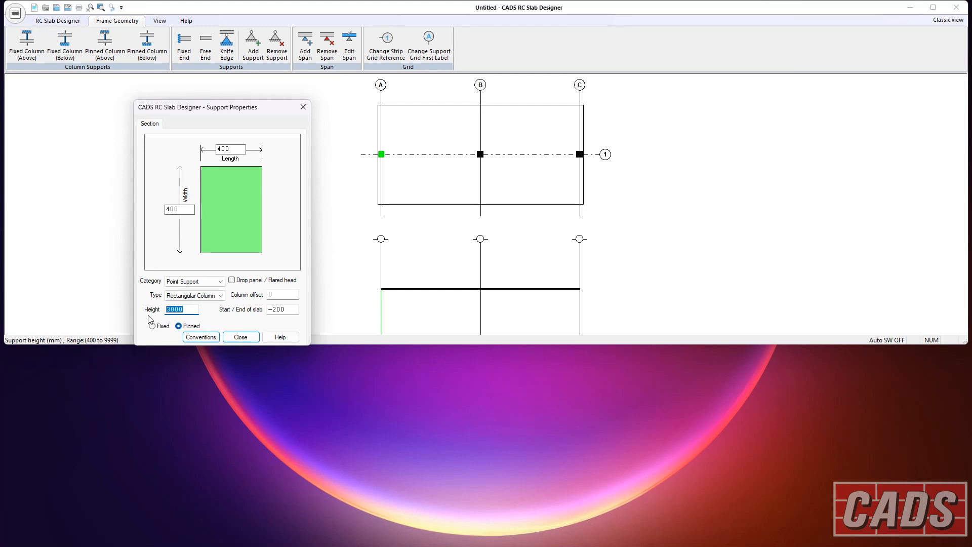
pyautogui.click(200, 337)
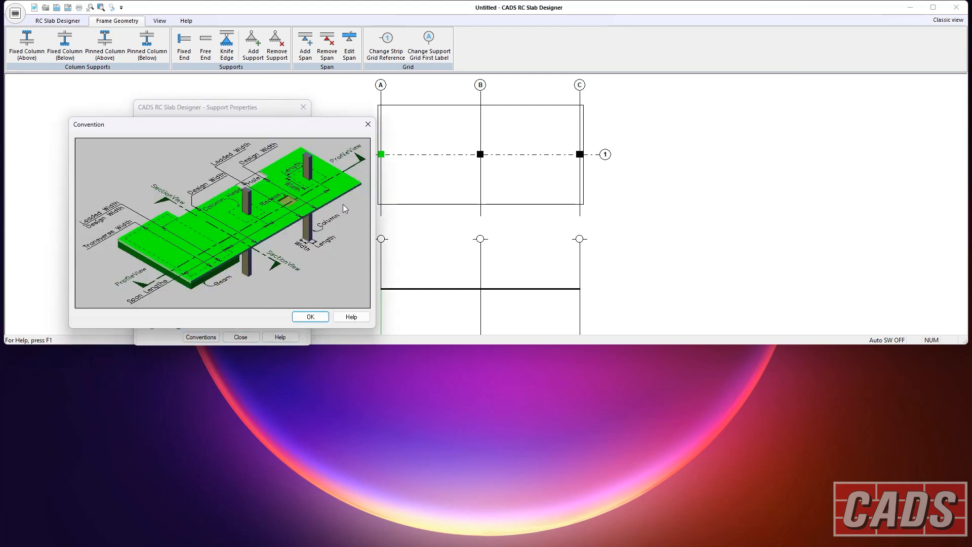
pyautogui.moveTo(215, 213)
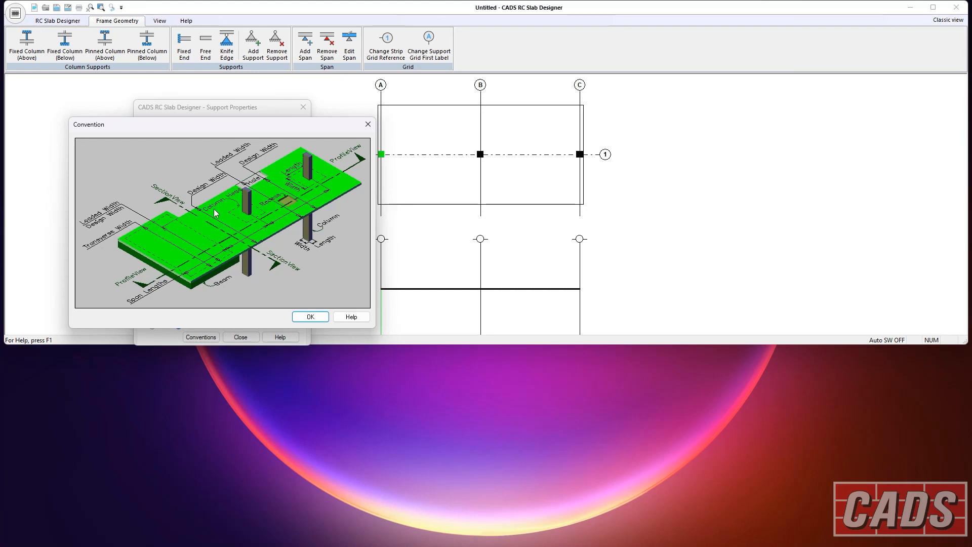
pyautogui.moveTo(270, 206)
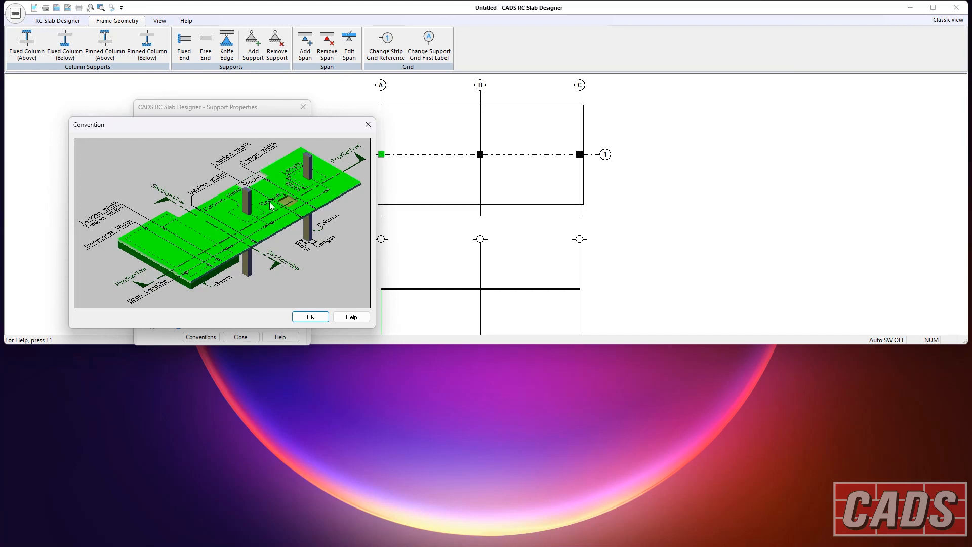
pyautogui.moveTo(322, 281)
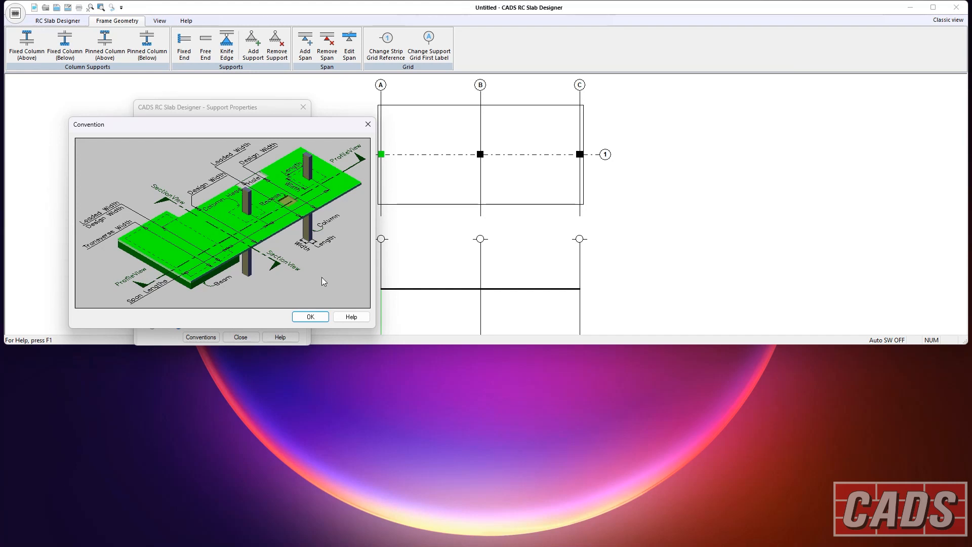
pyautogui.click(309, 317)
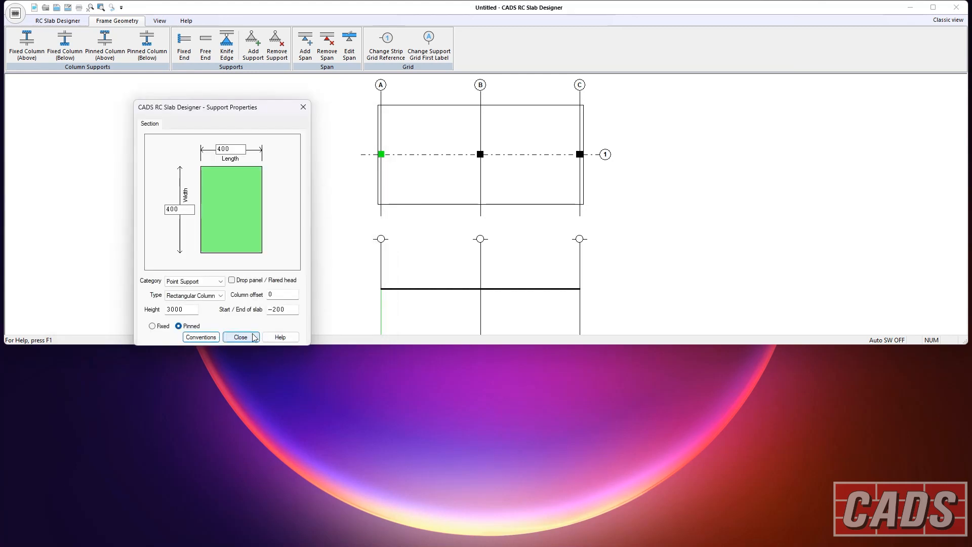
# Step: Close support A's properties and show columns with their widths in the profile
pyautogui.click(240, 336)
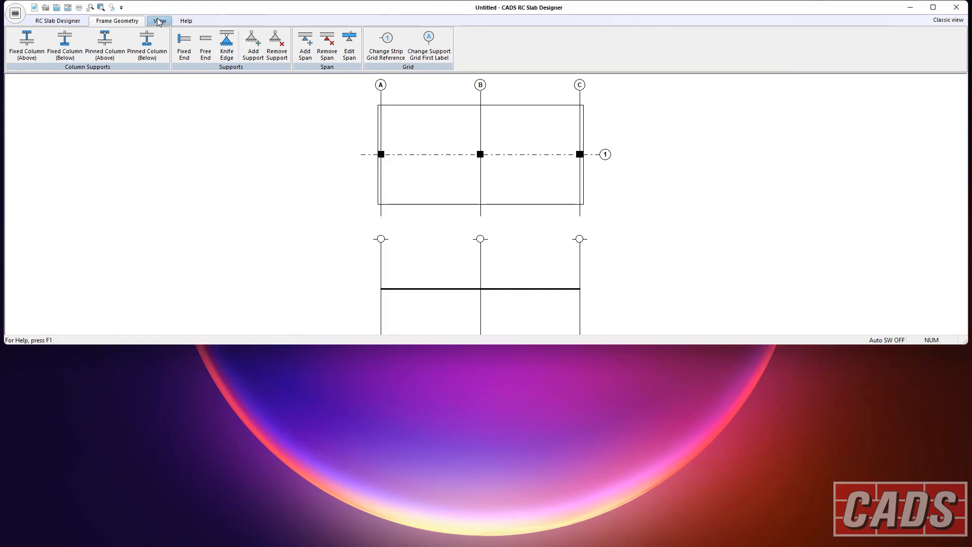
pyautogui.click(159, 20)
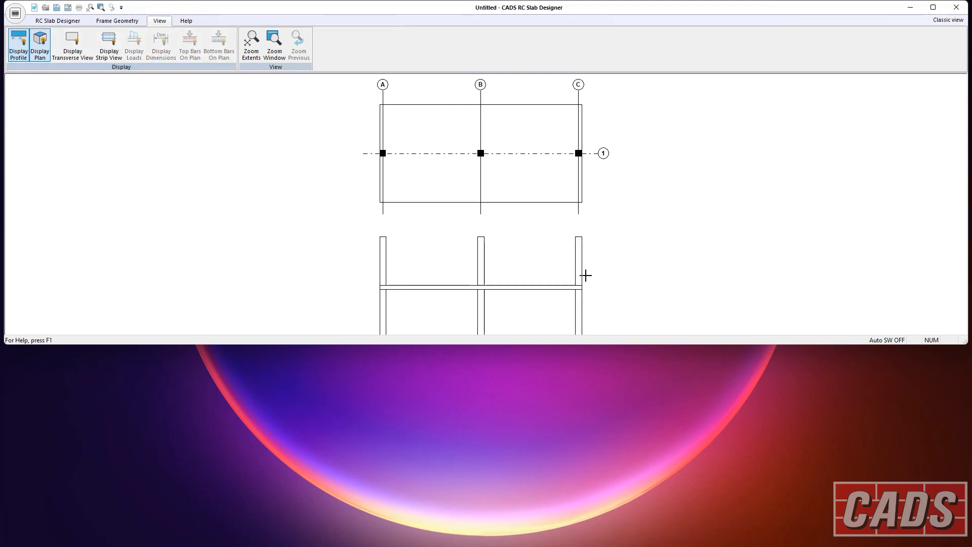
pyautogui.moveTo(442, 199)
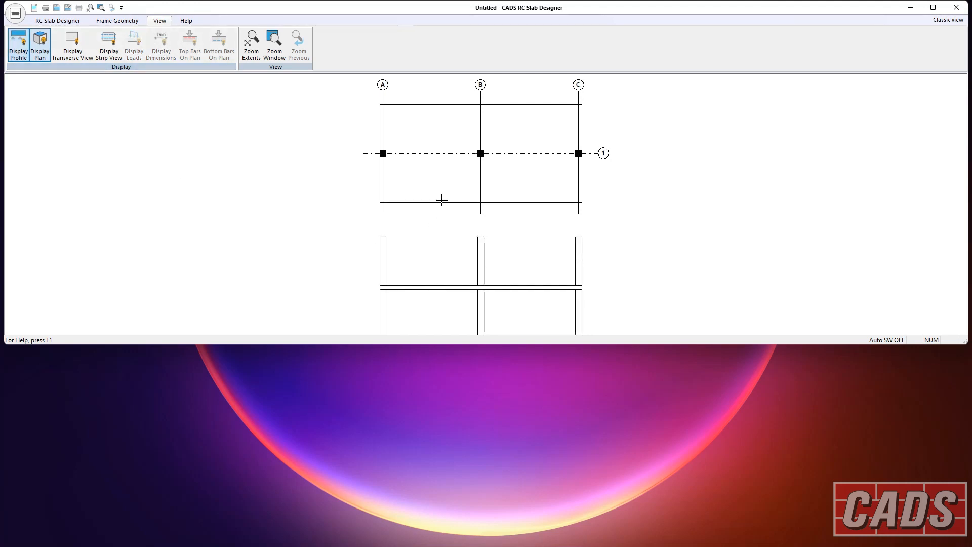
pyautogui.moveTo(435, 287)
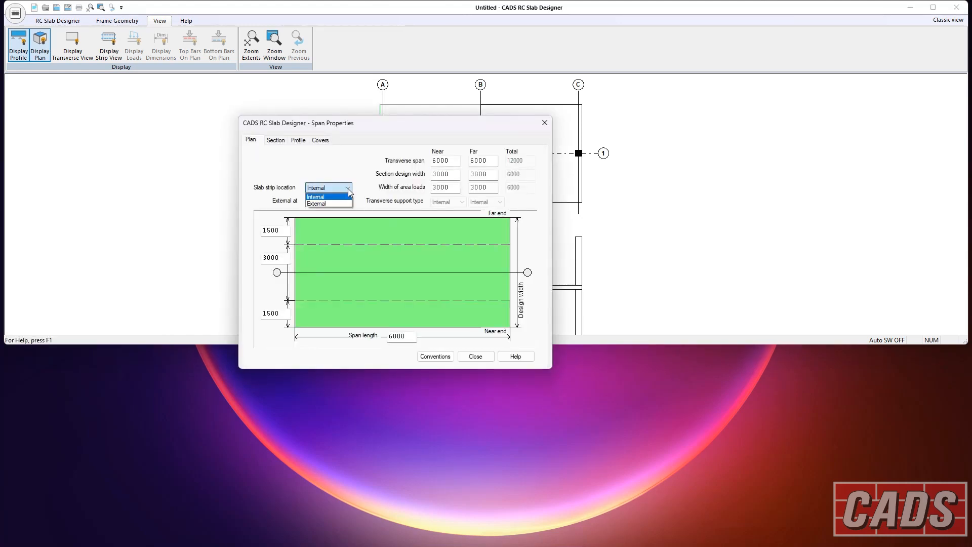
# Step: Make the first span an external strip with a 200 near-side transverse span
pyautogui.click(317, 204)
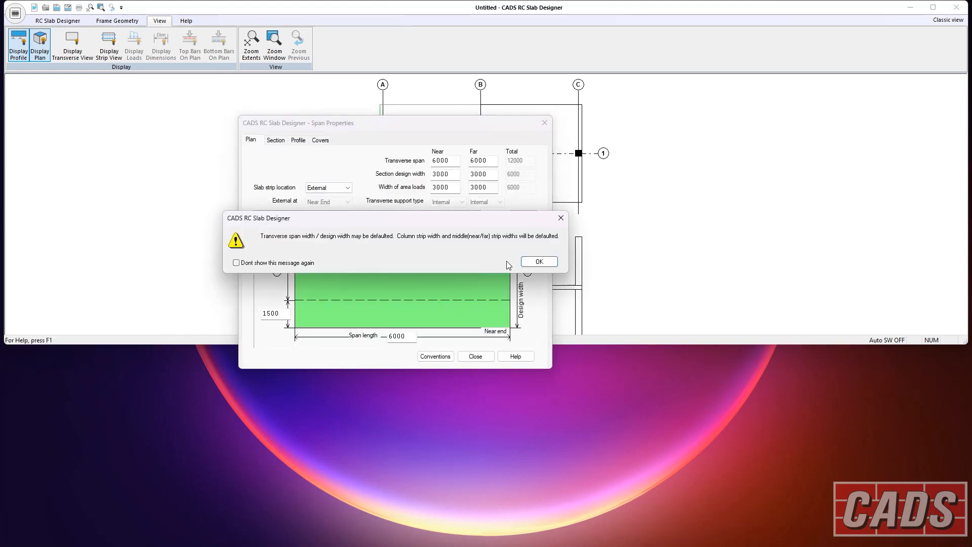
pyautogui.click(537, 262)
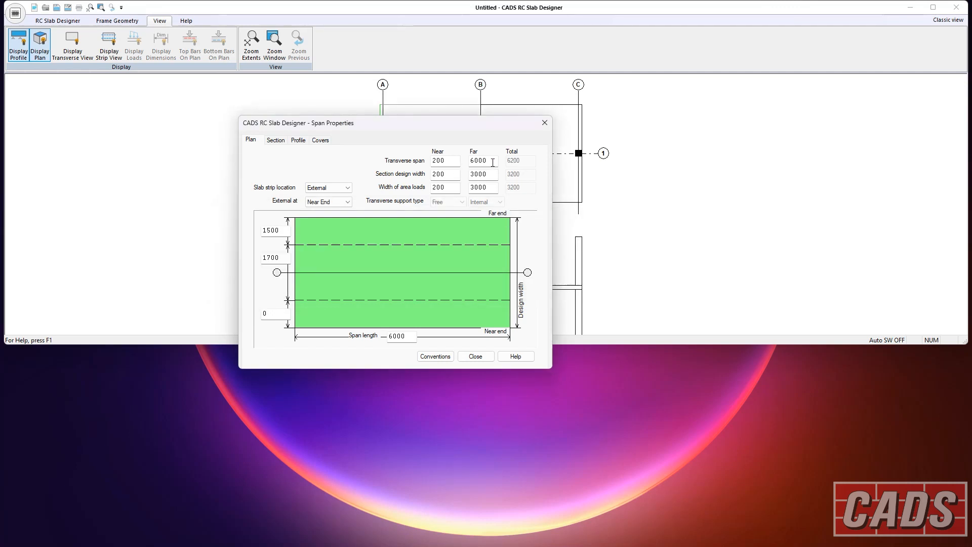
pyautogui.click(482, 160)
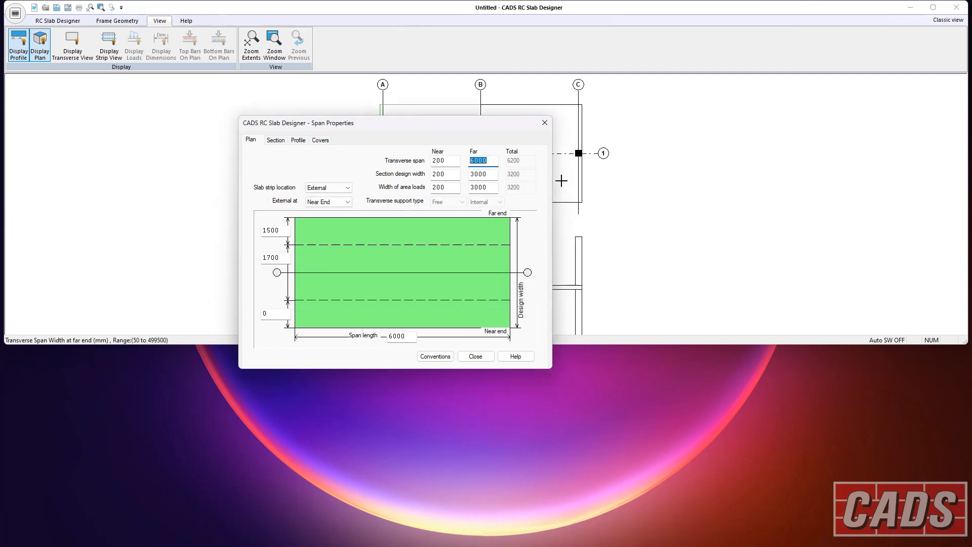
pyautogui.click(444, 160)
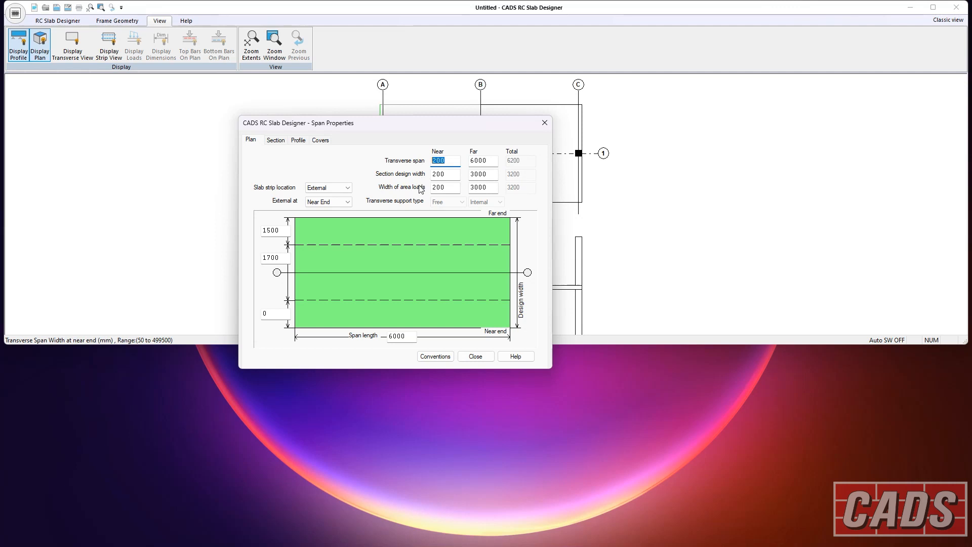
pyautogui.click(474, 356)
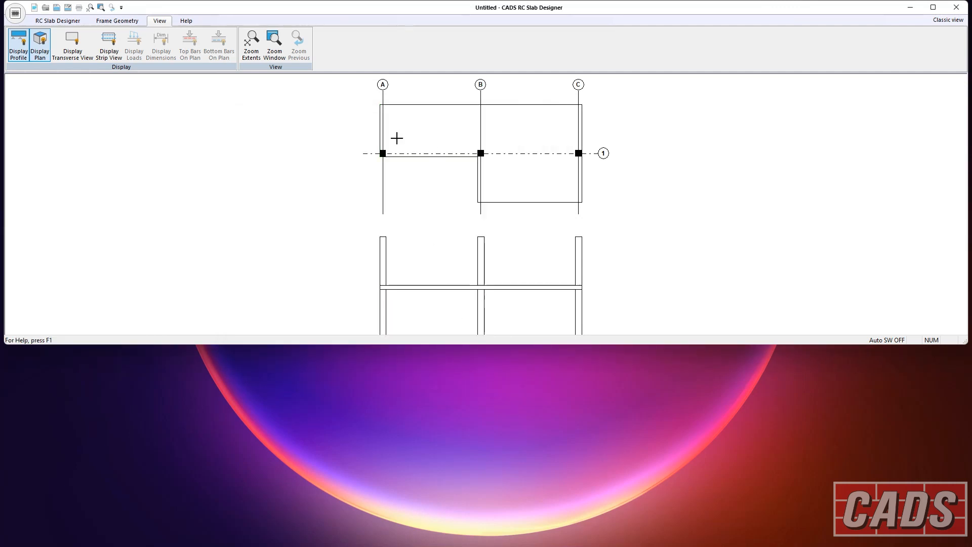
pyautogui.moveTo(434, 161)
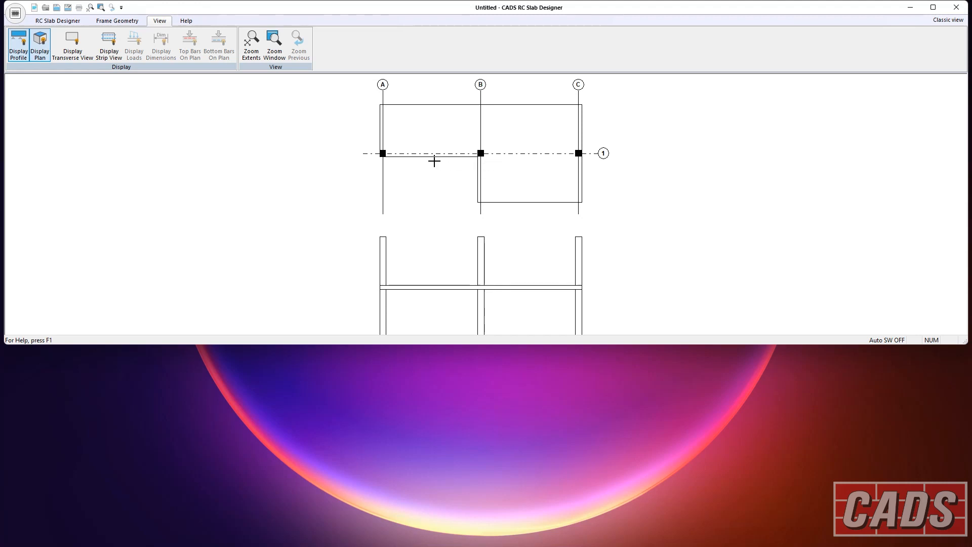
pyautogui.moveTo(440, 192)
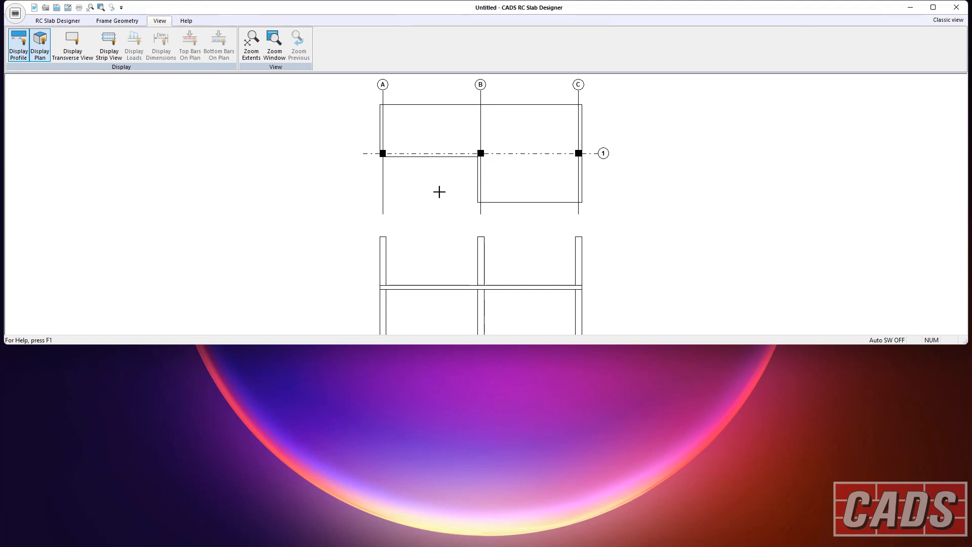
pyautogui.moveTo(467, 153)
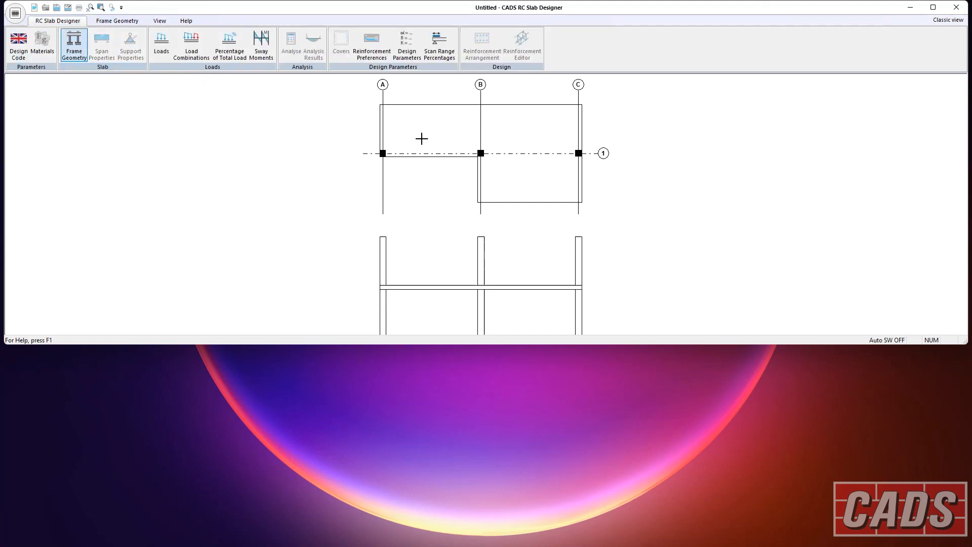
pyautogui.moveTo(434, 140)
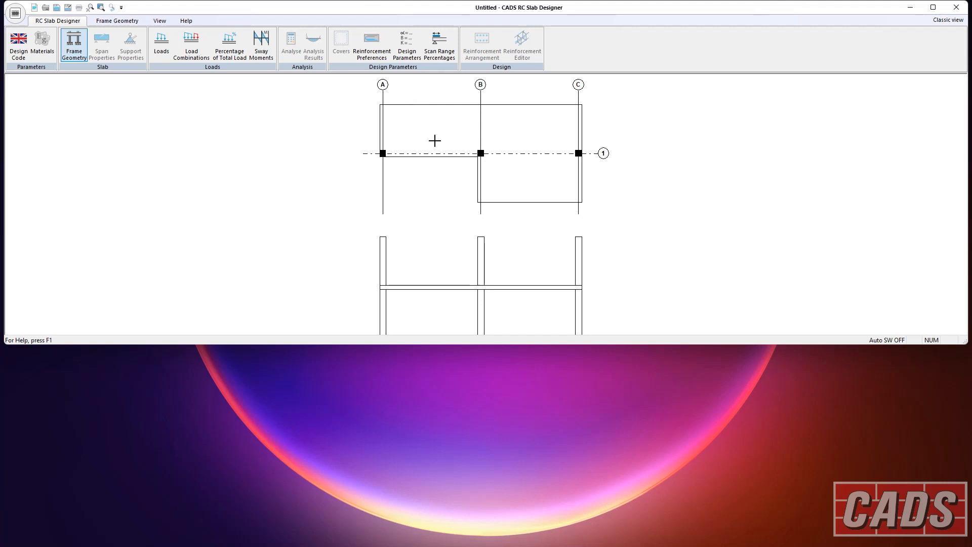
pyautogui.click(102, 45)
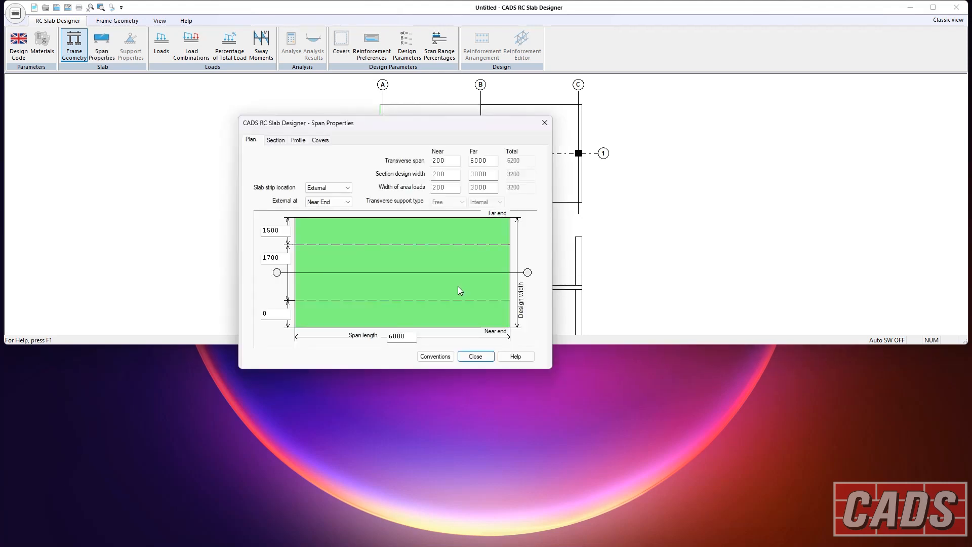
pyautogui.click(274, 140)
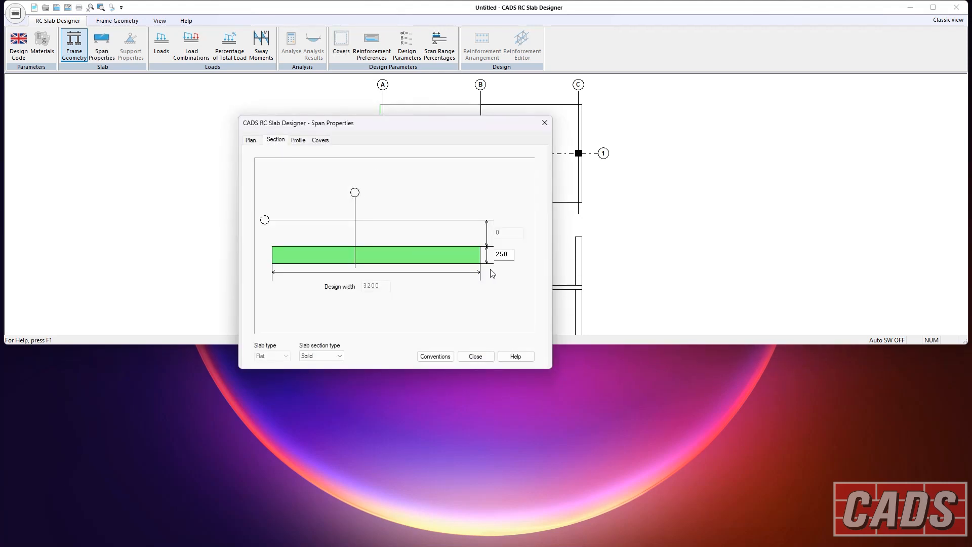
pyautogui.click(339, 355)
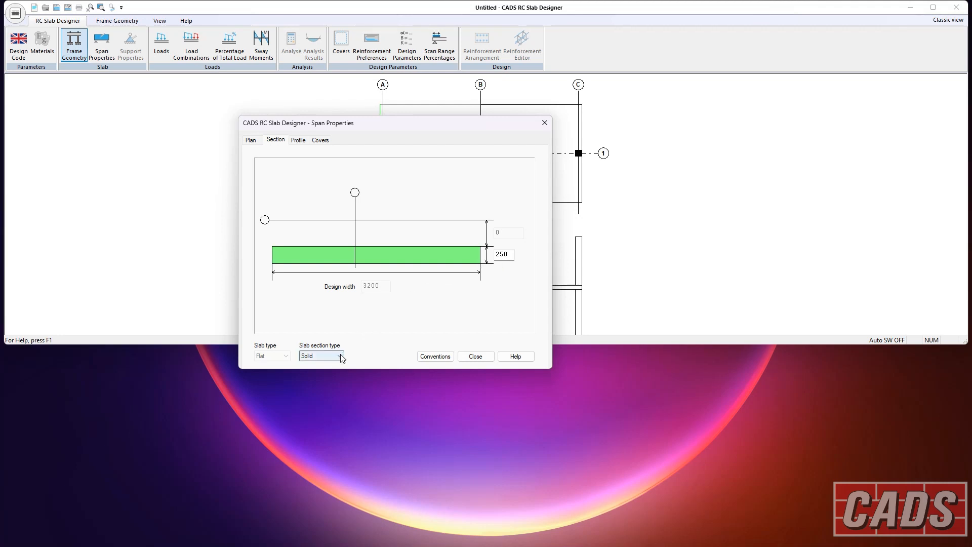
pyautogui.click(298, 139)
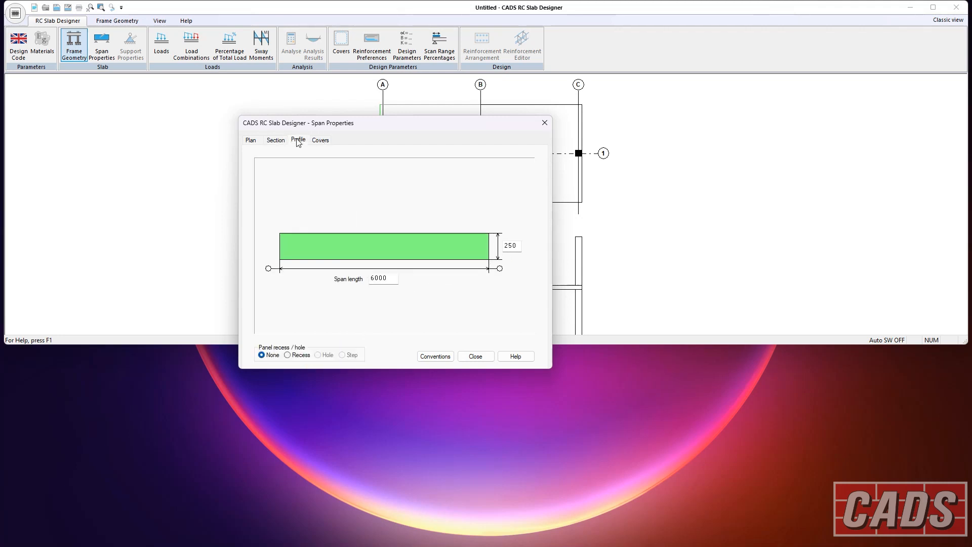
pyautogui.moveTo(383, 293)
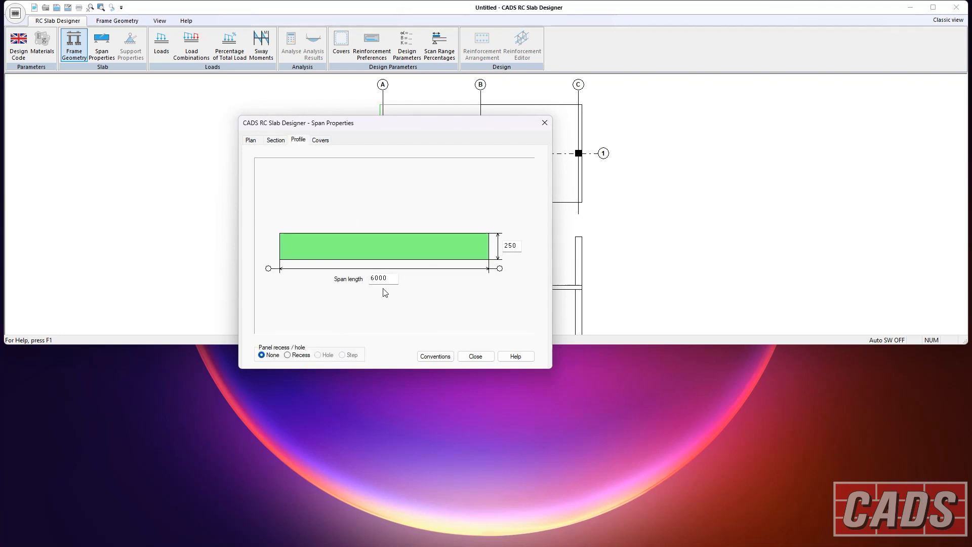
pyautogui.click(320, 139)
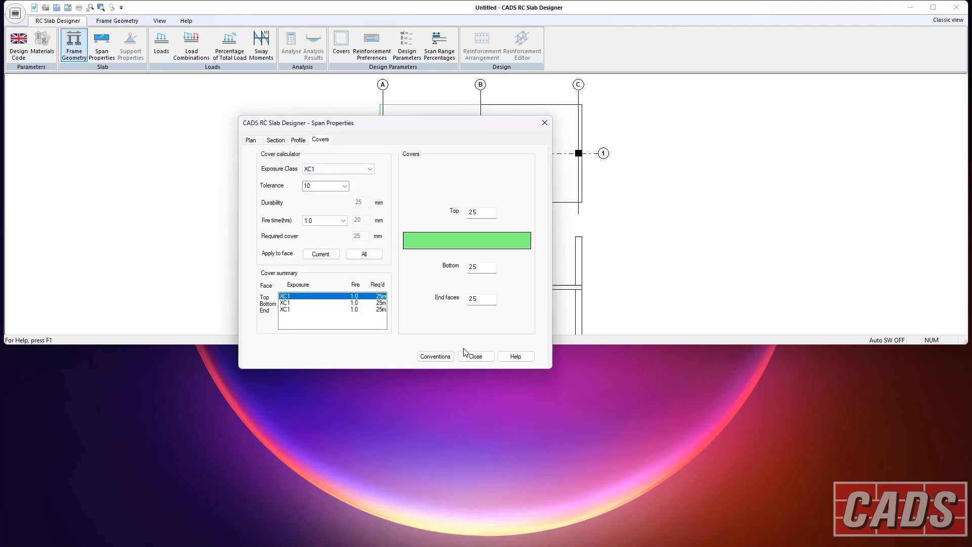
pyautogui.click(475, 355)
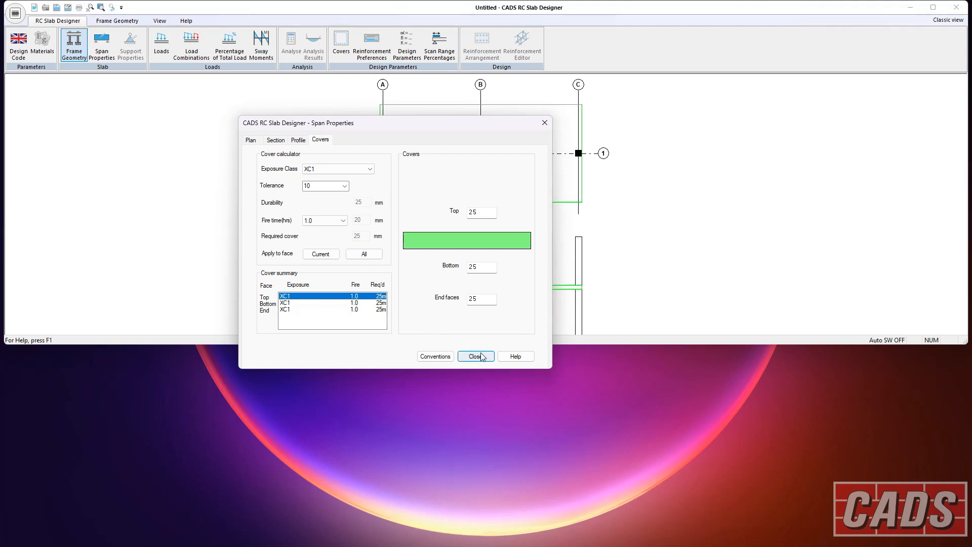
pyautogui.click(475, 356)
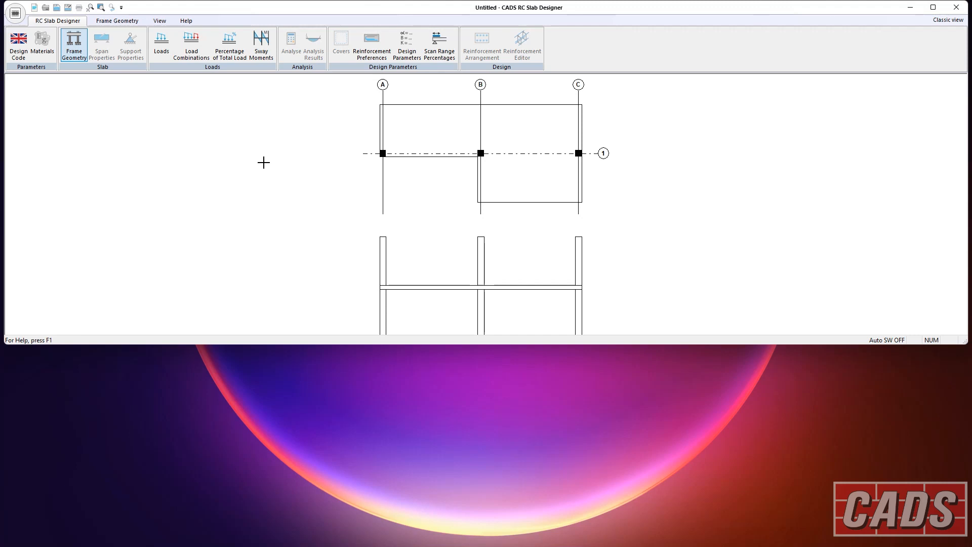
pyautogui.moveTo(160, 45)
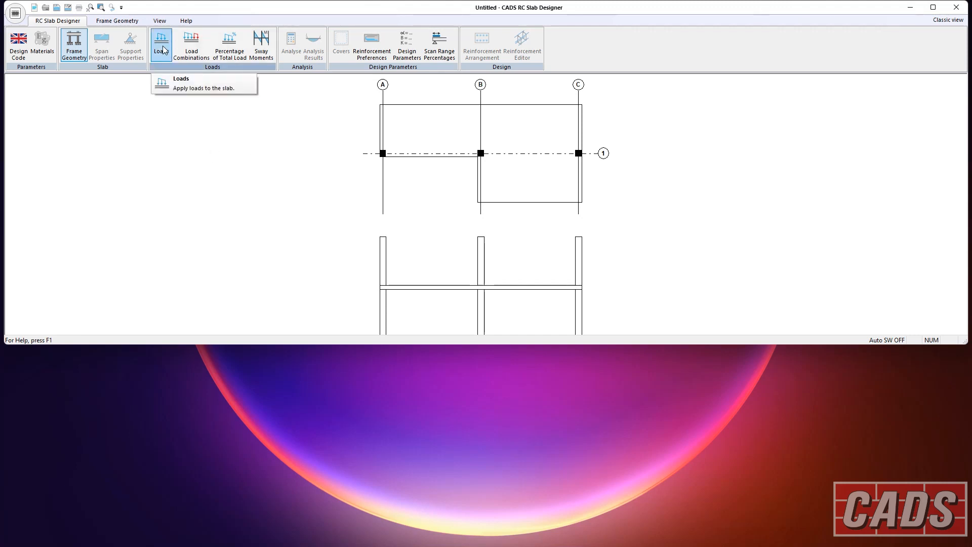
# Step: Create the dead area load Ld1 with its finishes load value
pyautogui.click(161, 44)
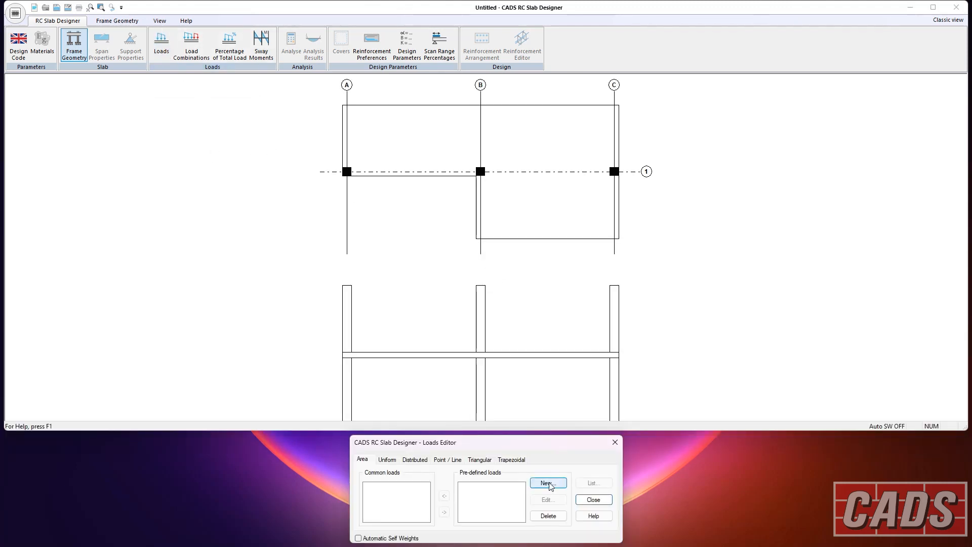
pyautogui.click(547, 483)
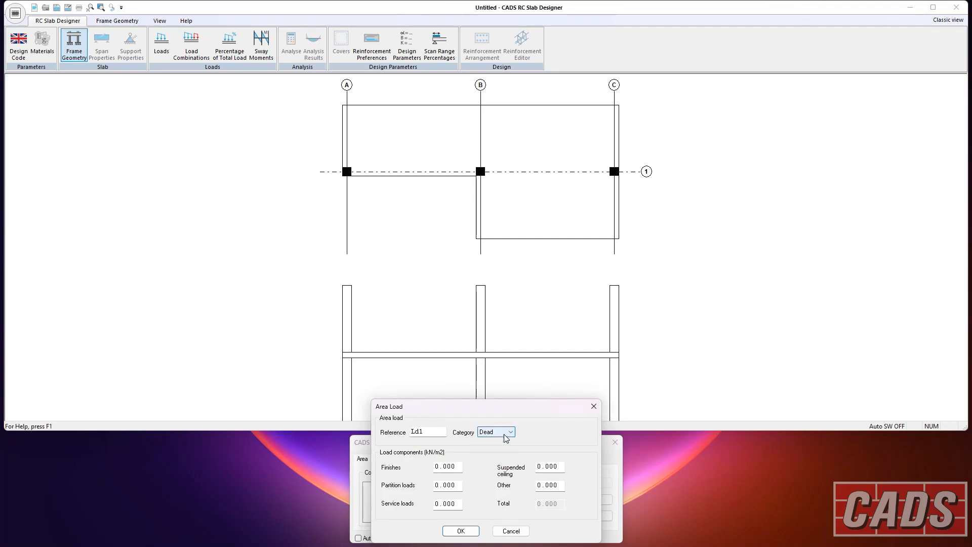
pyautogui.click(447, 466)
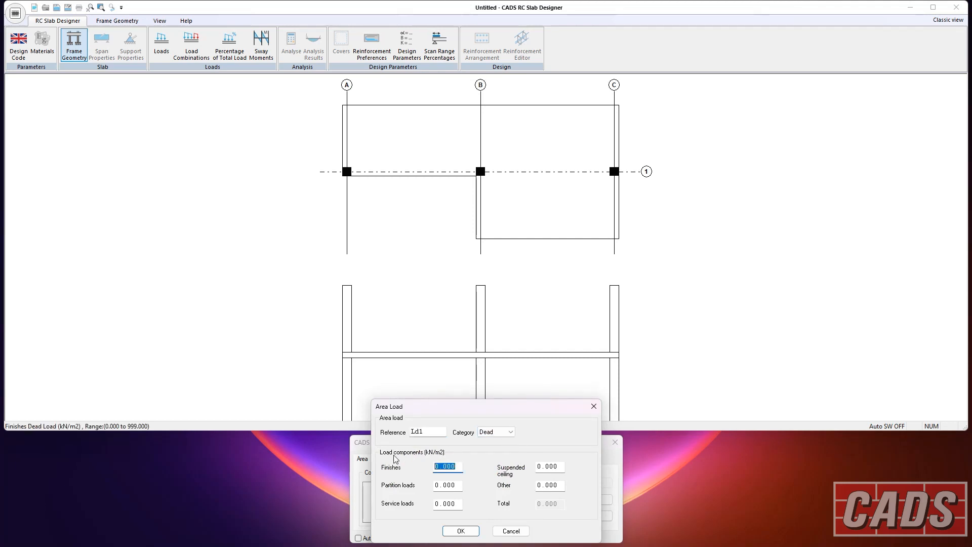
pyautogui.click(460, 530)
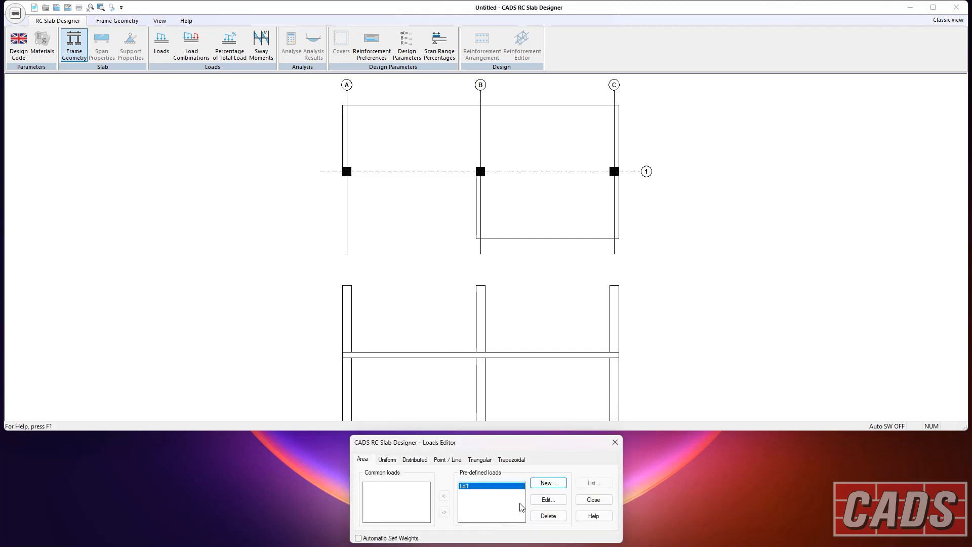
# Step: Add imposed area load Ld2 of 2.000 kN/m² and close the loads editor
pyautogui.click(547, 483)
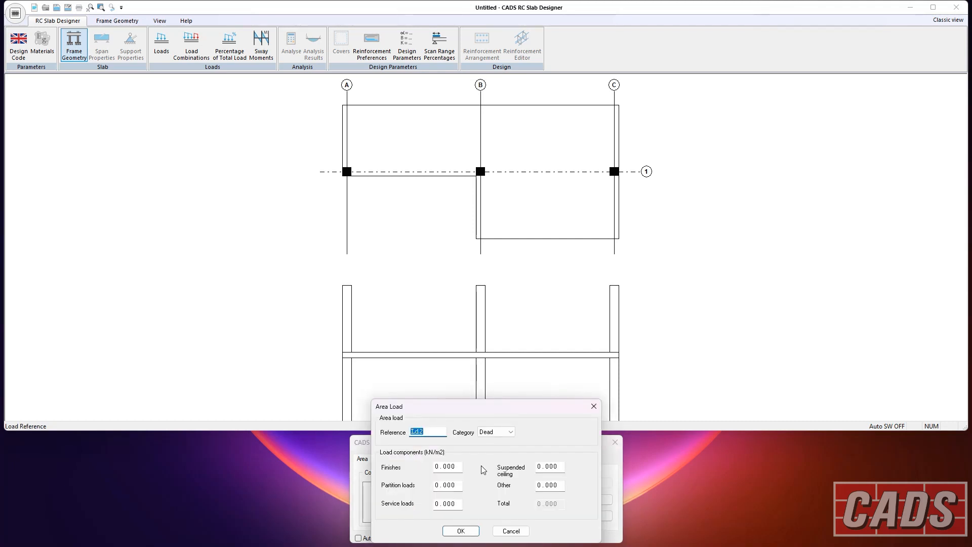
pyautogui.click(510, 431)
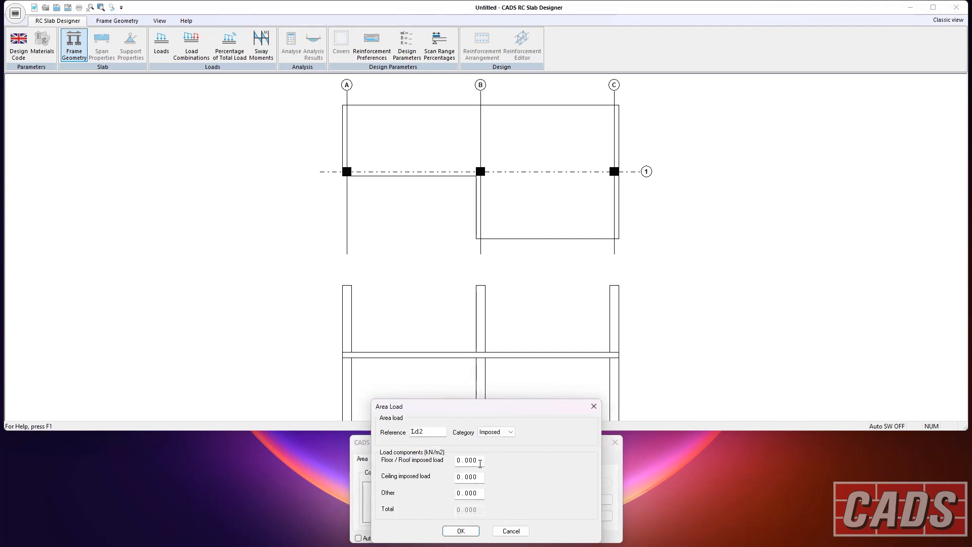
pyautogui.write('2.000')
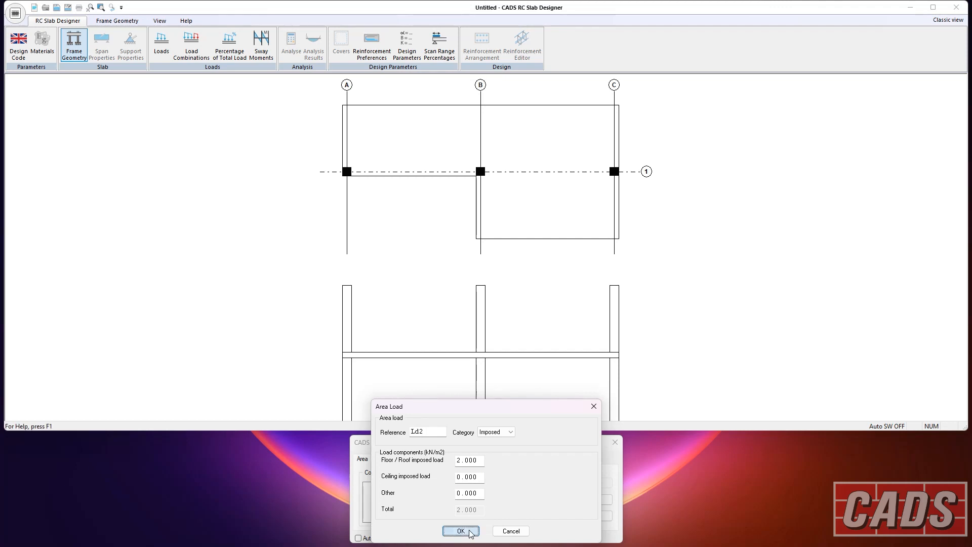
pyautogui.click(460, 531)
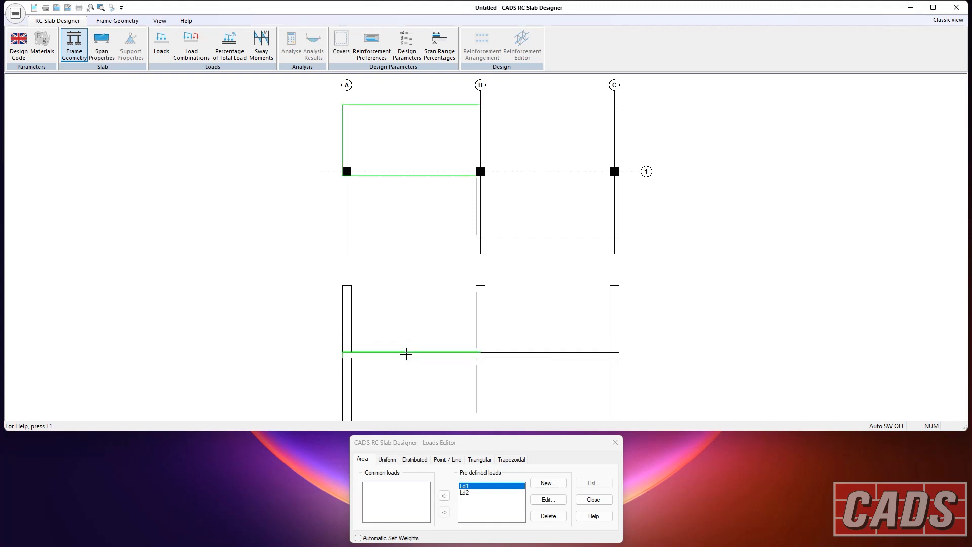
pyautogui.moveTo(527, 380)
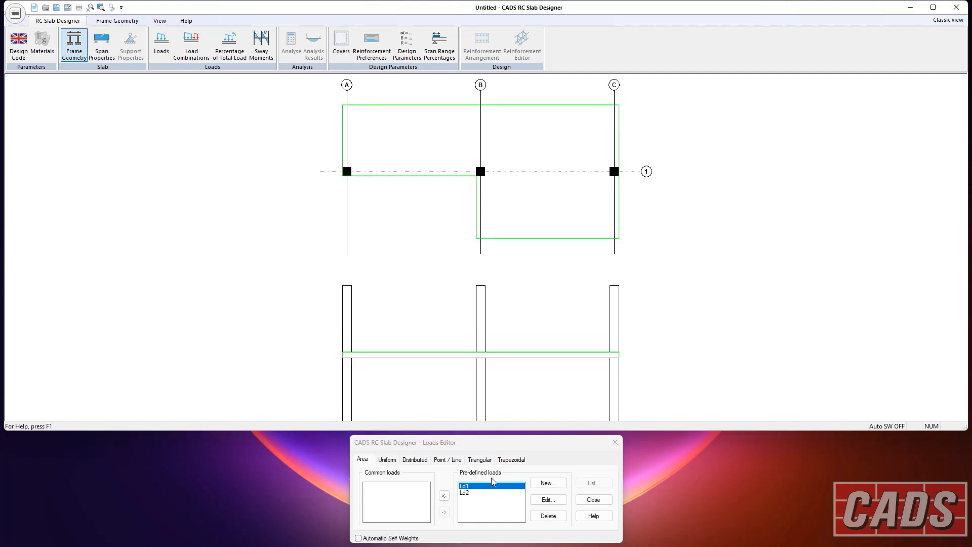
pyautogui.click(444, 495)
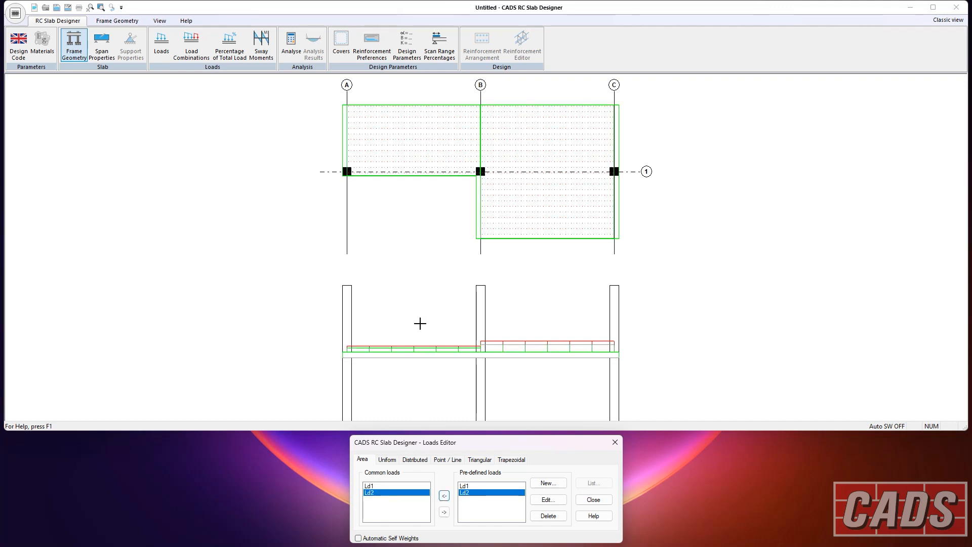
pyautogui.click(591, 499)
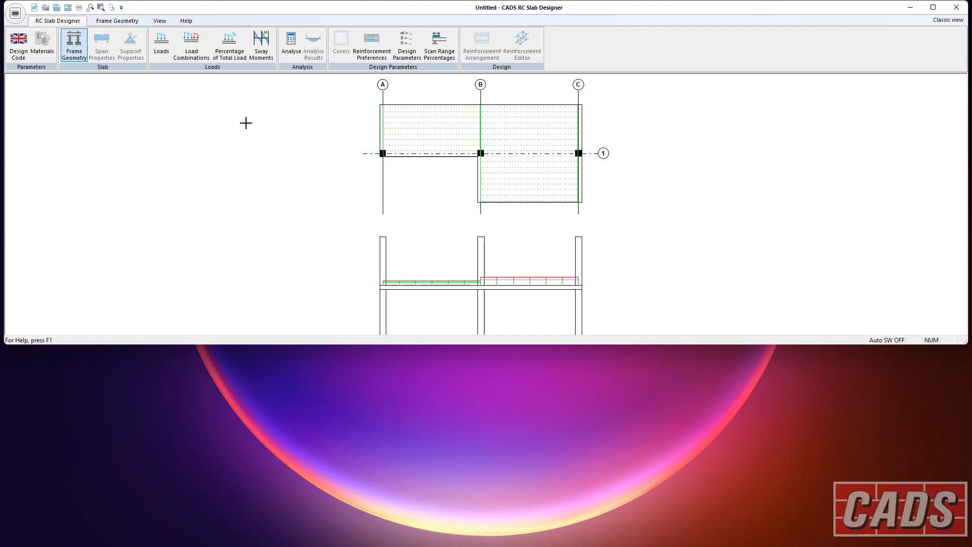
pyautogui.click(191, 45)
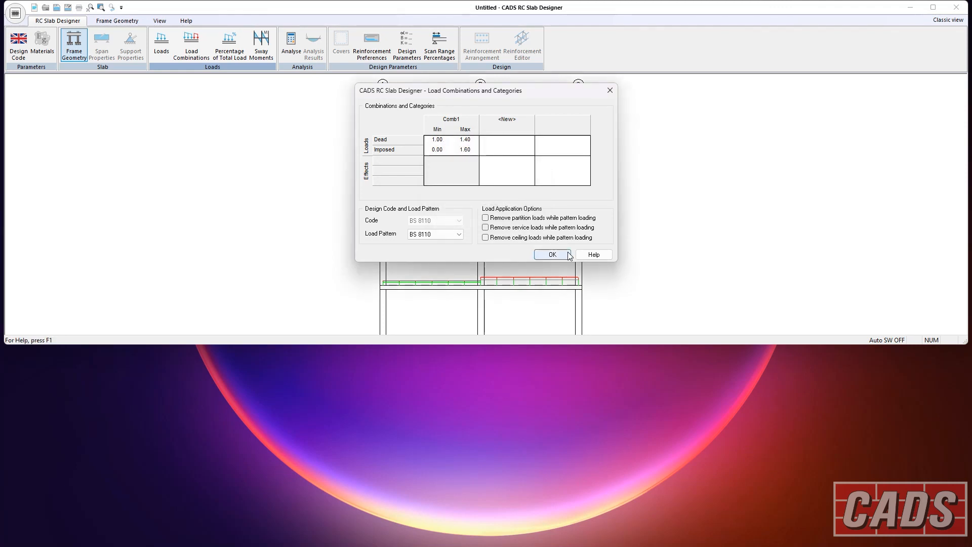
# Step: Accept Comb1's 1.4/1.6 factors, edit support sway moments, and recheck the combinations
pyautogui.click(551, 254)
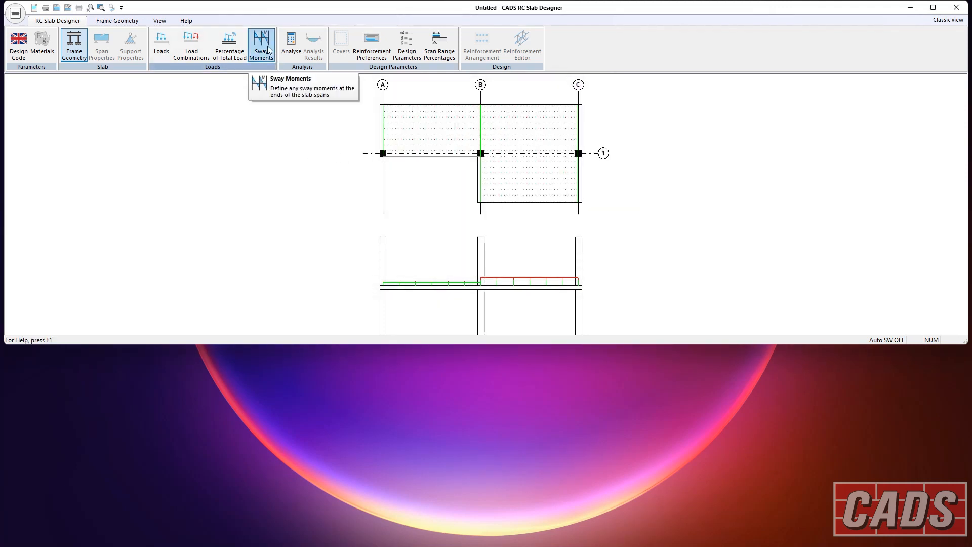
pyautogui.click(261, 45)
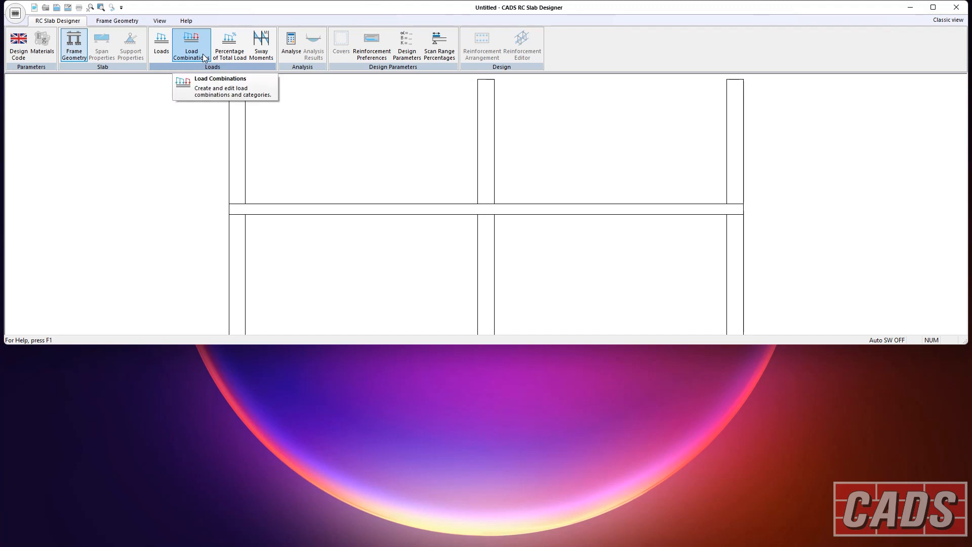
pyautogui.click(260, 45)
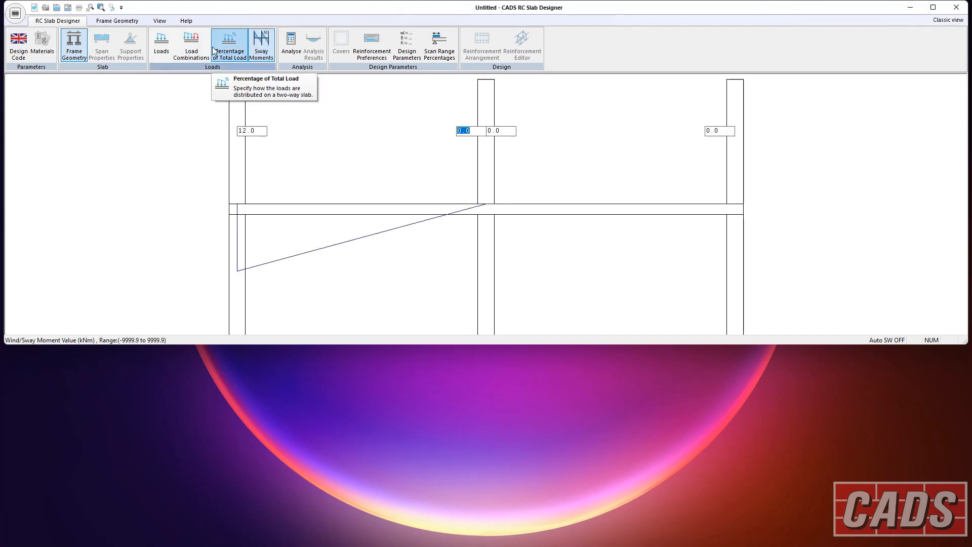
pyautogui.click(191, 45)
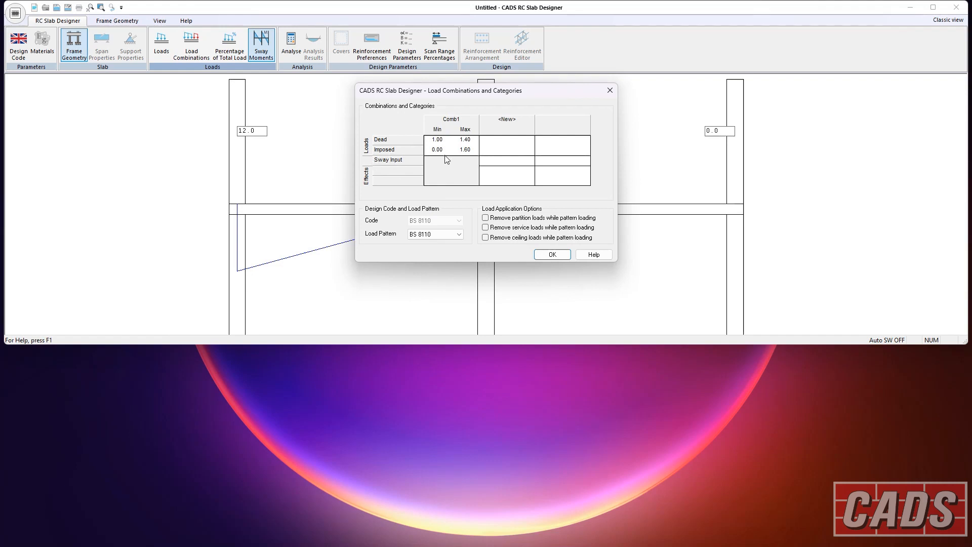
pyautogui.click(550, 254)
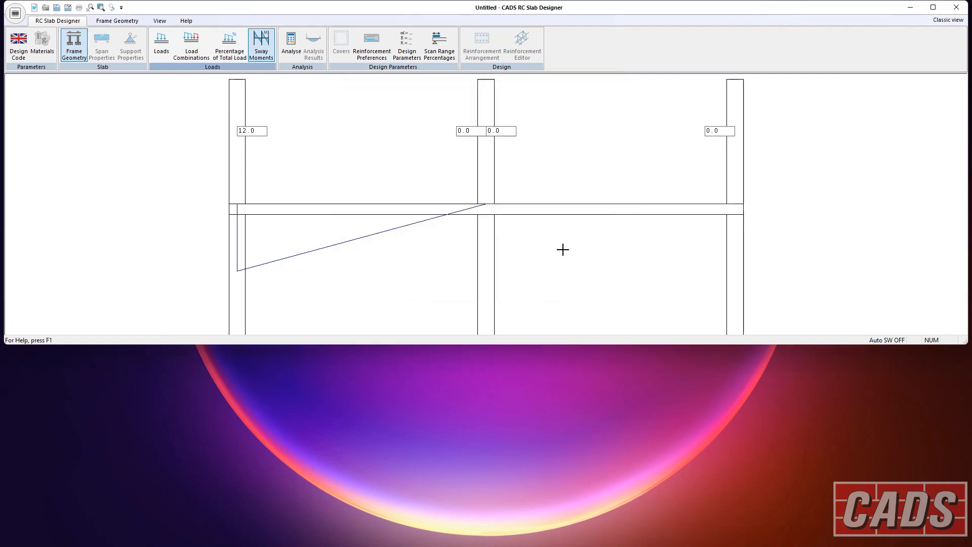
pyautogui.moveTo(367, 143)
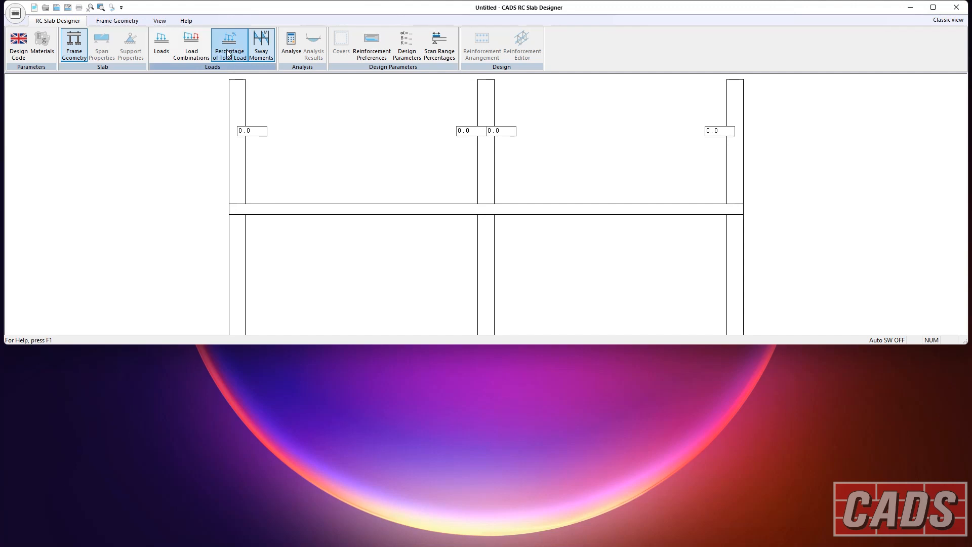
# Step: Keep both spans at 100% area and other loads using the Yield line/Bisector method
pyautogui.click(229, 45)
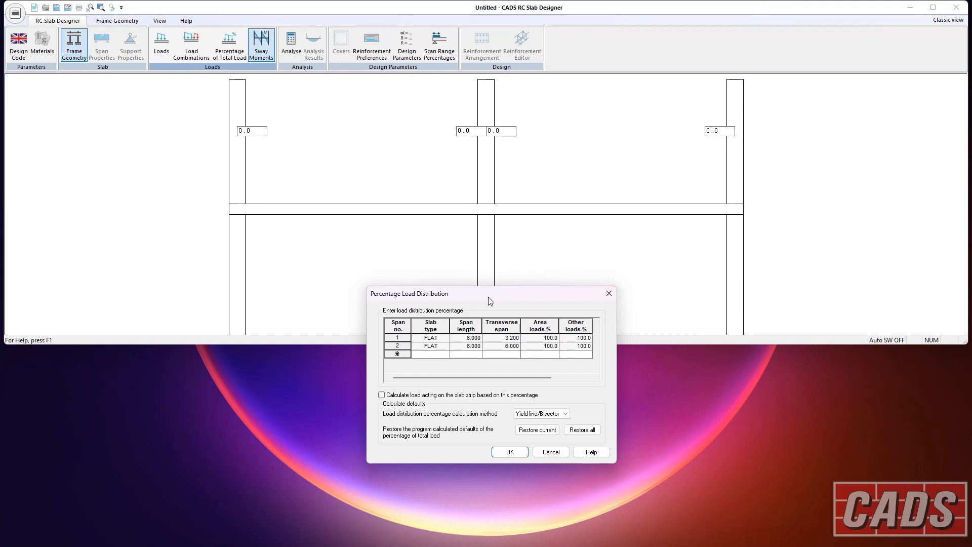
pyautogui.click(565, 413)
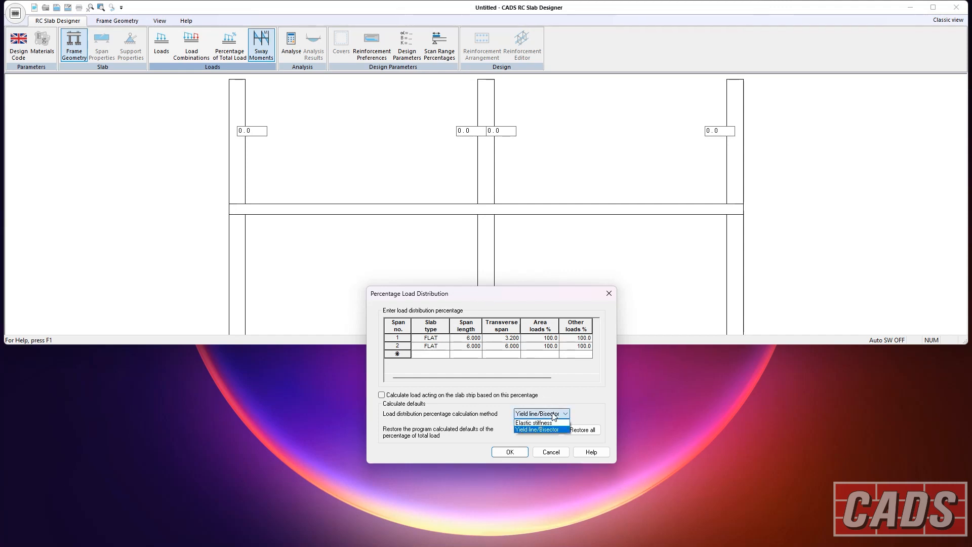
pyautogui.moveTo(533, 422)
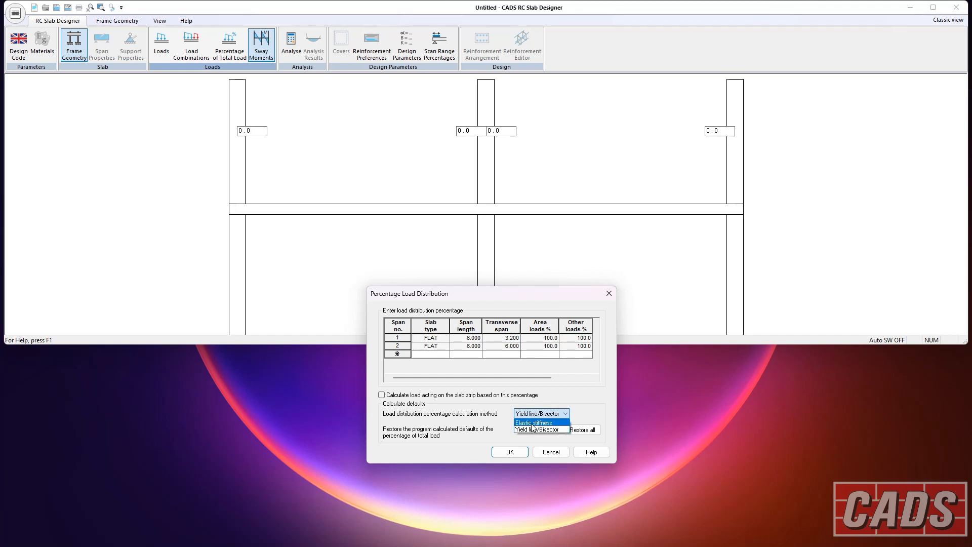
pyautogui.moveTo(539, 429)
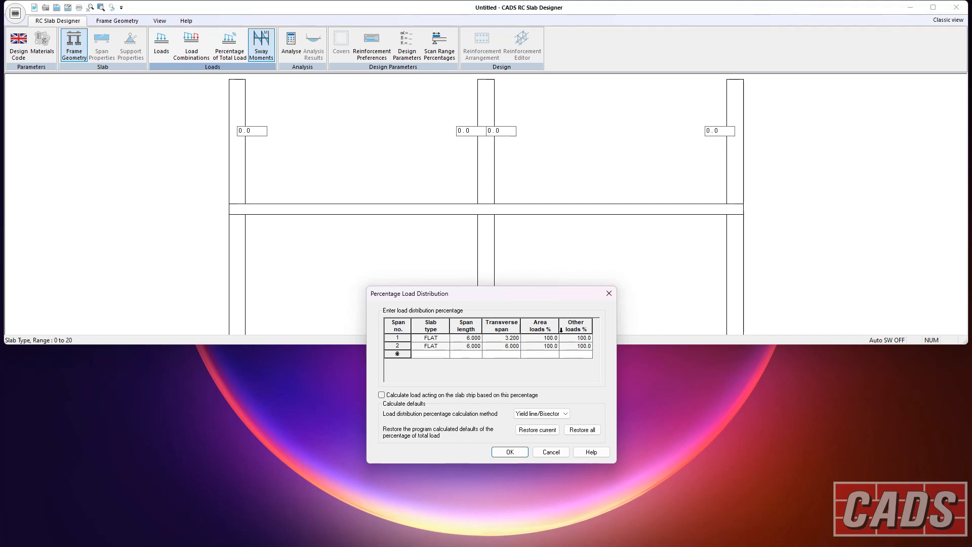
pyautogui.moveTo(484, 376)
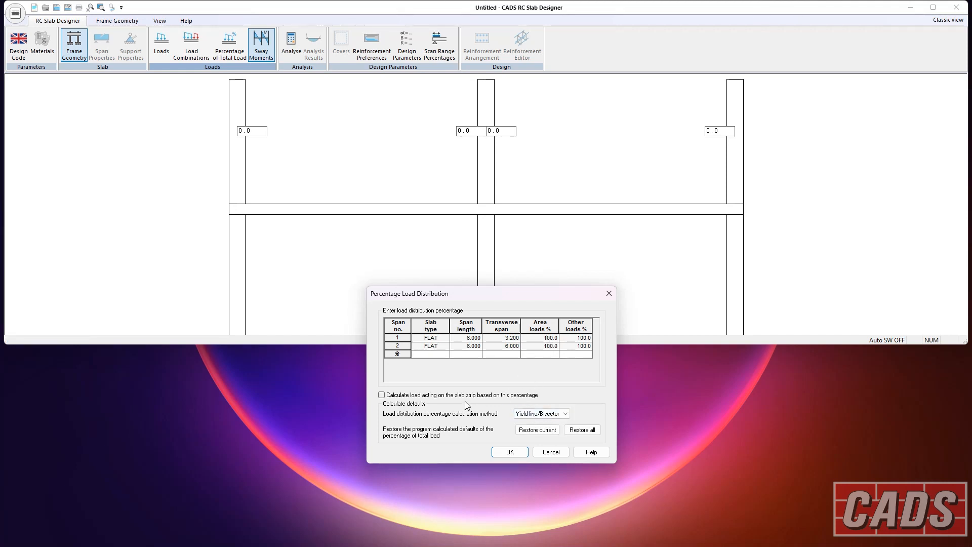
pyautogui.click(509, 451)
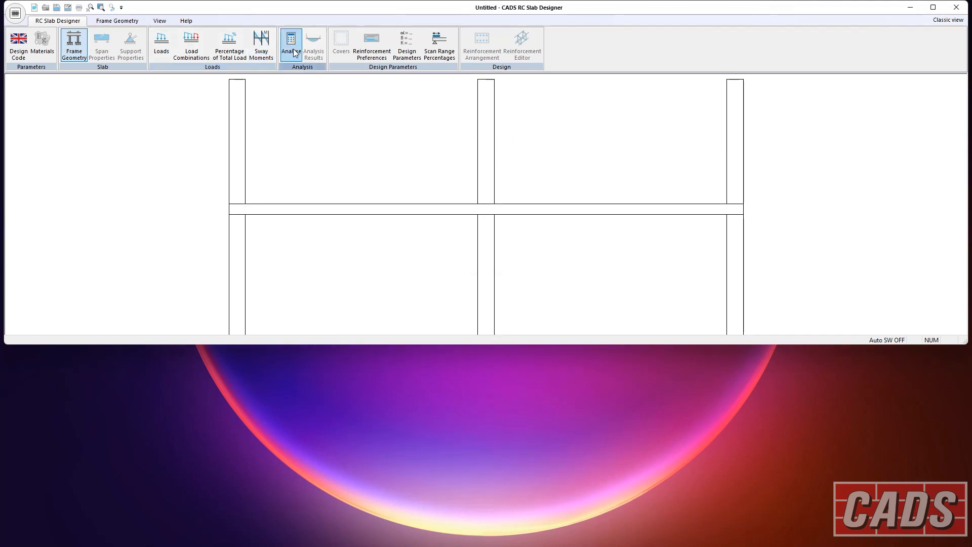
# Step: Analyse the slab, view shear and bending diagrams, and keep 0% moment redistribution
pyautogui.click(290, 44)
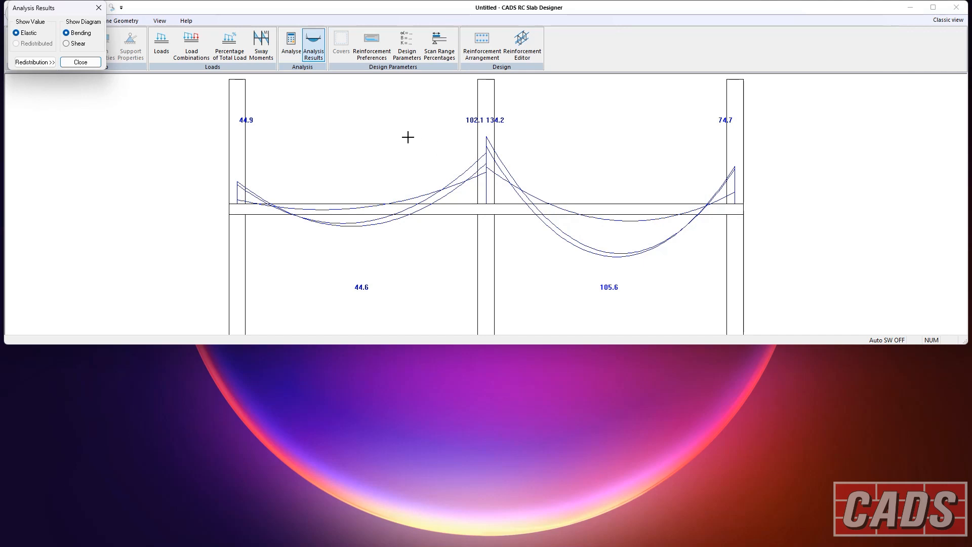
pyautogui.click(67, 43)
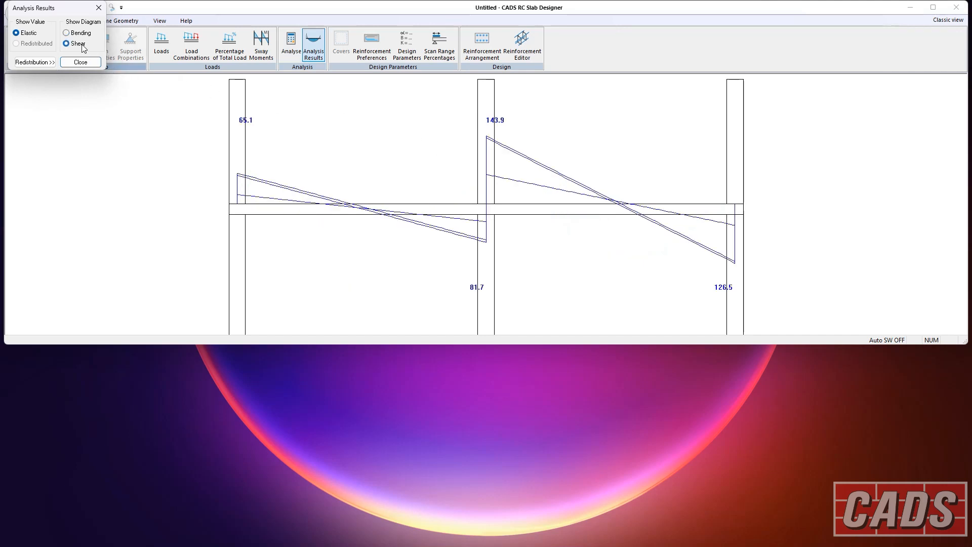
pyautogui.click(66, 33)
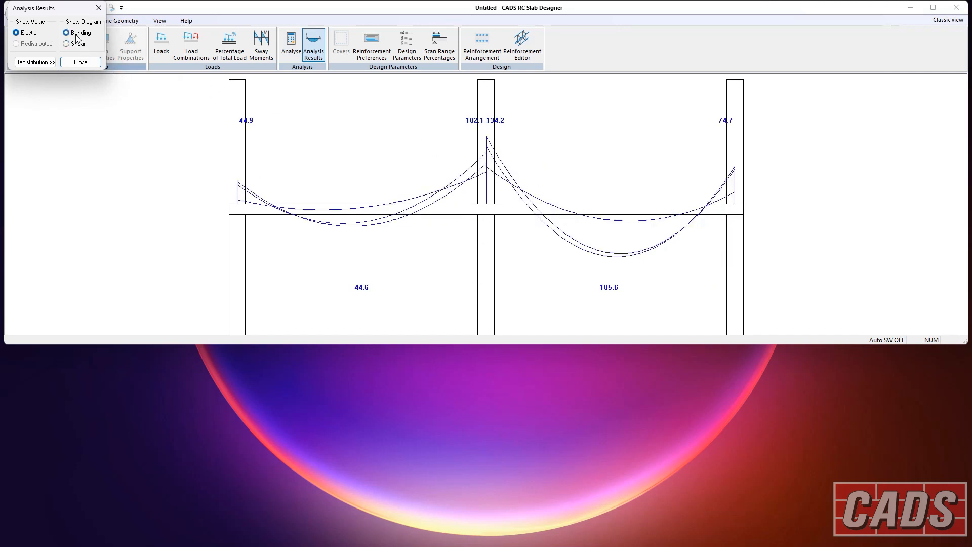
pyautogui.click(31, 61)
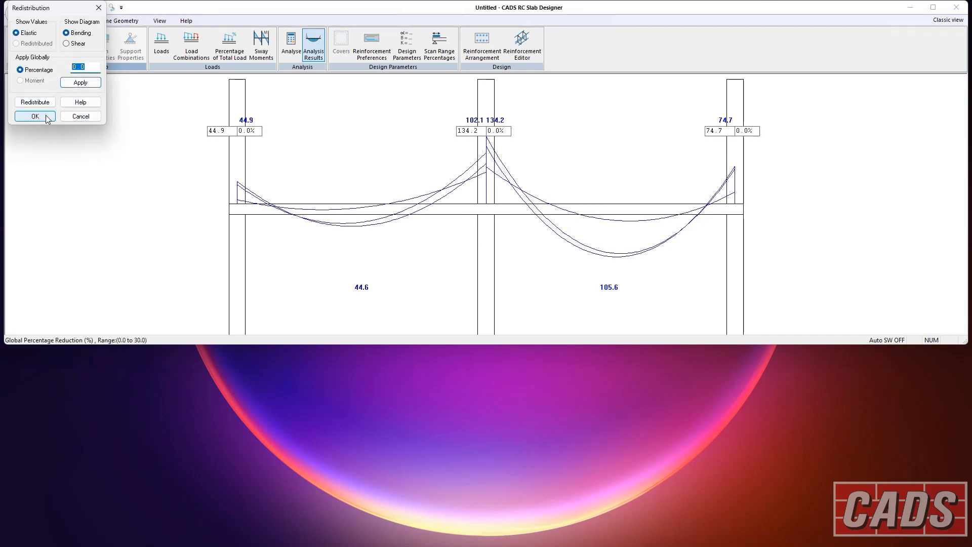
pyautogui.click(34, 116)
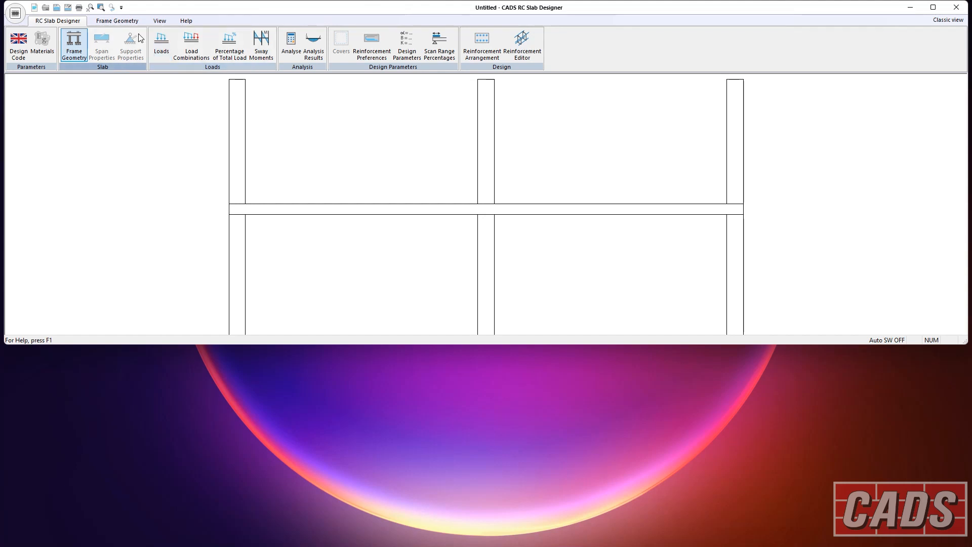
# Step: Switch the profile to a simplified line display and return to the slab design tools
pyautogui.click(159, 20)
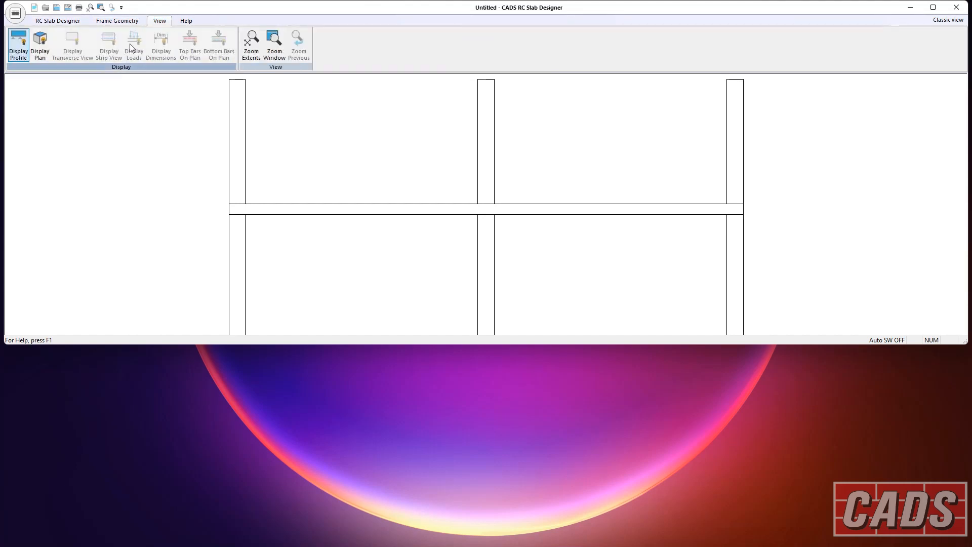
pyautogui.click(160, 44)
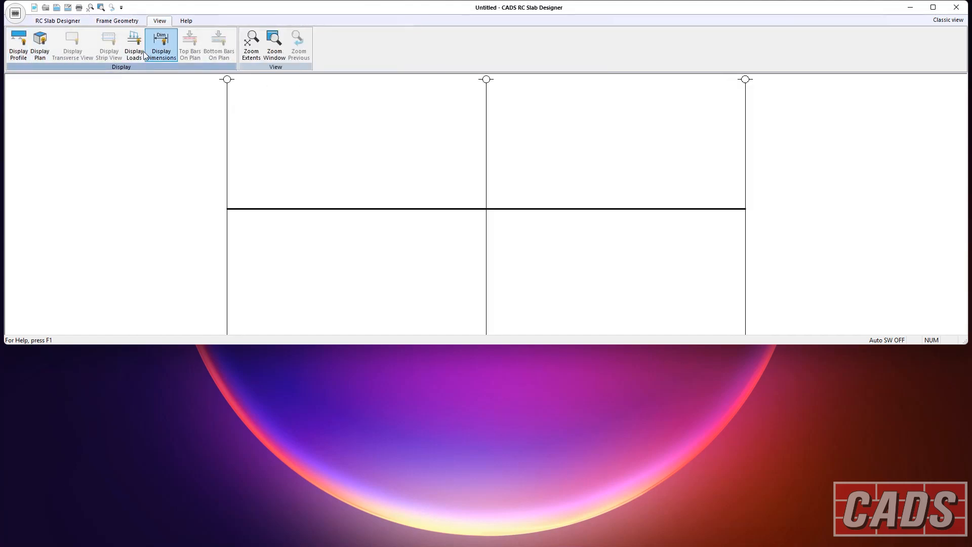
pyautogui.click(116, 21)
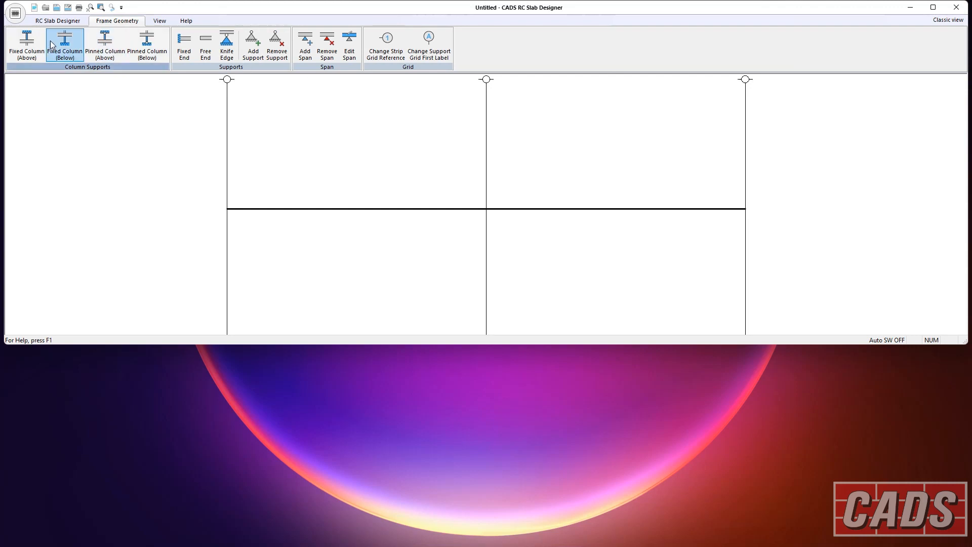
pyautogui.click(56, 21)
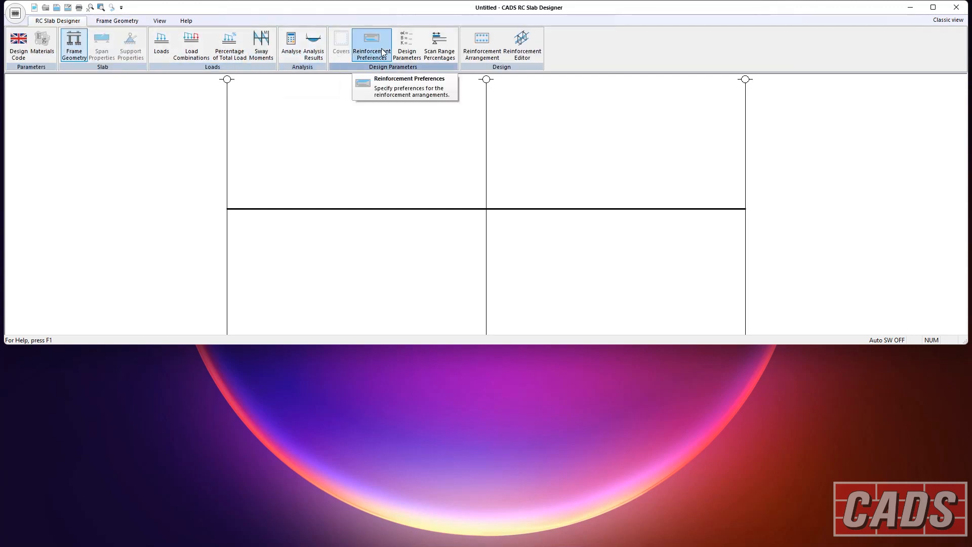
pyautogui.moveTo(386, 76)
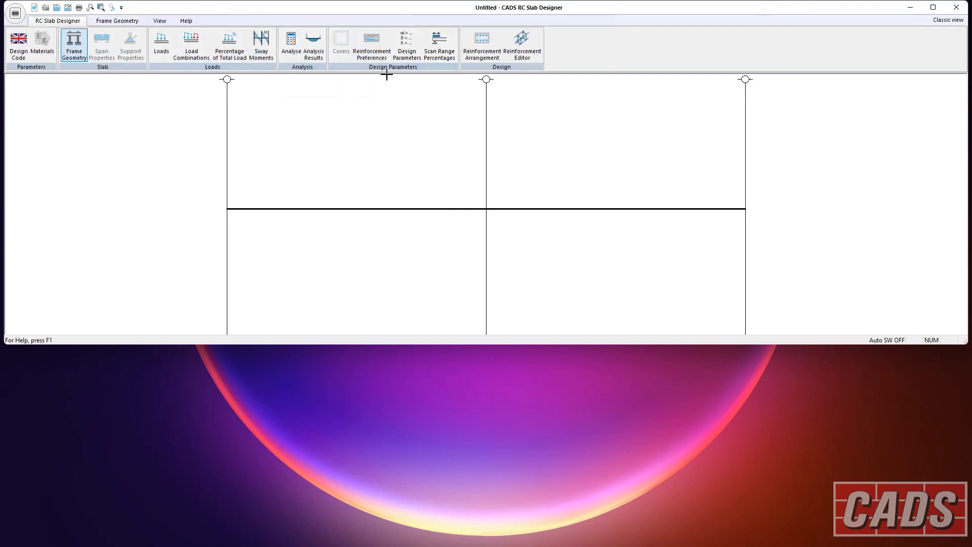
# Step: Set Bar Assembly top bar layout 4: one barset per span lapping two supports
pyautogui.click(371, 44)
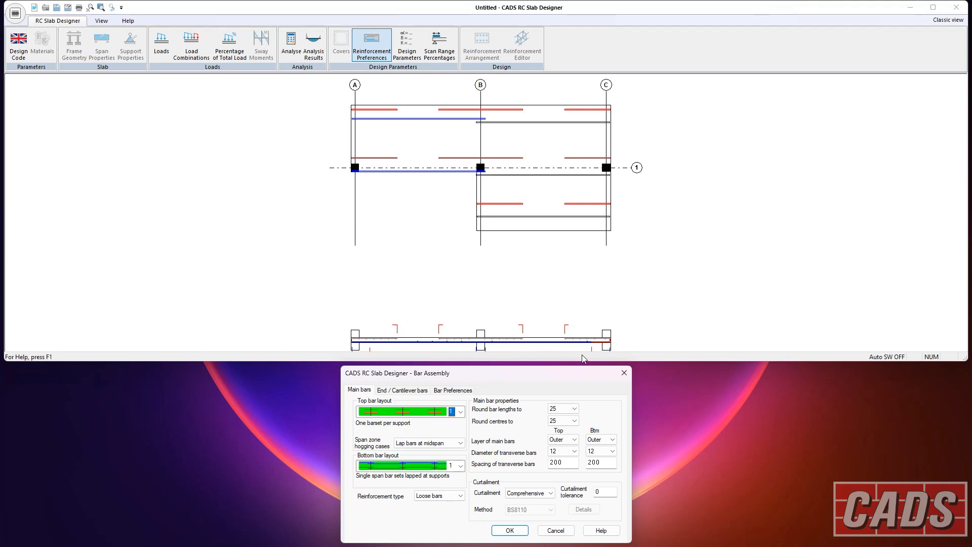
pyautogui.moveTo(464, 406)
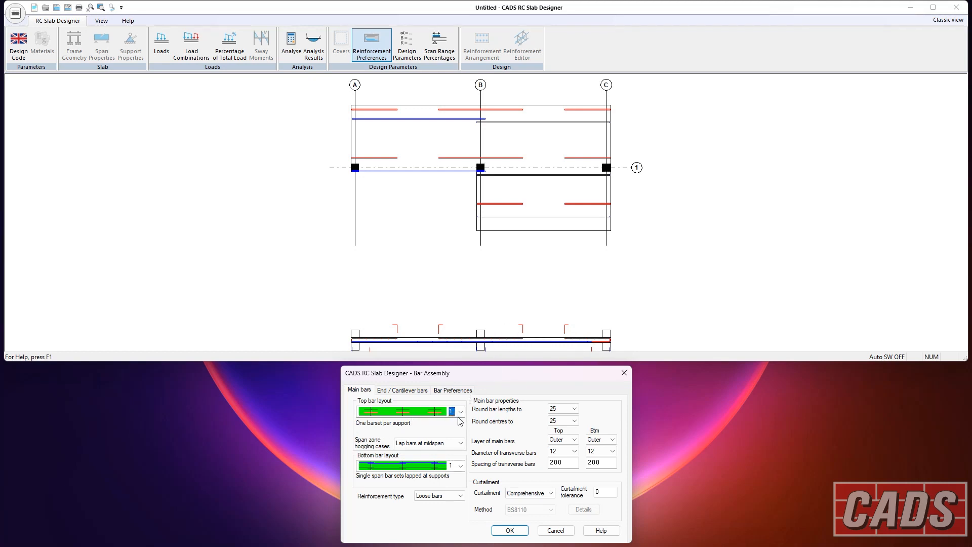
pyautogui.click(460, 411)
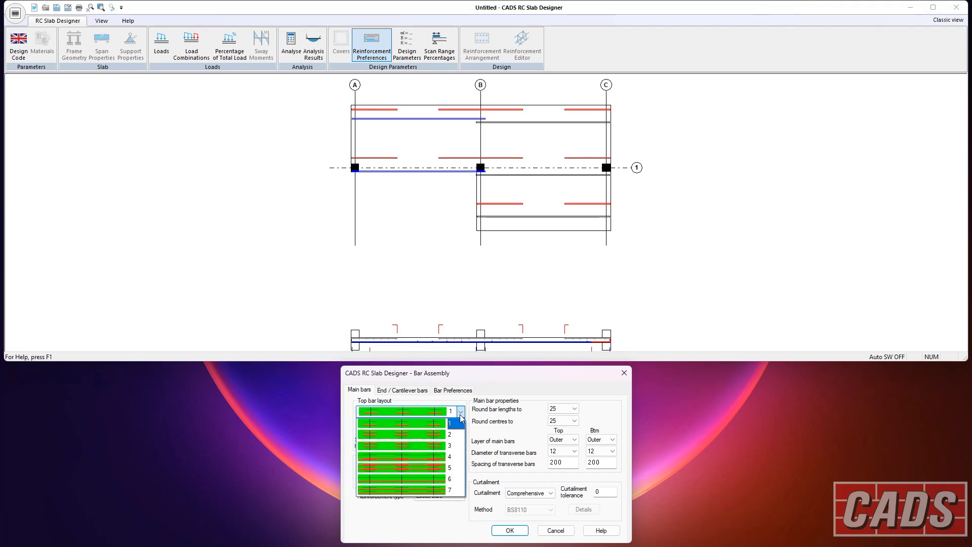
pyautogui.click(452, 445)
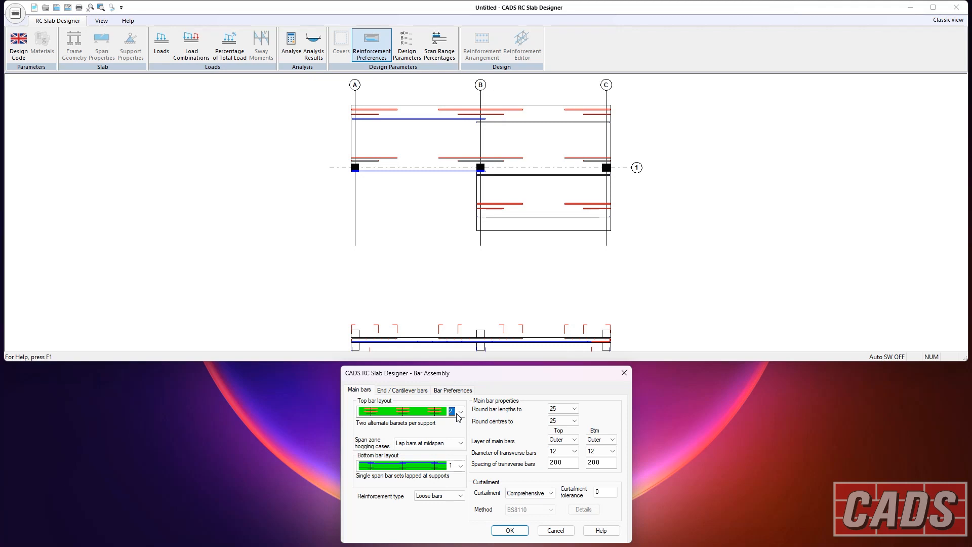
pyautogui.click(458, 412)
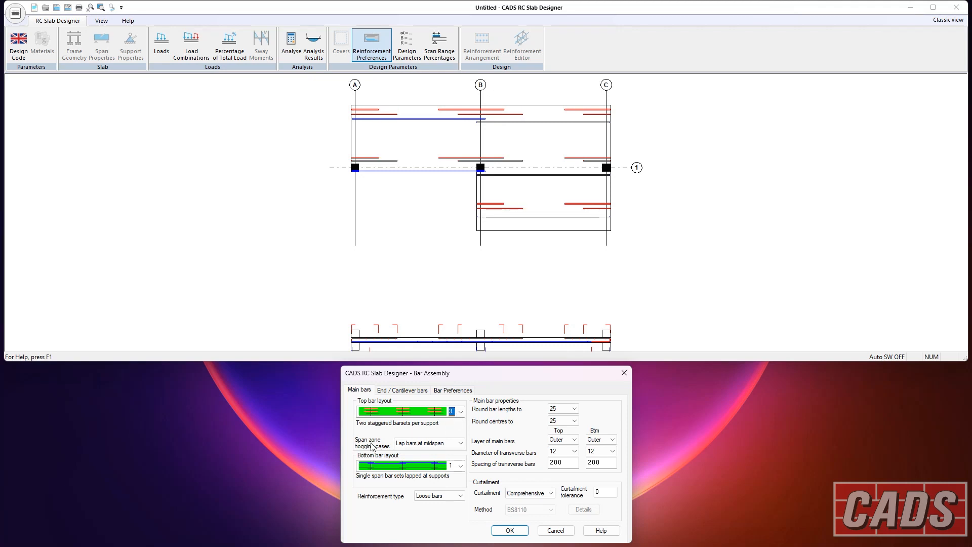
pyautogui.click(455, 411)
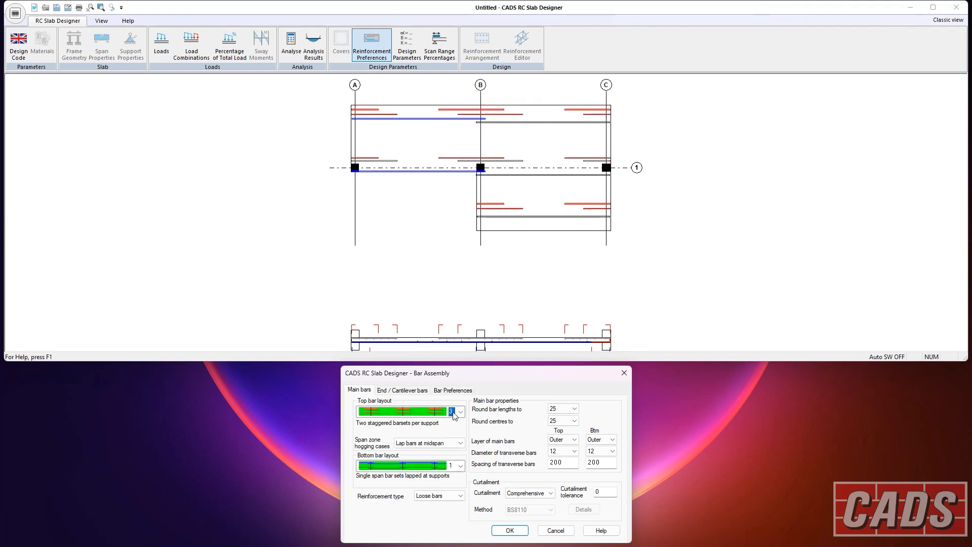
pyautogui.click(459, 411)
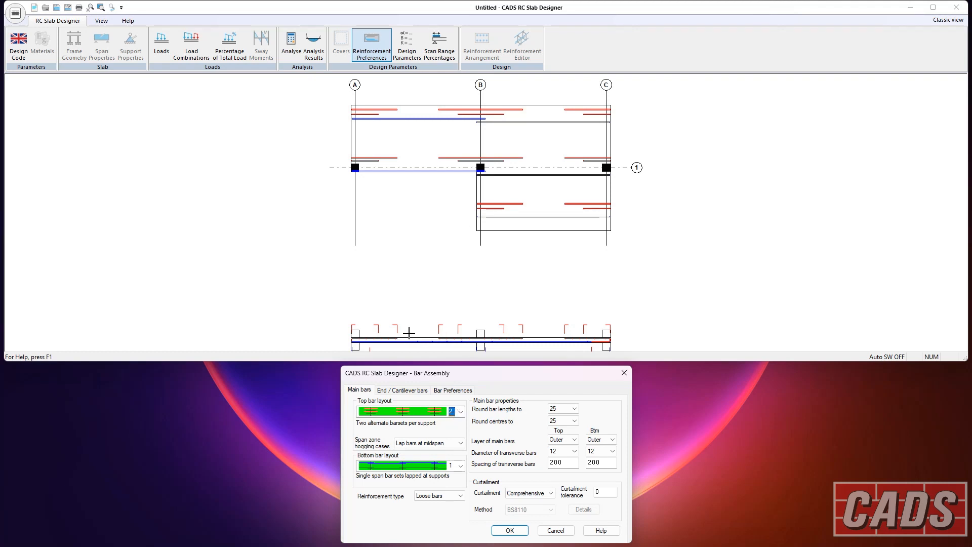
pyautogui.moveTo(425, 337)
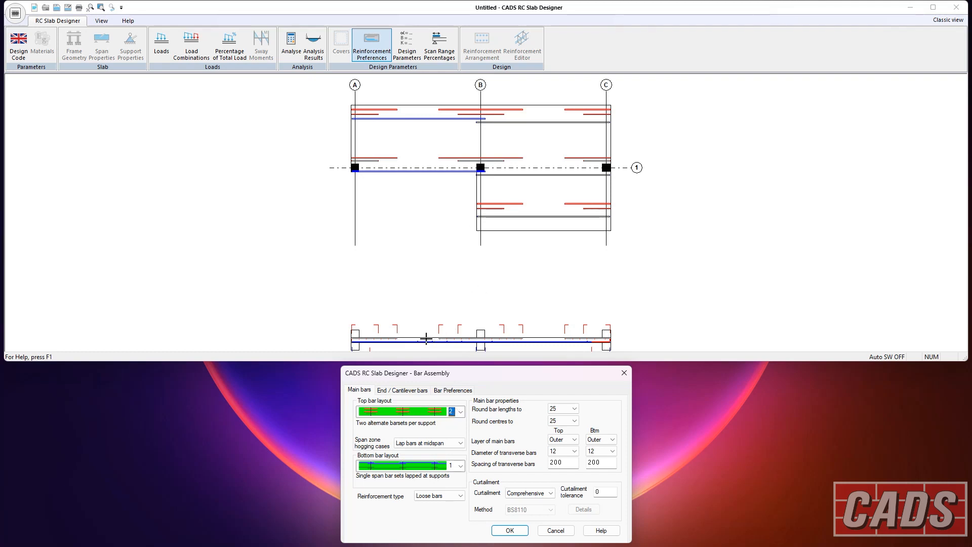
pyautogui.click(457, 411)
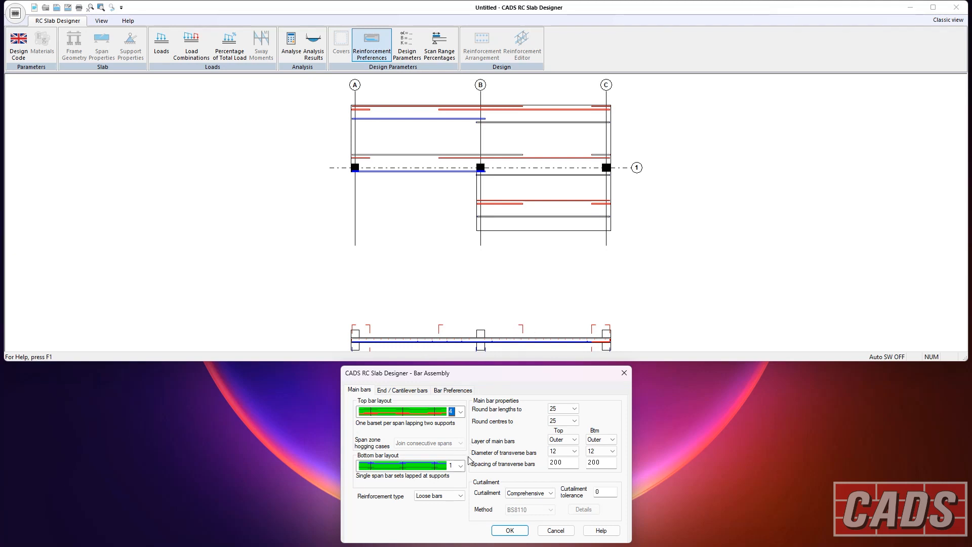
pyautogui.click(460, 465)
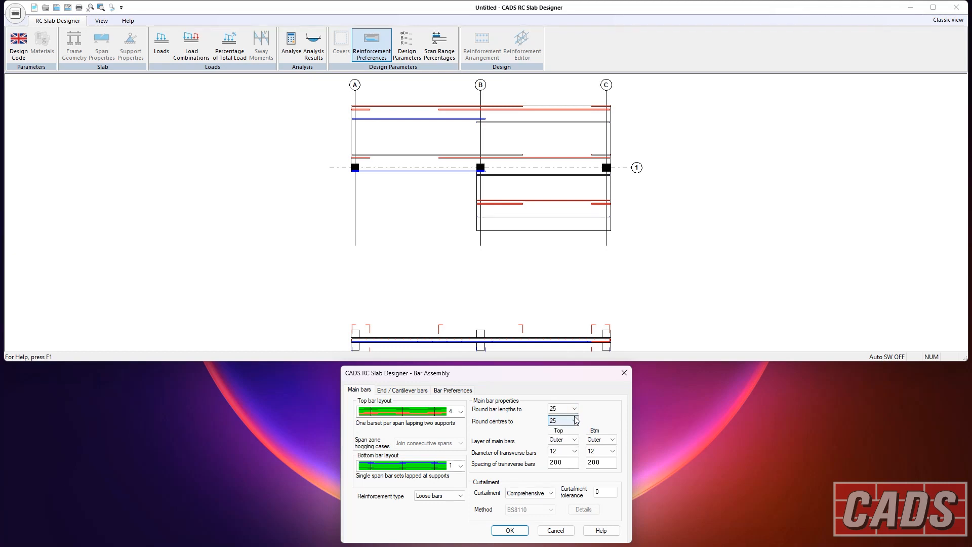
pyautogui.click(573, 420)
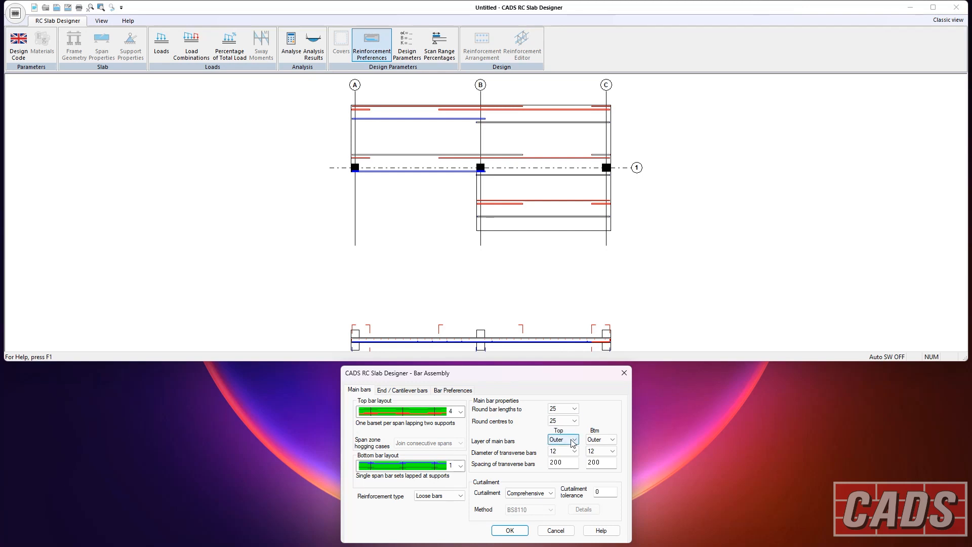
pyautogui.click(572, 440)
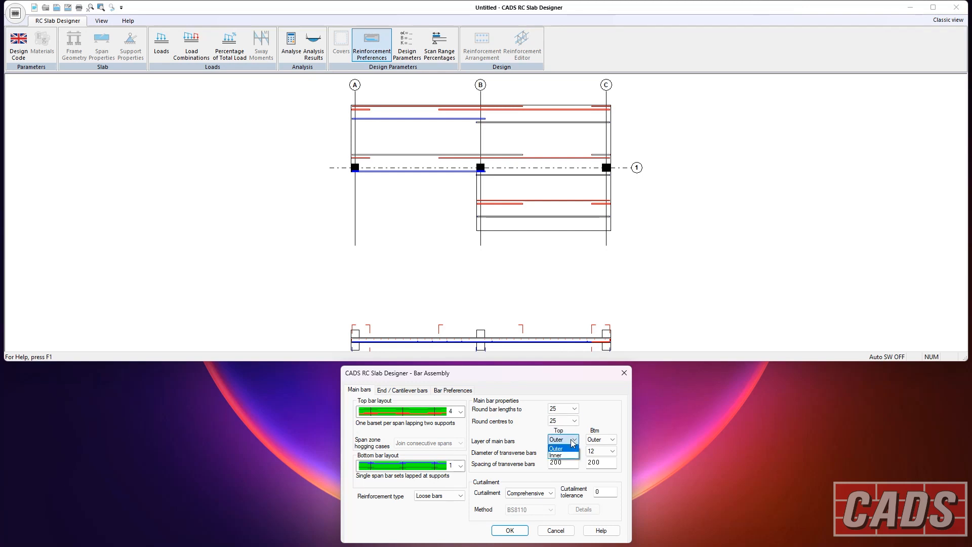
pyautogui.click(556, 439)
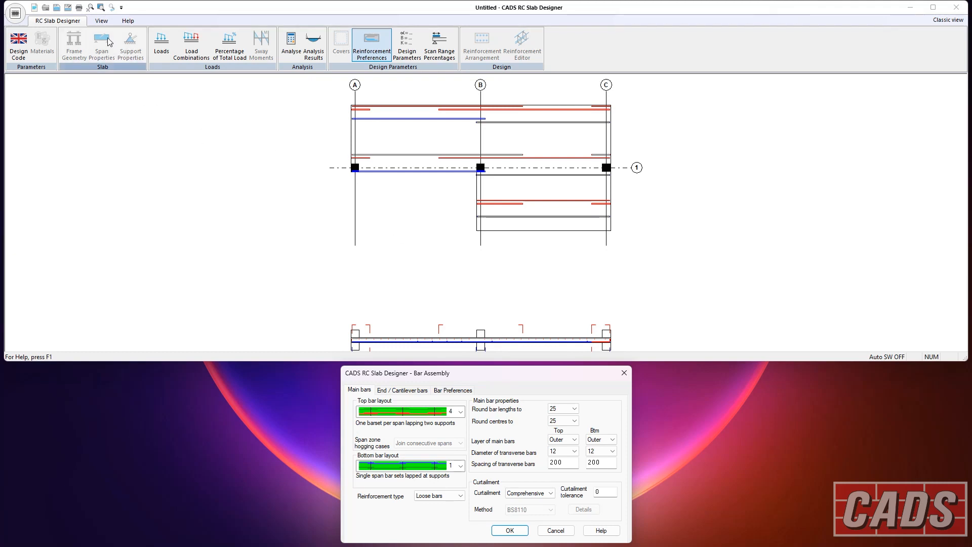
pyautogui.click(101, 20)
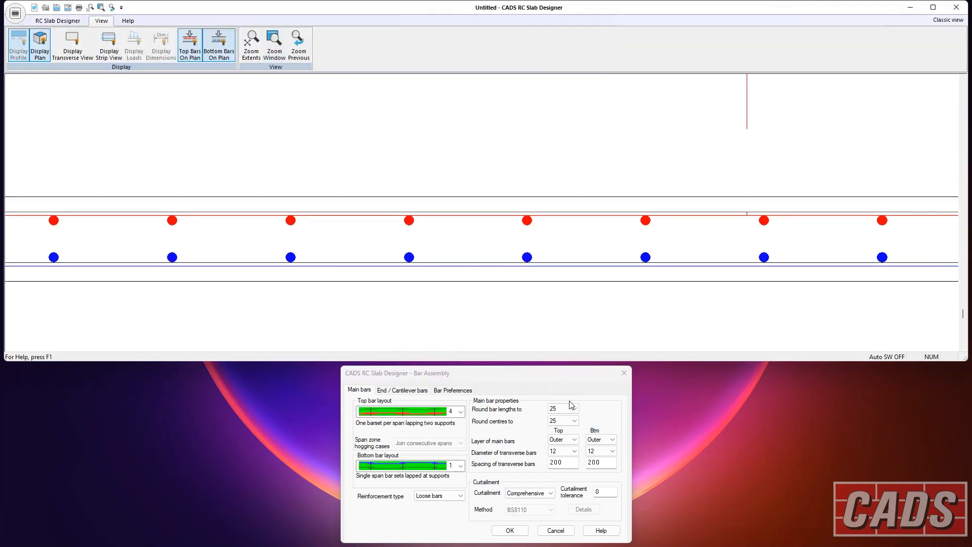
pyautogui.click(561, 438)
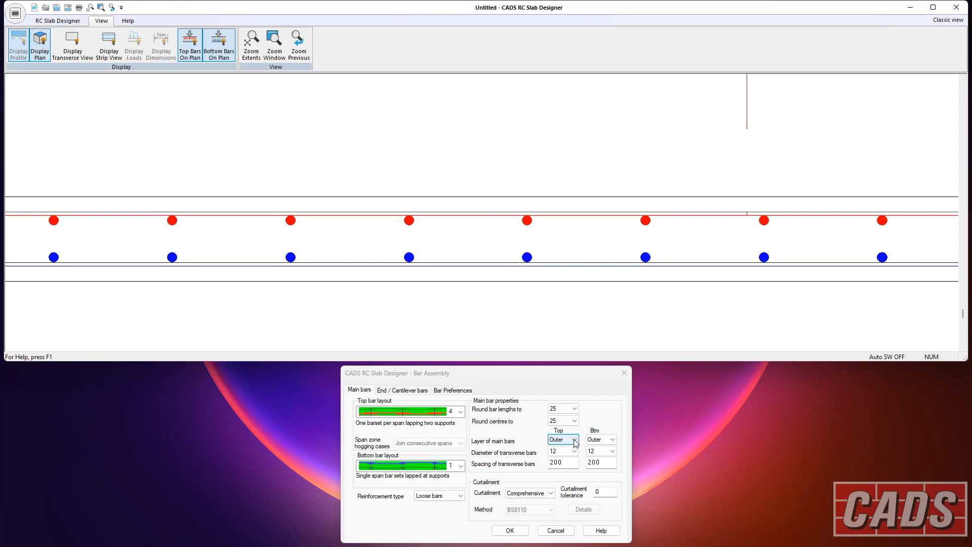
pyautogui.click(574, 439)
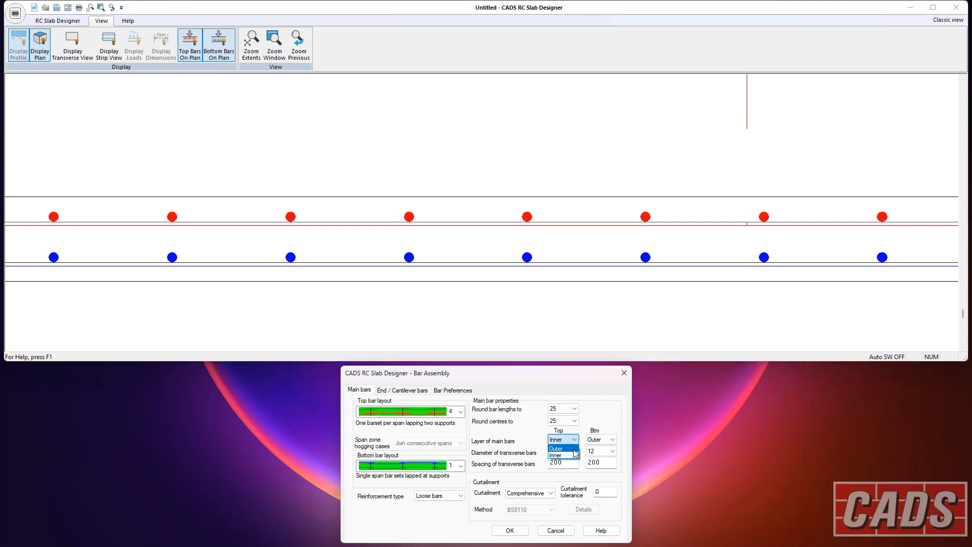
pyautogui.click(556, 449)
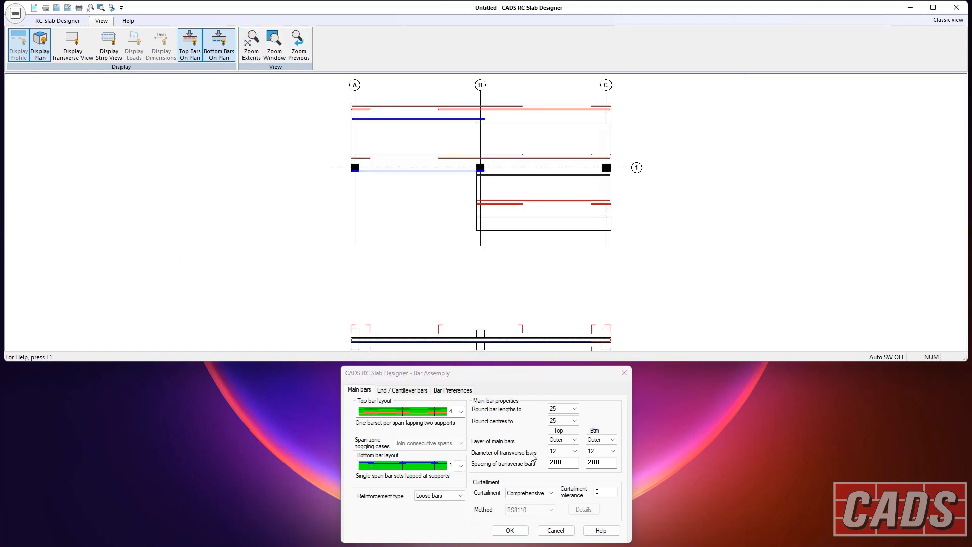
pyautogui.click(613, 450)
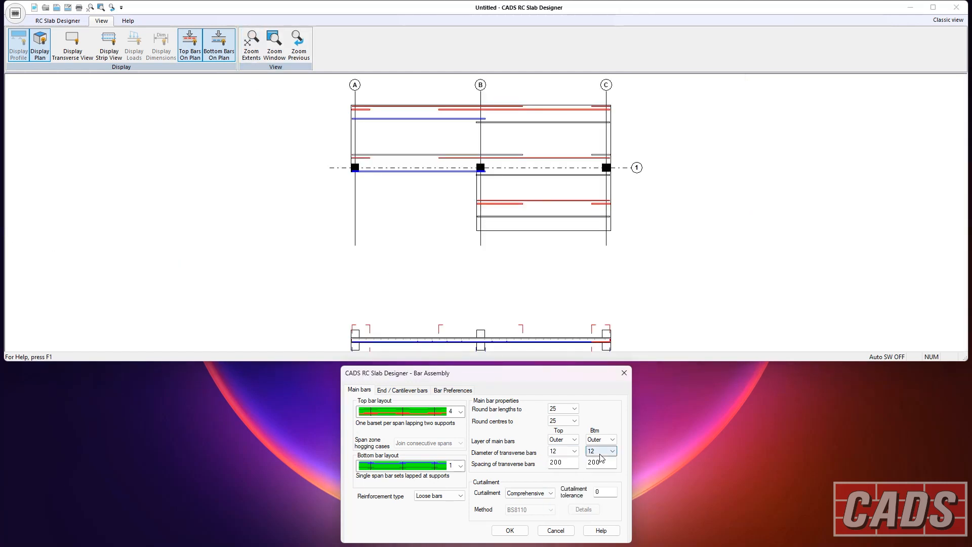
pyautogui.click(613, 451)
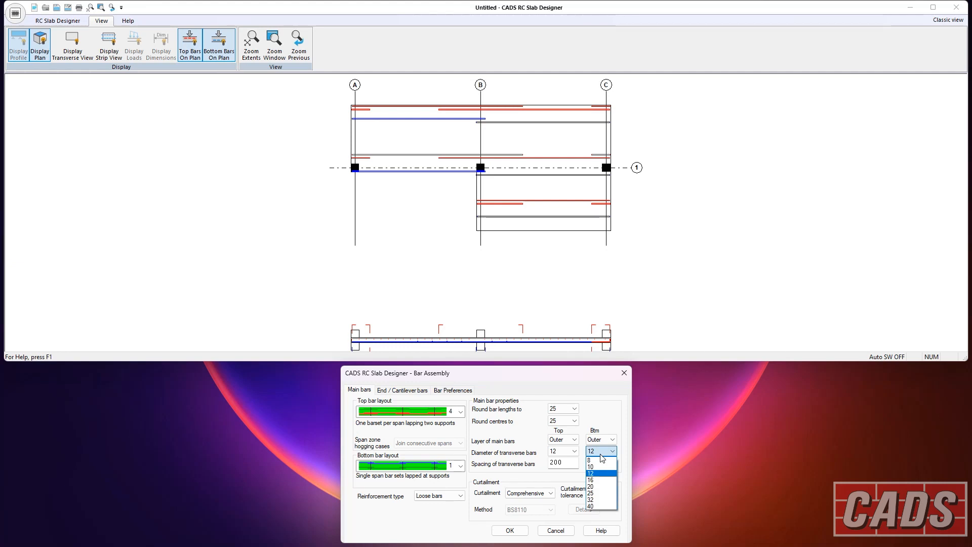
pyautogui.click(589, 473)
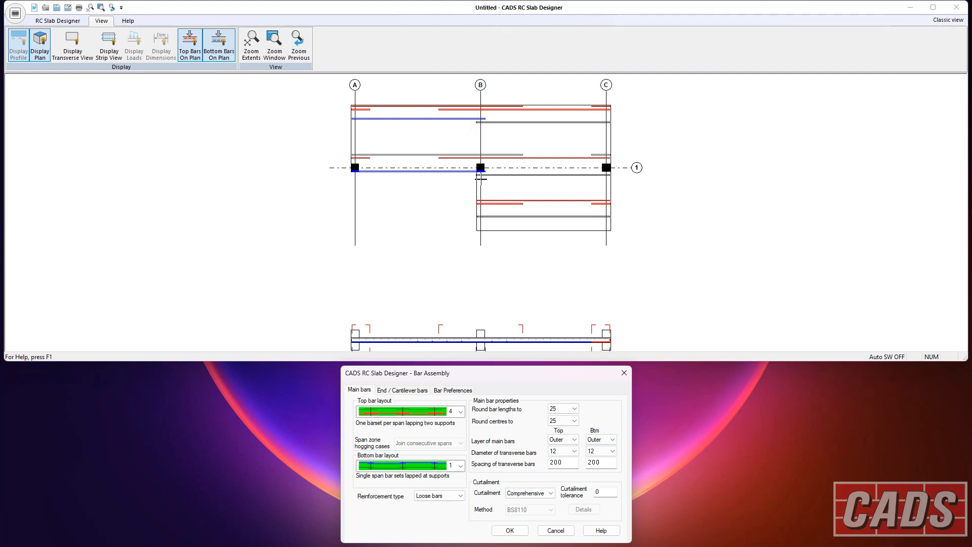
pyautogui.moveTo(527, 345)
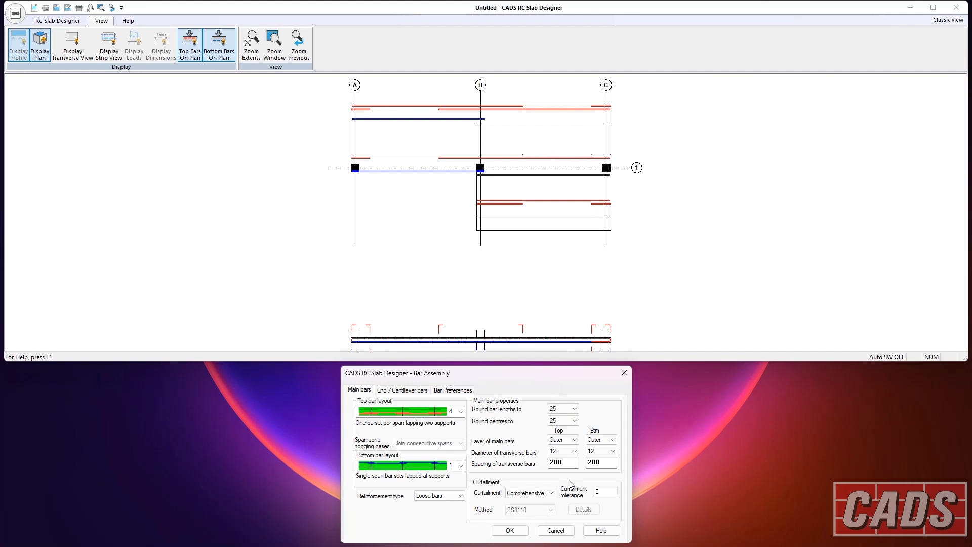
# Step: Set bar curtailment to Simplified and show the BS8110 curtailment details
pyautogui.click(550, 492)
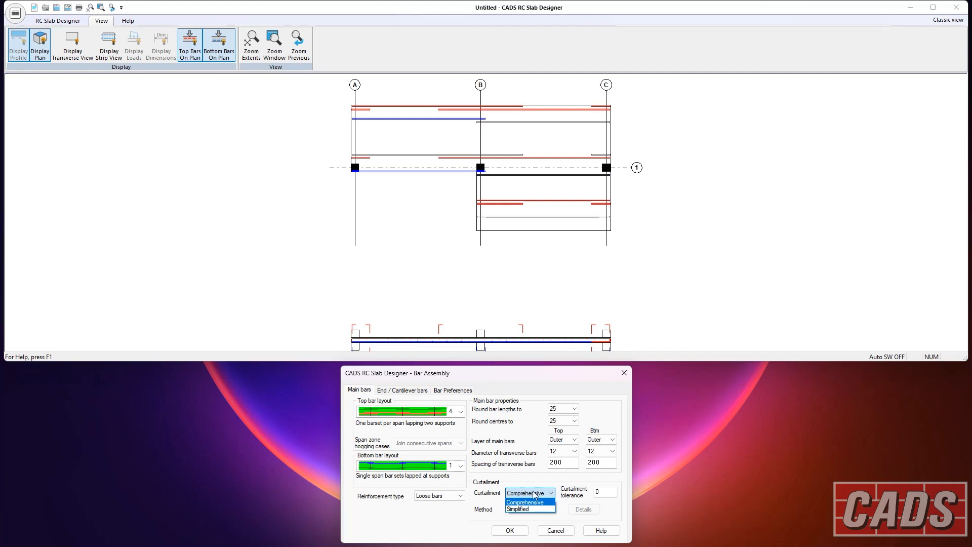
pyautogui.click(525, 500)
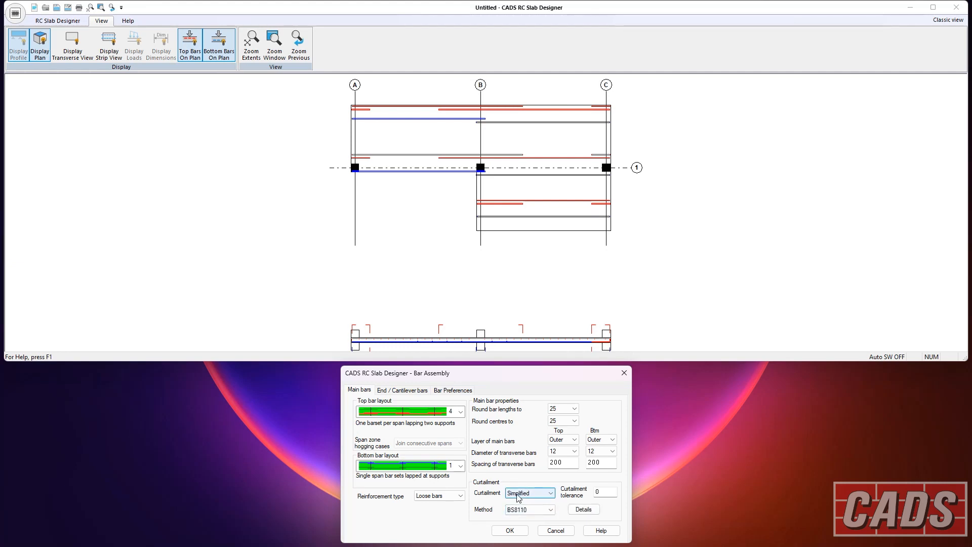
pyautogui.click(581, 508)
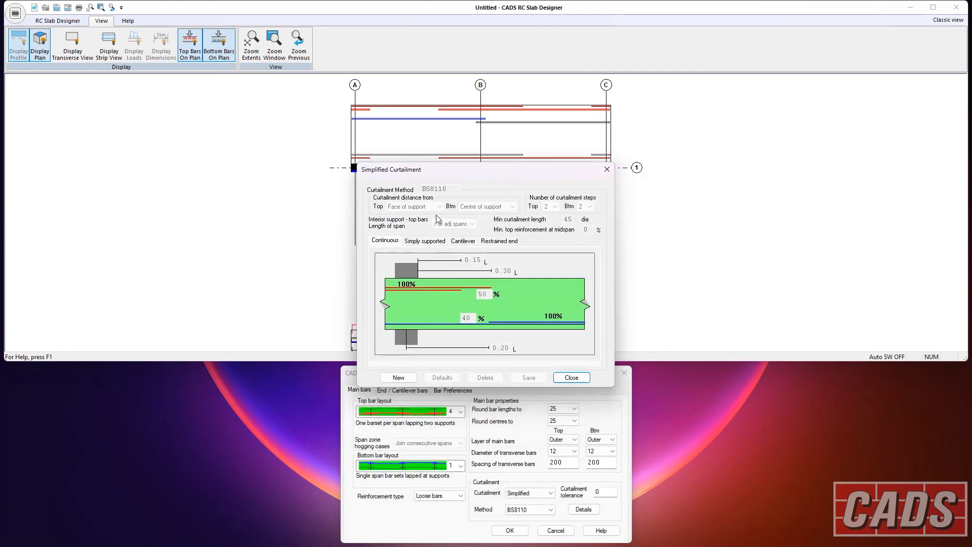
pyautogui.moveTo(548, 284)
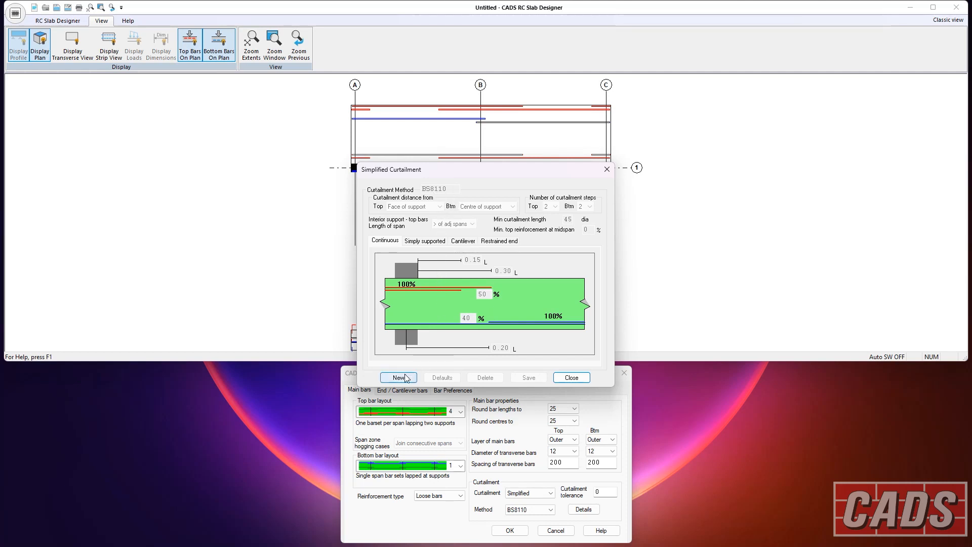
# Step: Create curtailment method 'ar1', review the 0.15 L and 50% fields, then close
pyautogui.click(397, 377)
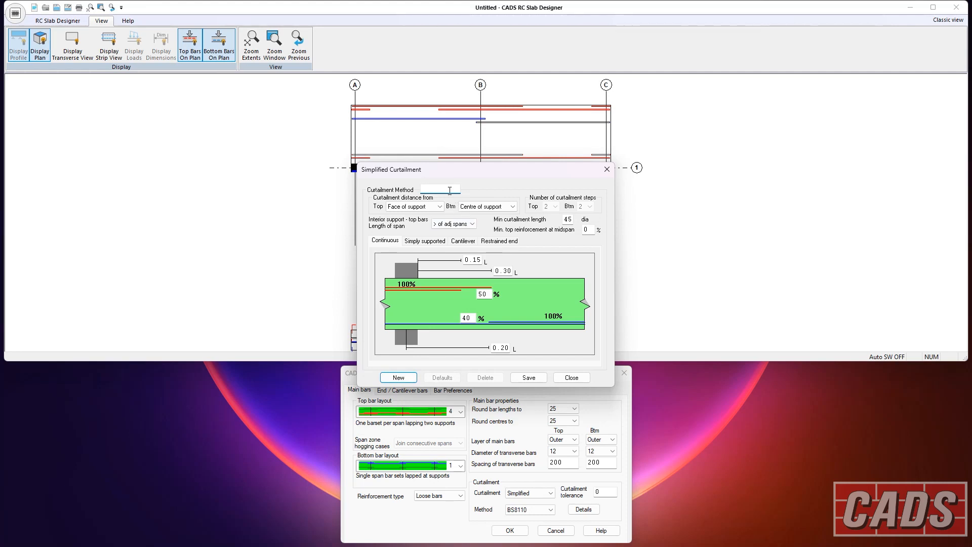
pyautogui.write('ar1')
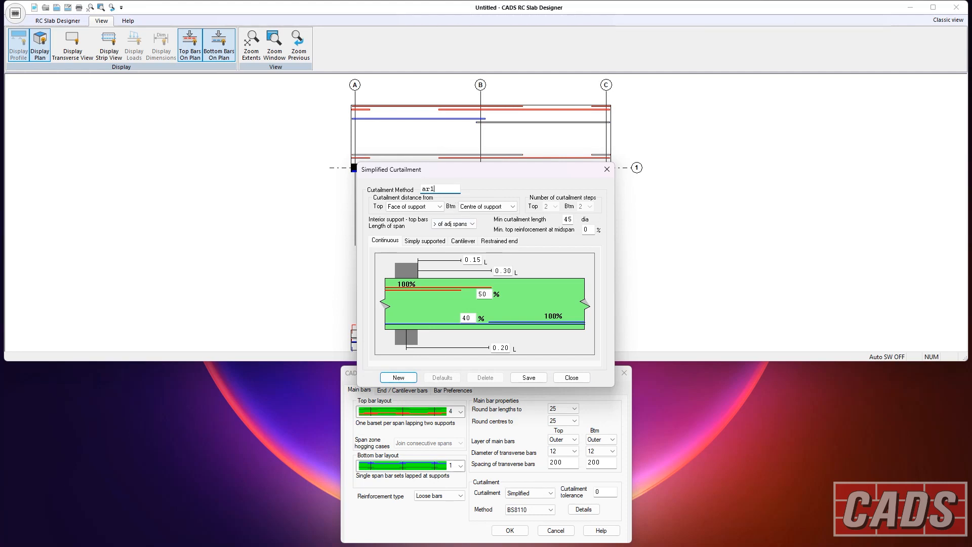
pyautogui.click(437, 205)
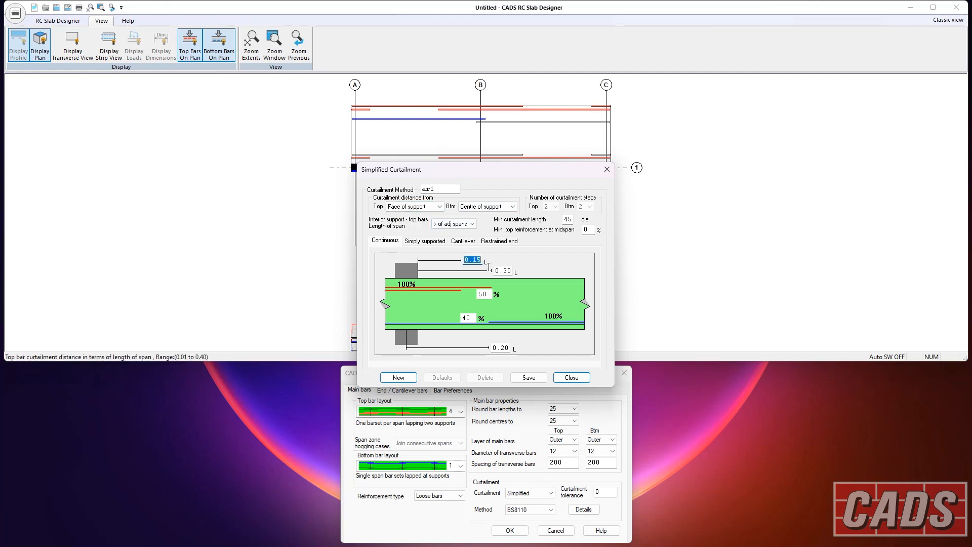
pyautogui.click(482, 293)
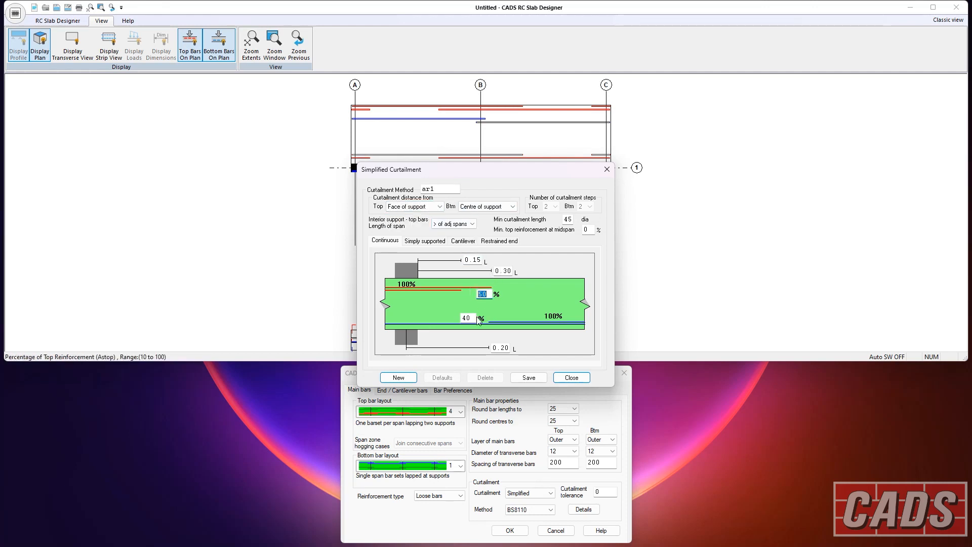
pyautogui.click(571, 376)
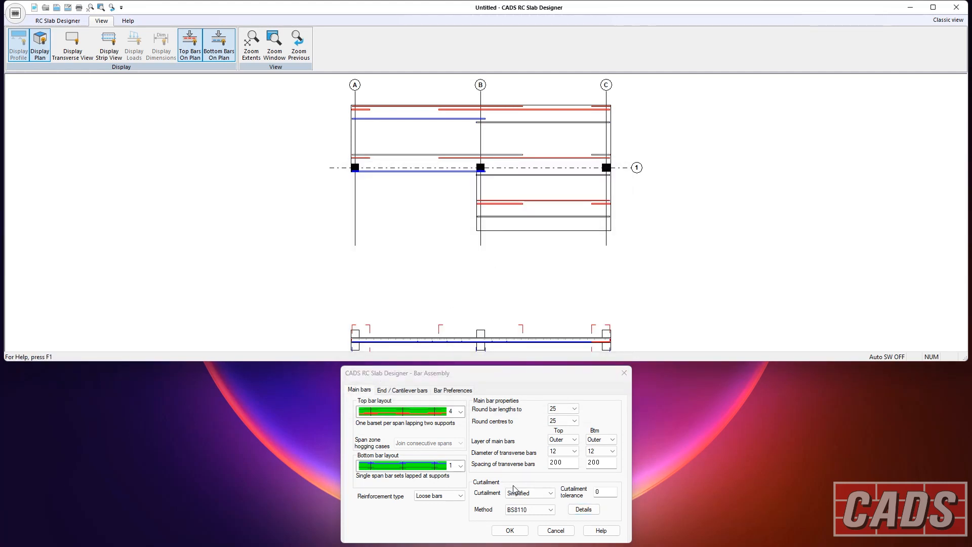
pyautogui.click(559, 451)
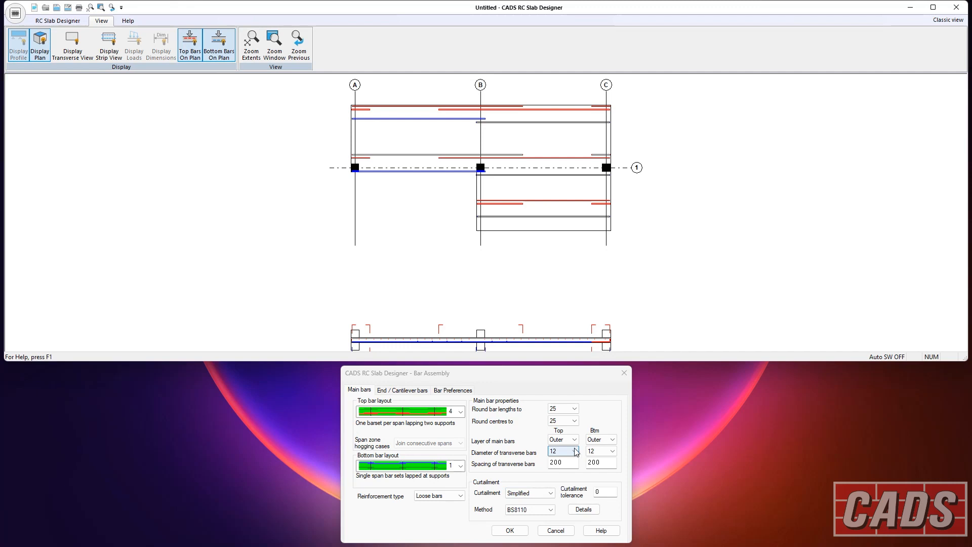
pyautogui.click(401, 389)
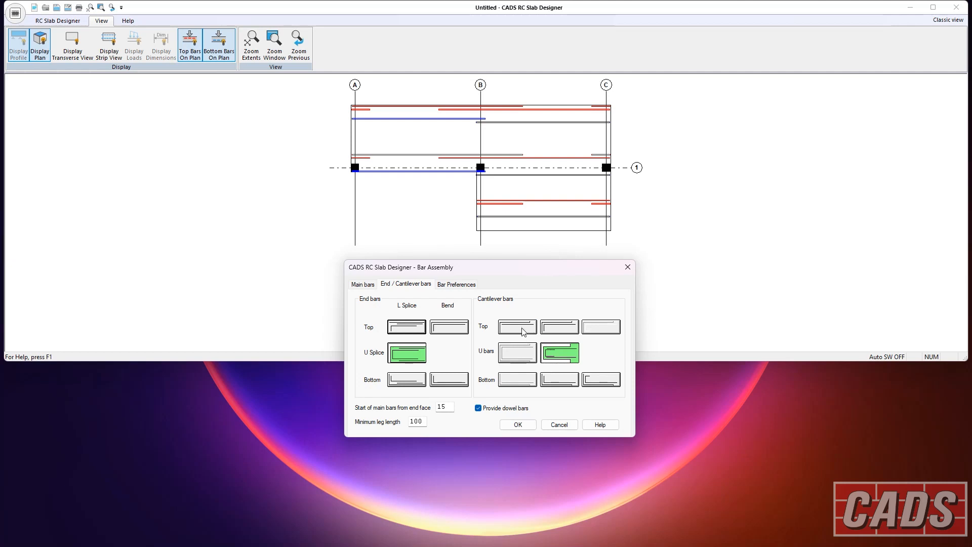
pyautogui.moveTo(412, 372)
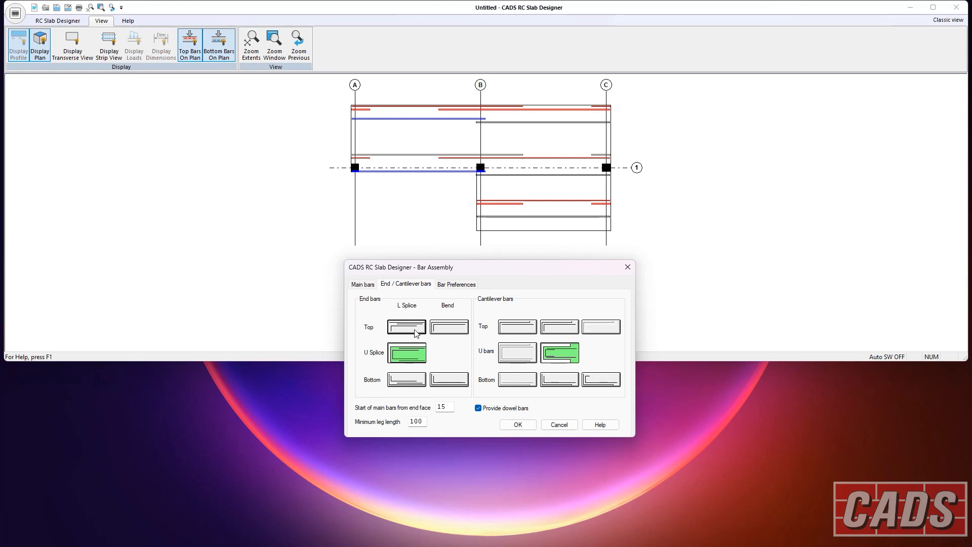
pyautogui.moveTo(511, 370)
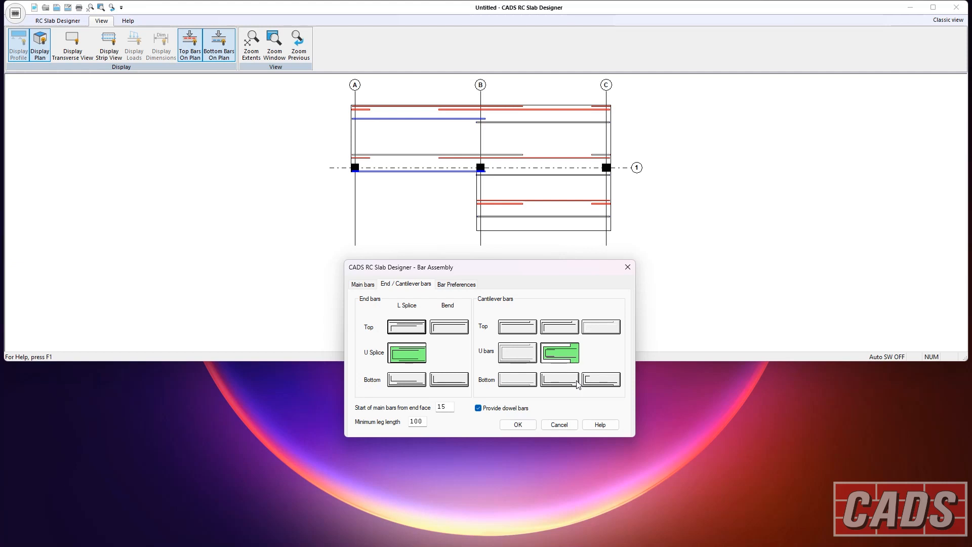
pyautogui.moveTo(486, 370)
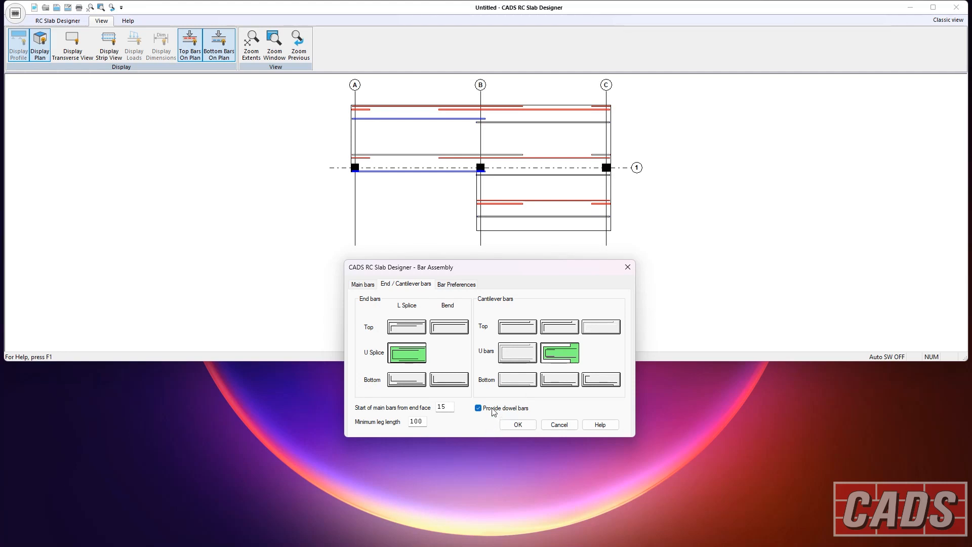
pyautogui.moveTo(491, 410)
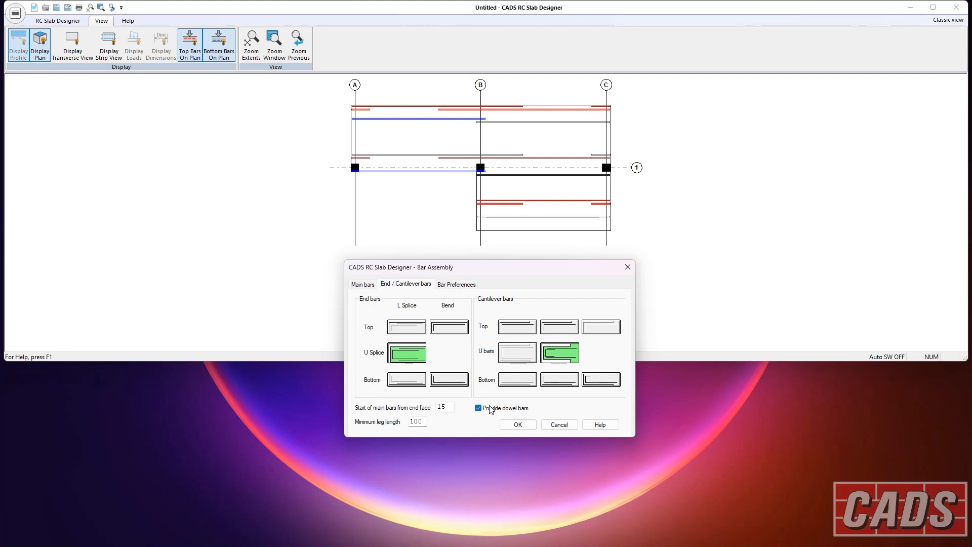
# Step: Untick Provide dowel bars for the end and cantilever bars
pyautogui.click(477, 408)
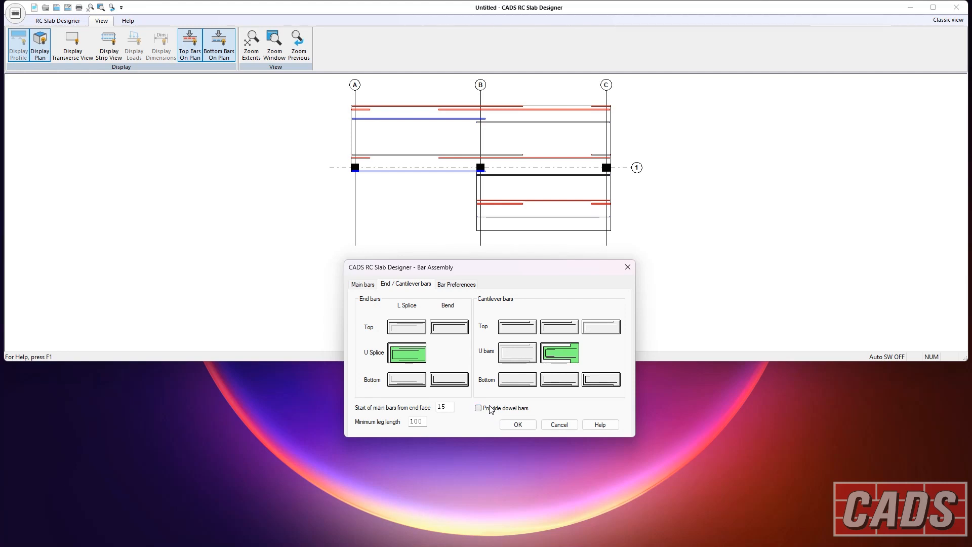
# Step: Review the bar preferences: main bar sizes 10–25, link bar centres and vibrator spacing limit
pyautogui.click(456, 284)
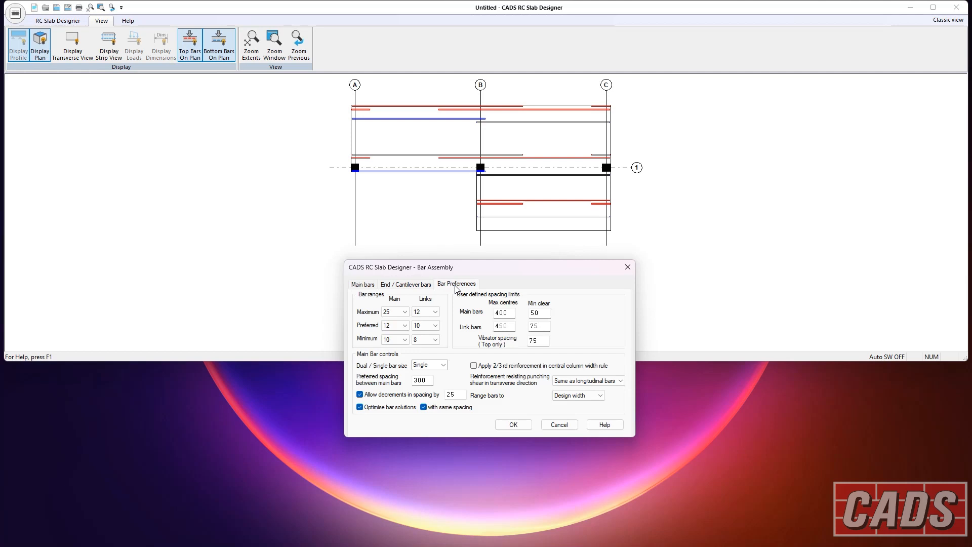
pyautogui.click(390, 311)
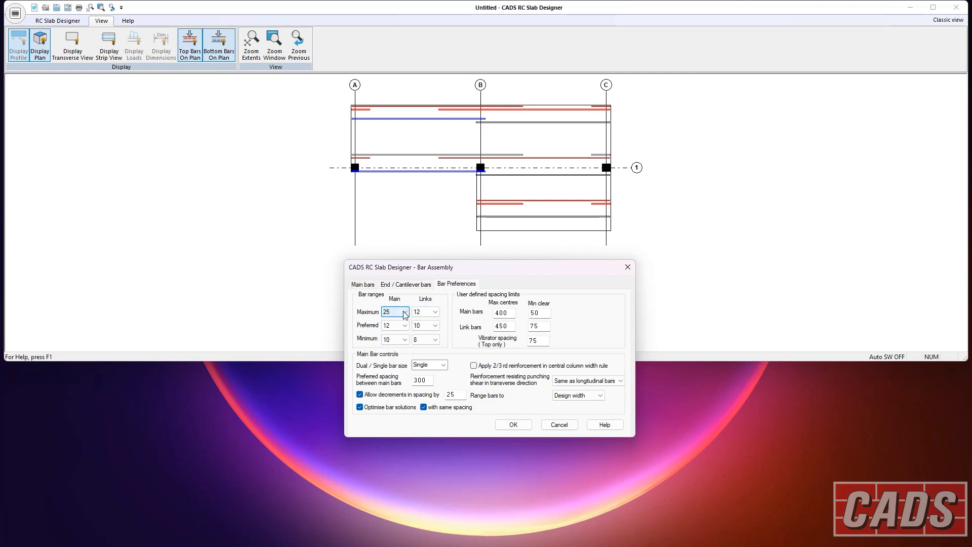
pyautogui.click(391, 339)
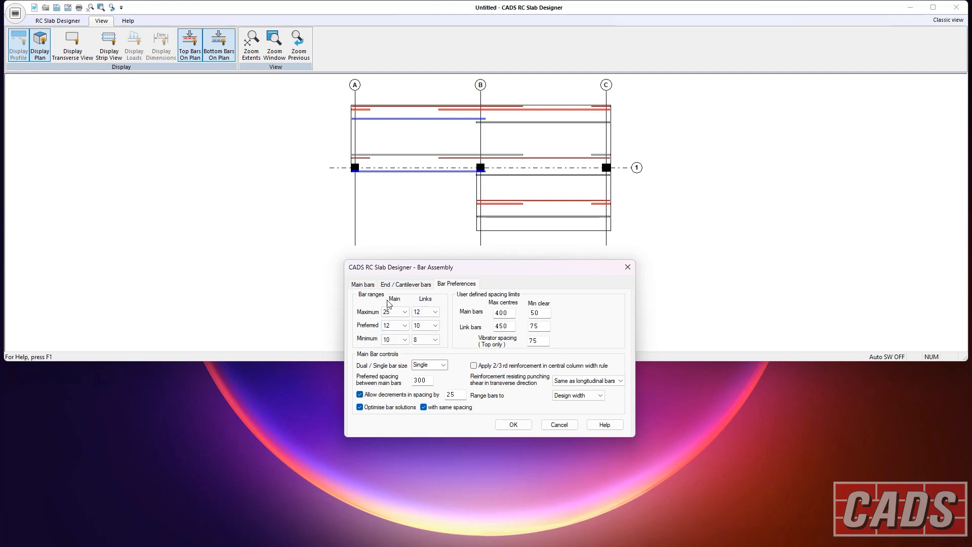
pyautogui.moveTo(483, 303)
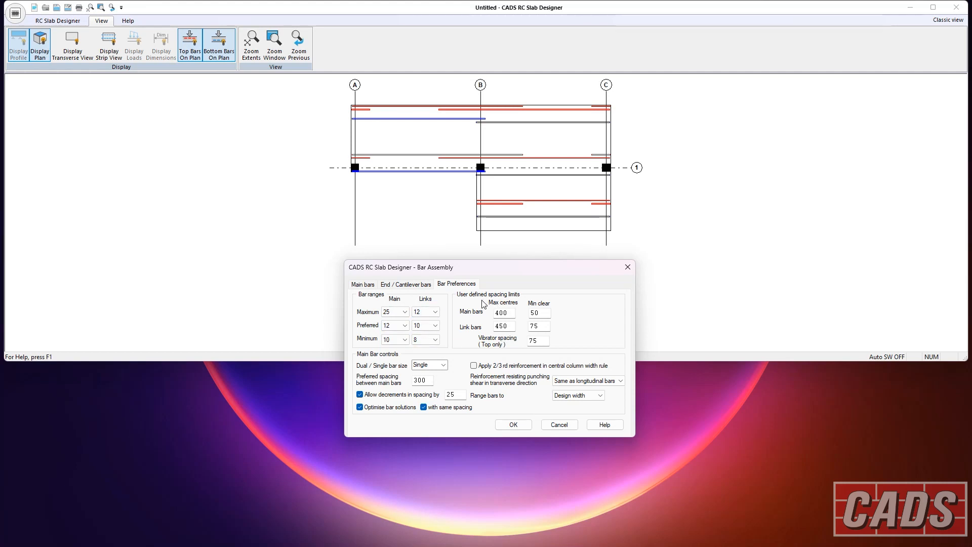
pyautogui.click(502, 325)
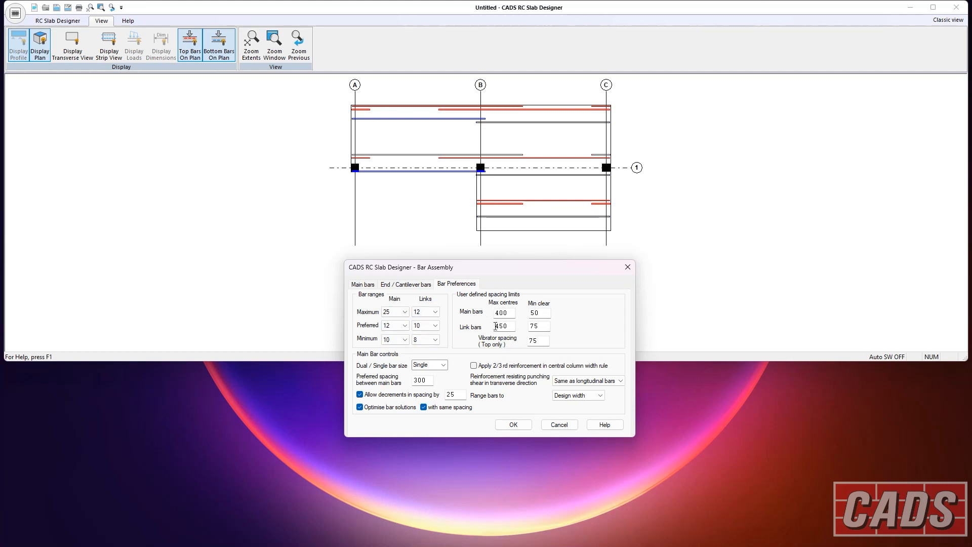
pyautogui.click(536, 340)
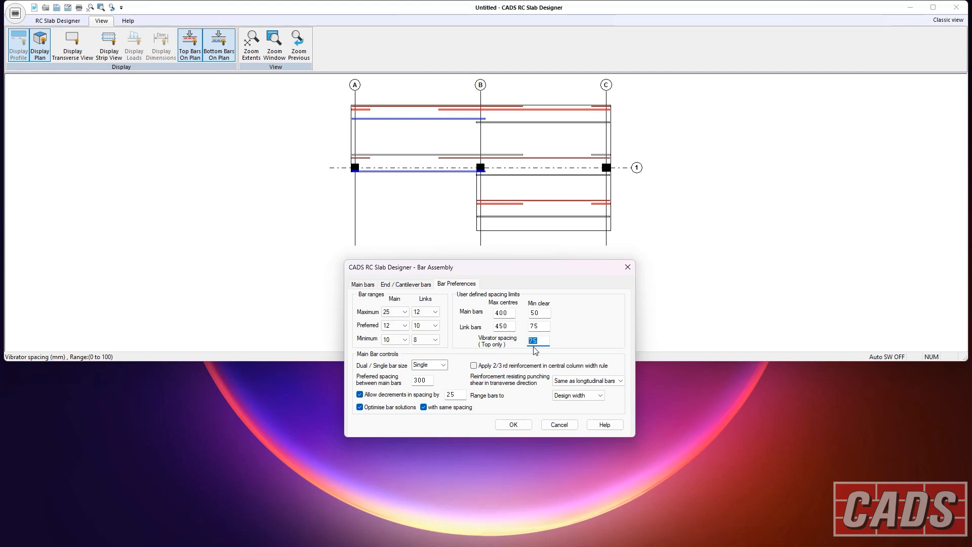
pyautogui.click(442, 364)
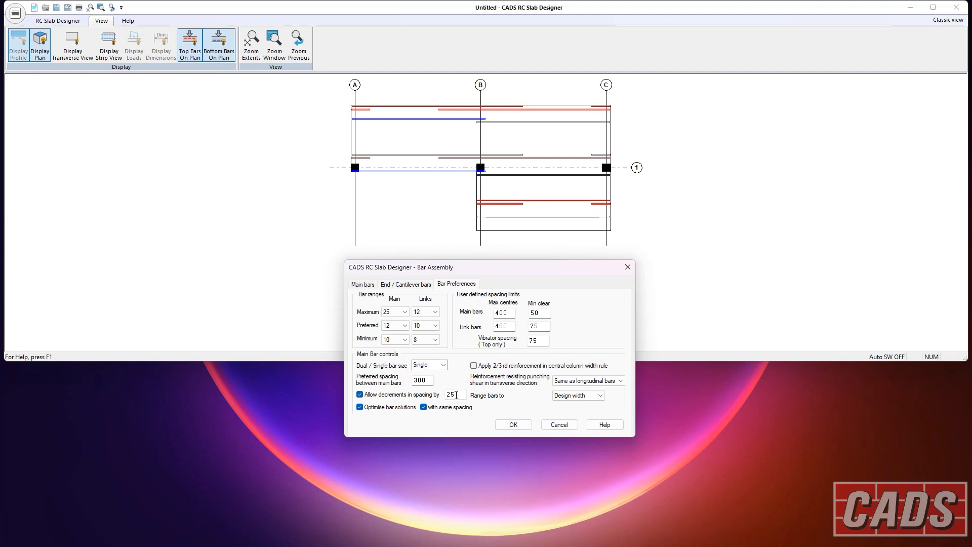
# Step: Keep 300 preferred spacing, 25 mm decrements and same-spacing optimisation, and accept the bar preferences
pyautogui.click(420, 381)
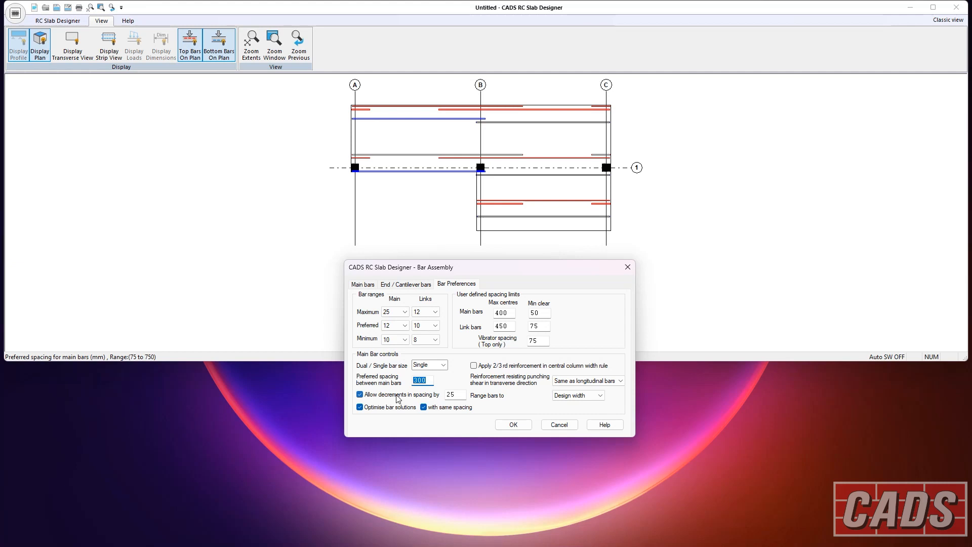
pyautogui.click(455, 394)
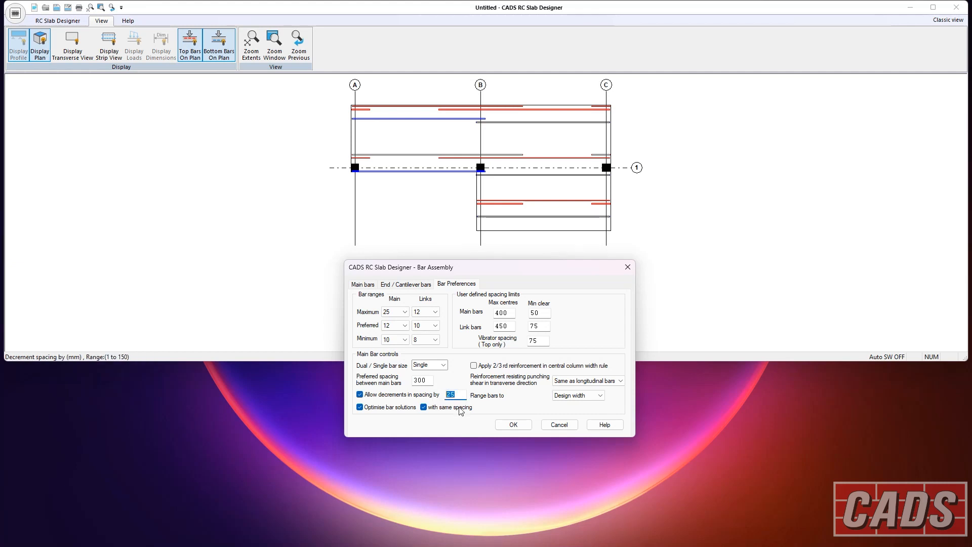
pyautogui.click(452, 394)
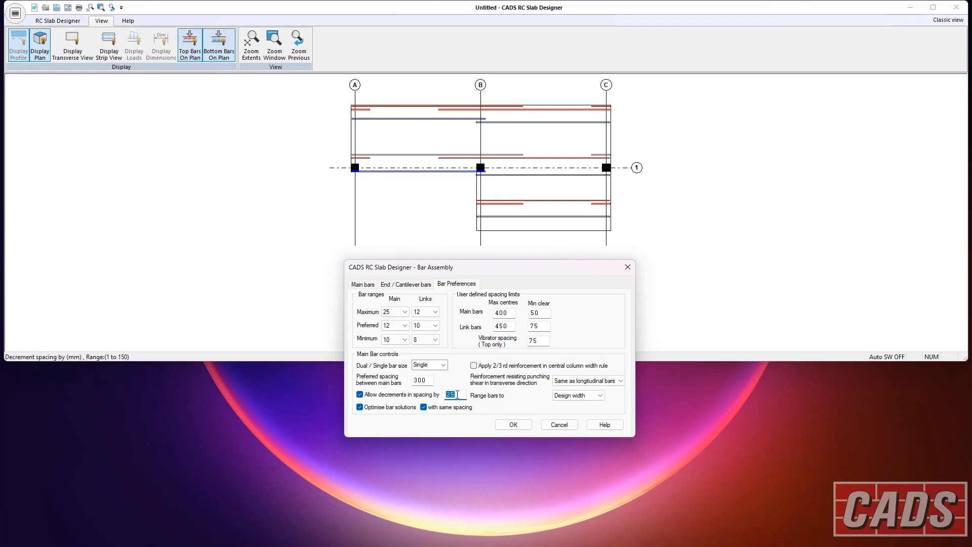
pyautogui.moveTo(449, 420)
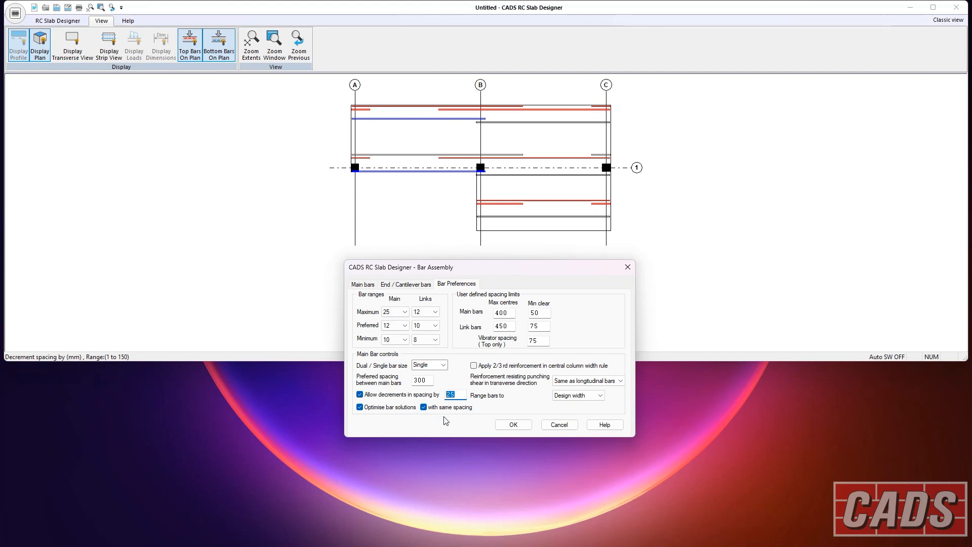
pyautogui.moveTo(401, 416)
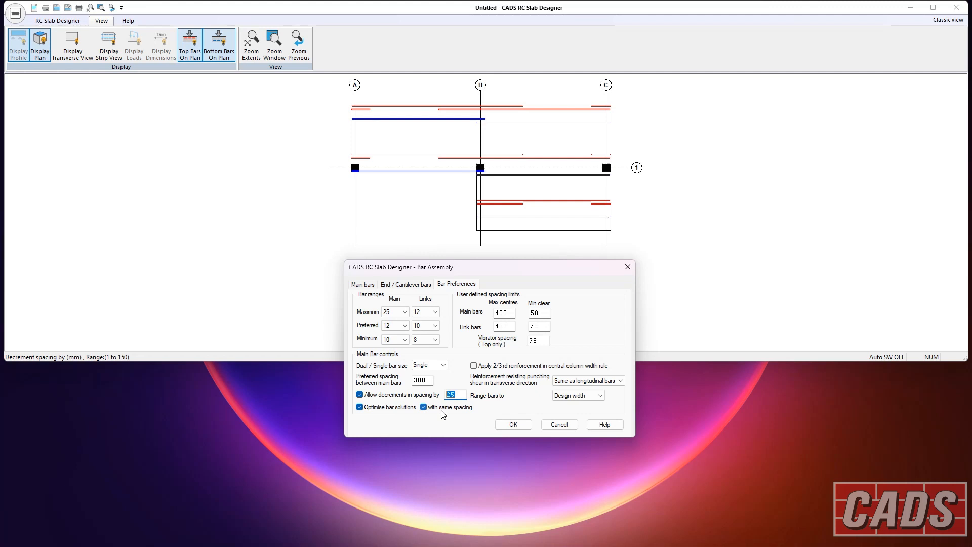
pyautogui.click(423, 407)
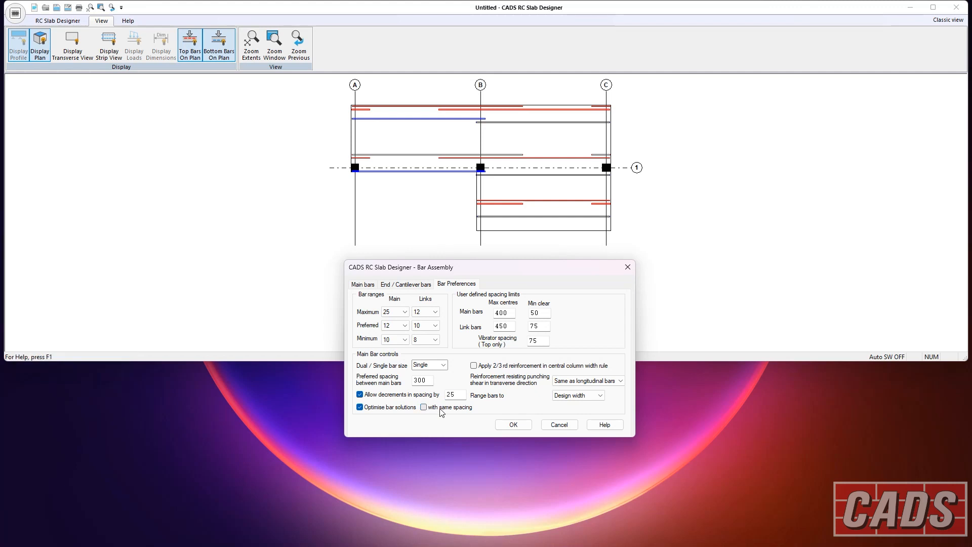
pyautogui.click(423, 407)
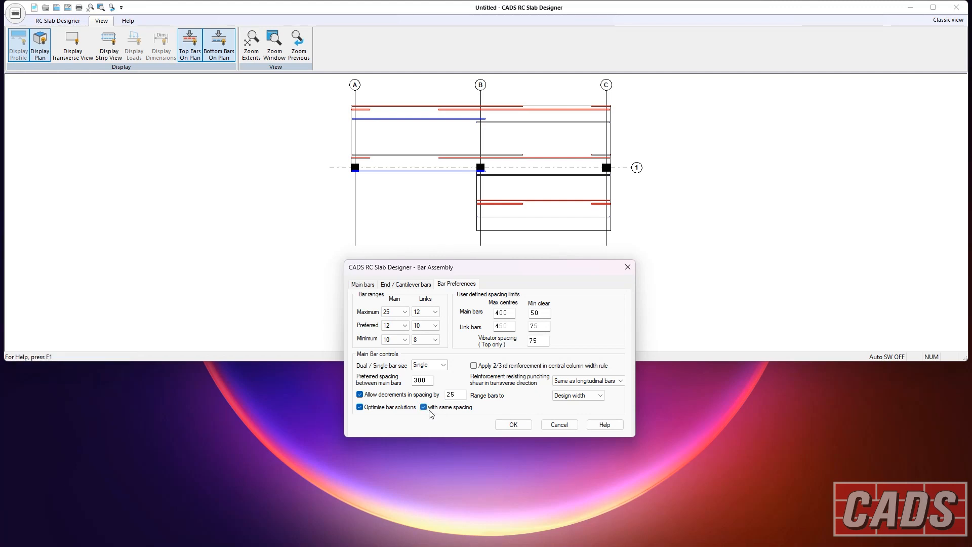
pyautogui.click(423, 406)
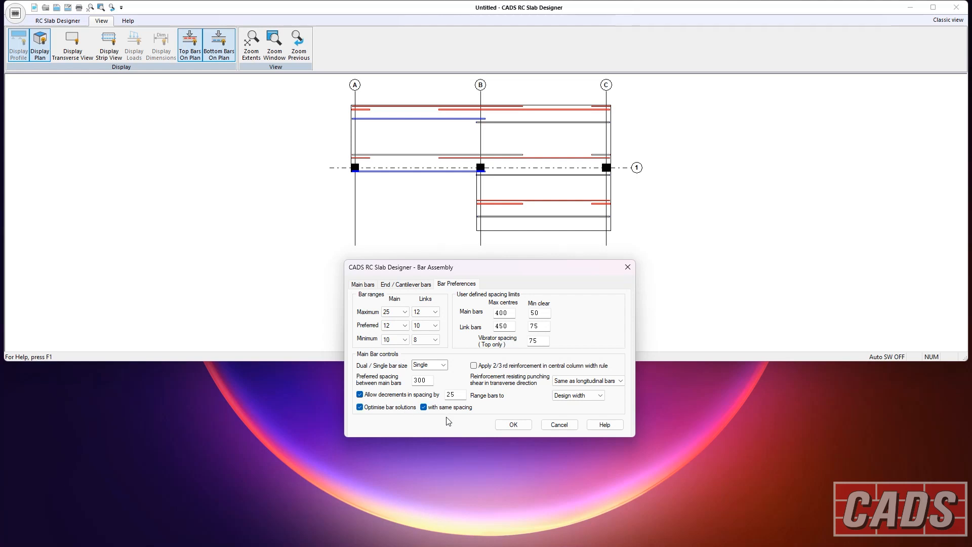
pyautogui.click(513, 424)
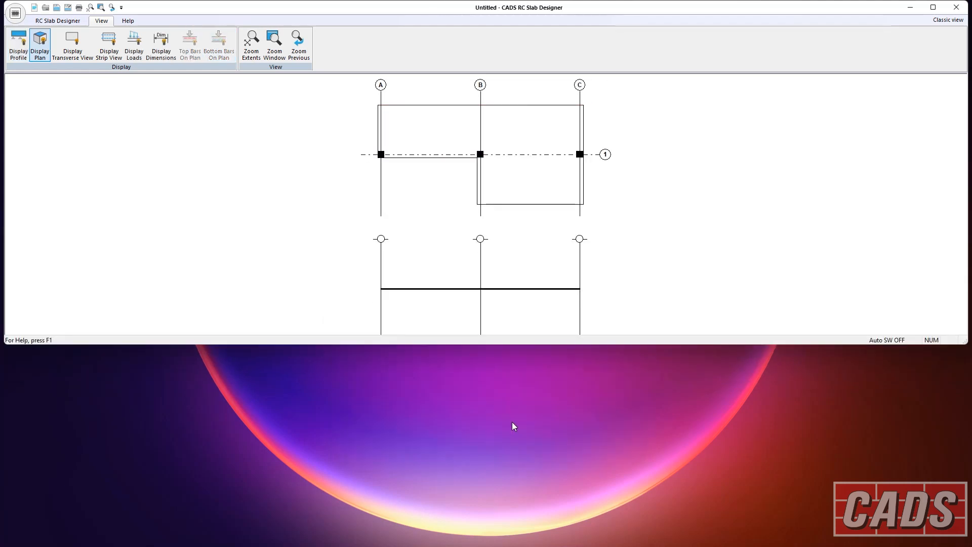
# Step: Review deflection limits and hogging moment percentage, toggling minimum lap control on then off
pyautogui.click(57, 21)
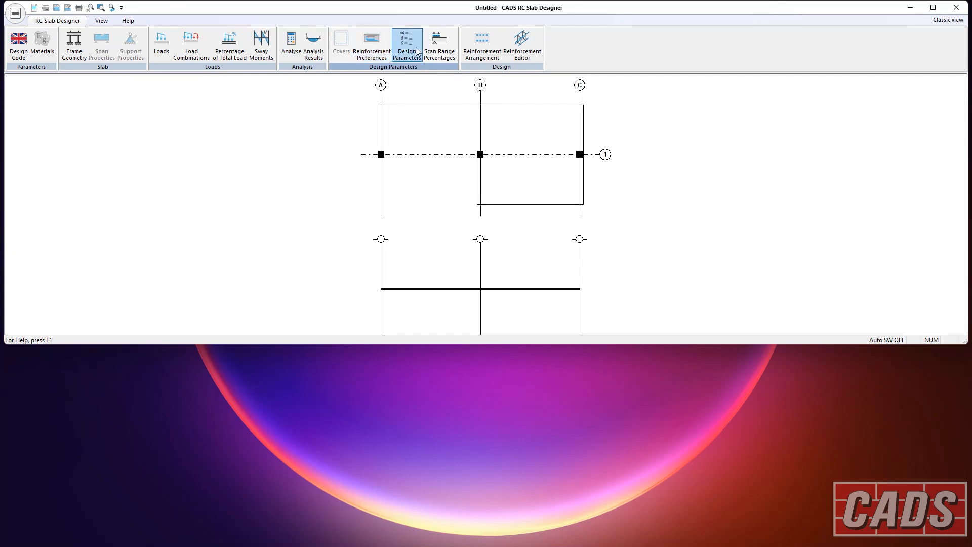
pyautogui.click(407, 46)
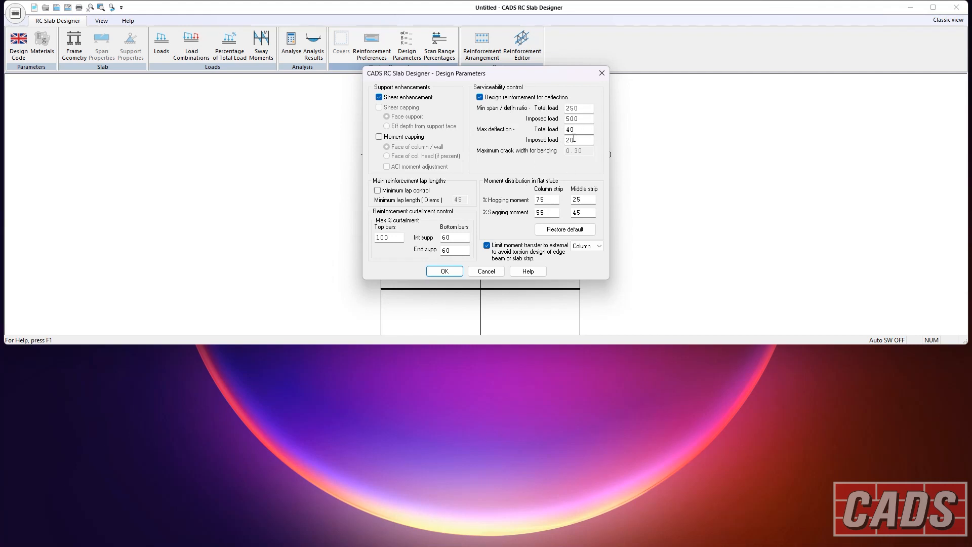
pyautogui.click(576, 129)
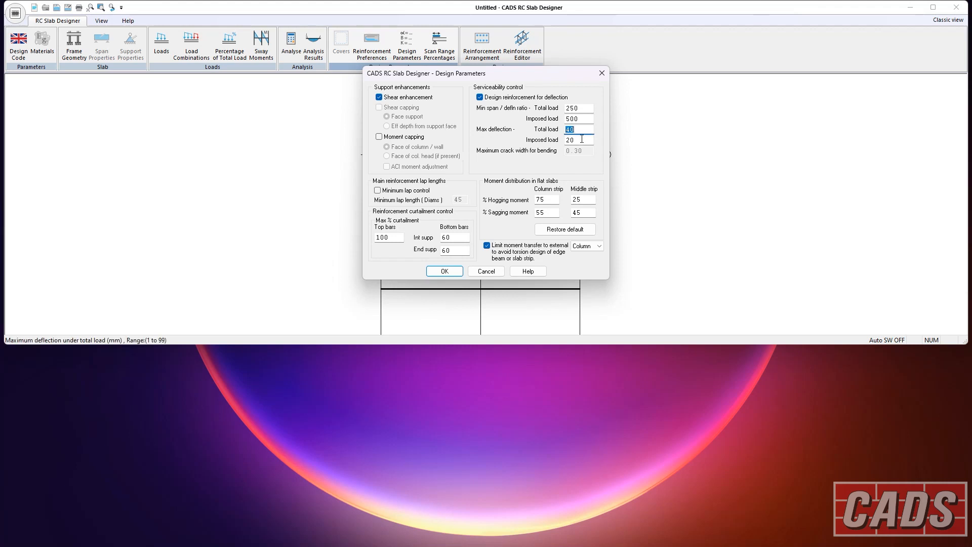
pyautogui.click(577, 138)
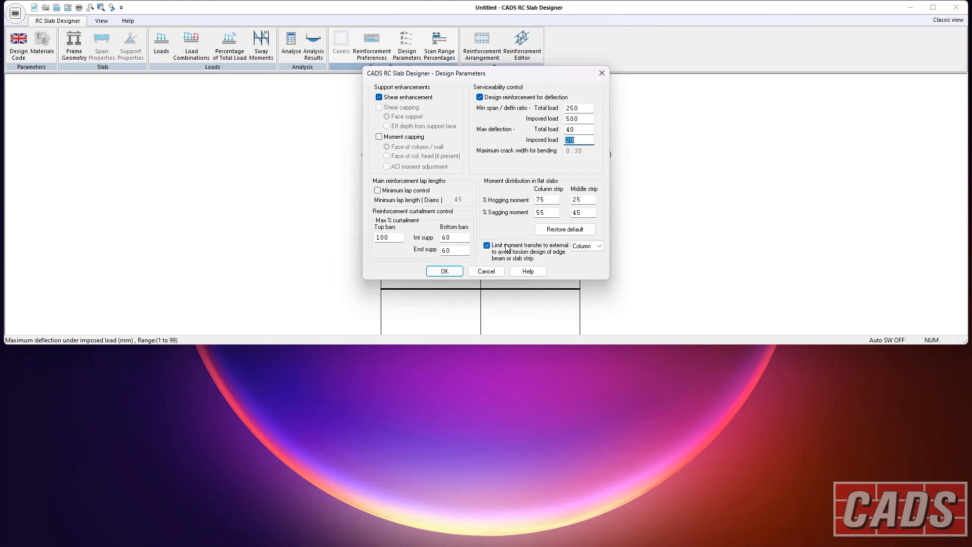
pyautogui.moveTo(535, 218)
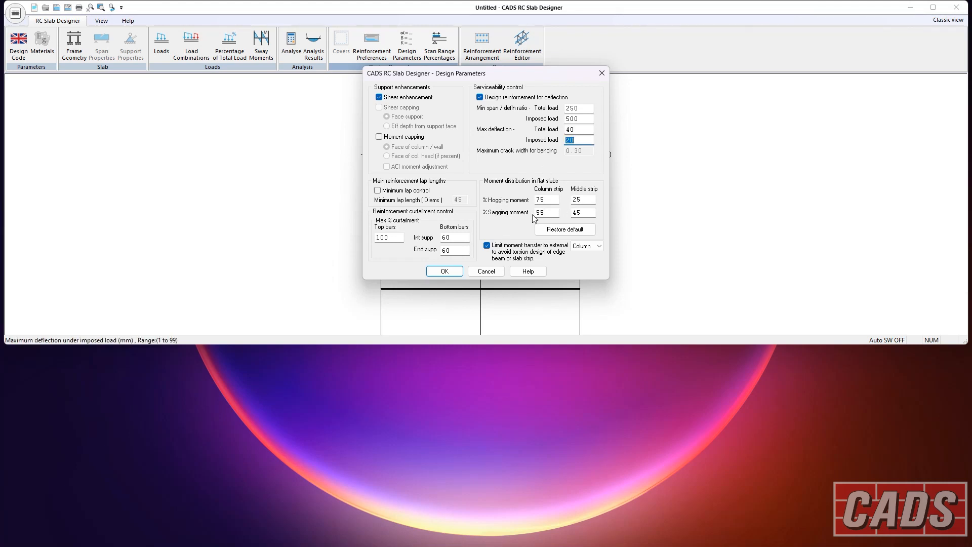
pyautogui.click(377, 189)
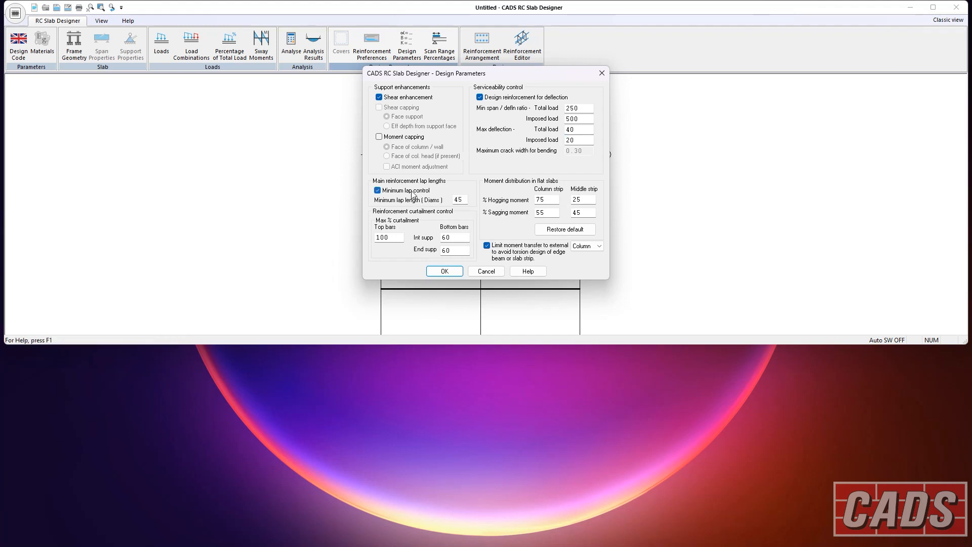
pyautogui.click(378, 190)
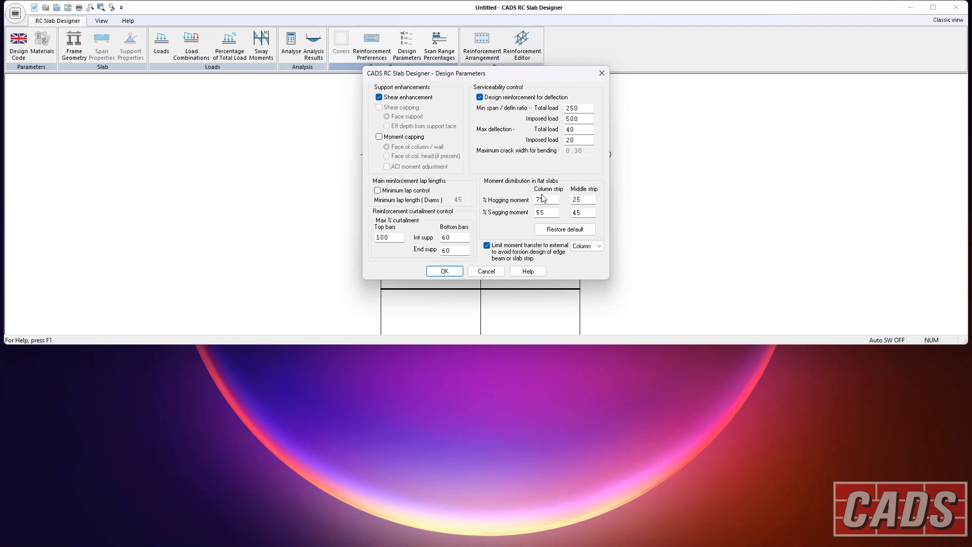
pyautogui.click(527, 270)
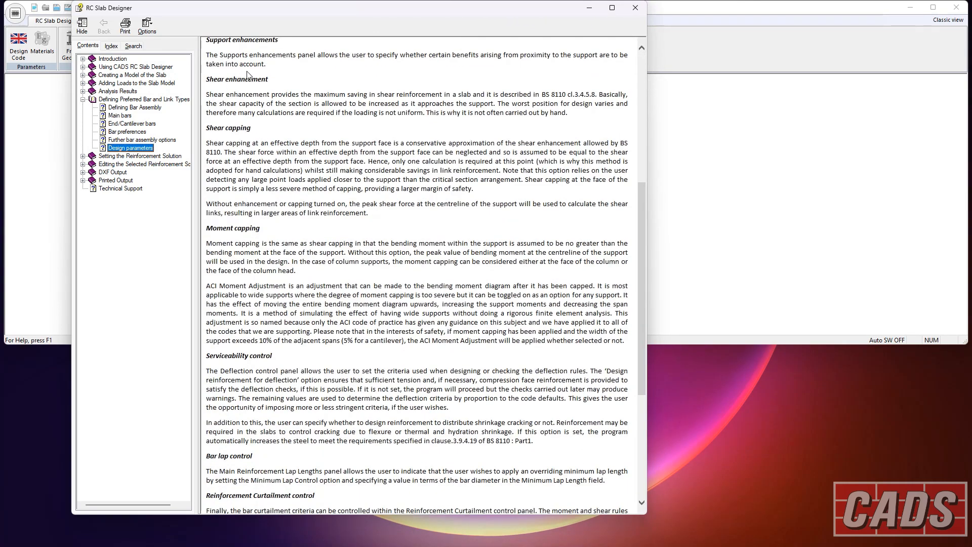
# Step: Scroll through the Design parameters help page
pyautogui.scroll(-3)
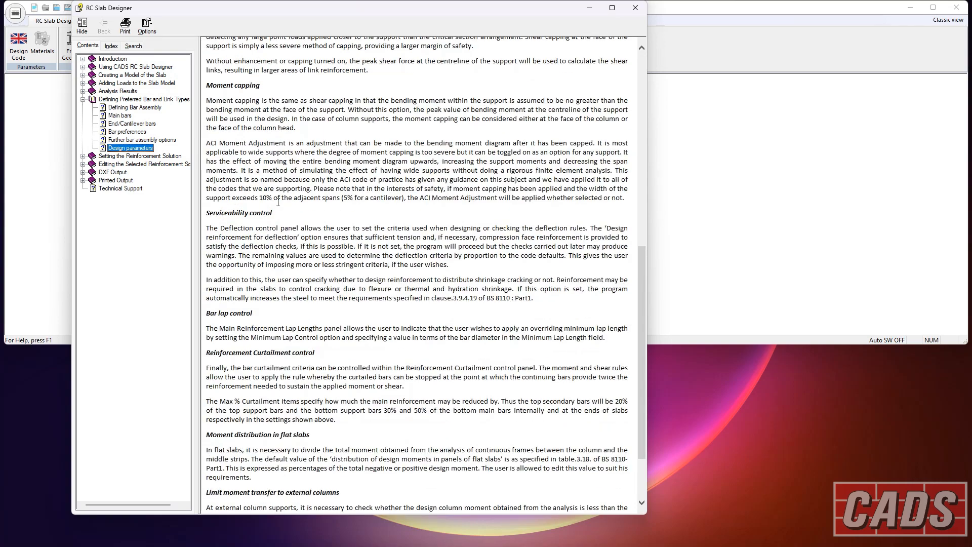
pyautogui.scroll(-3)
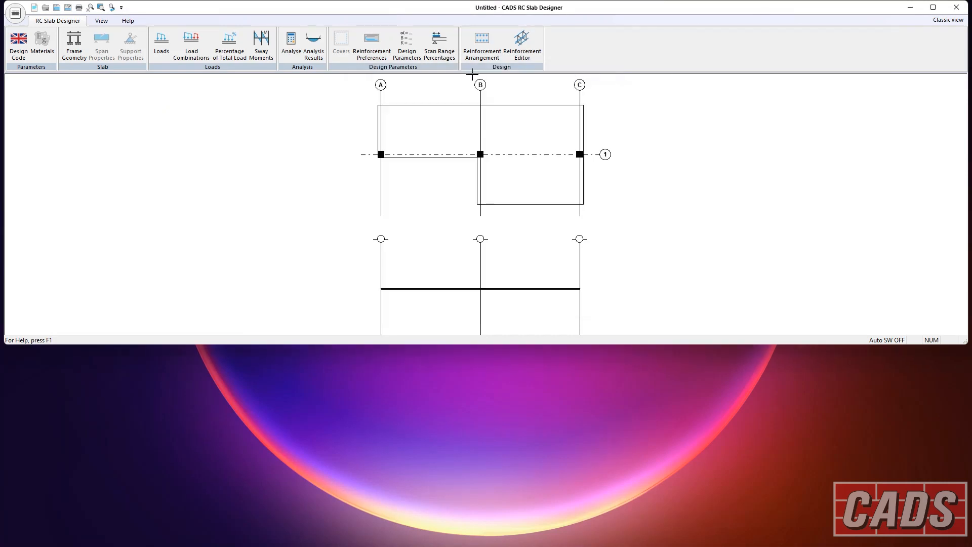
pyautogui.moveTo(456, 117)
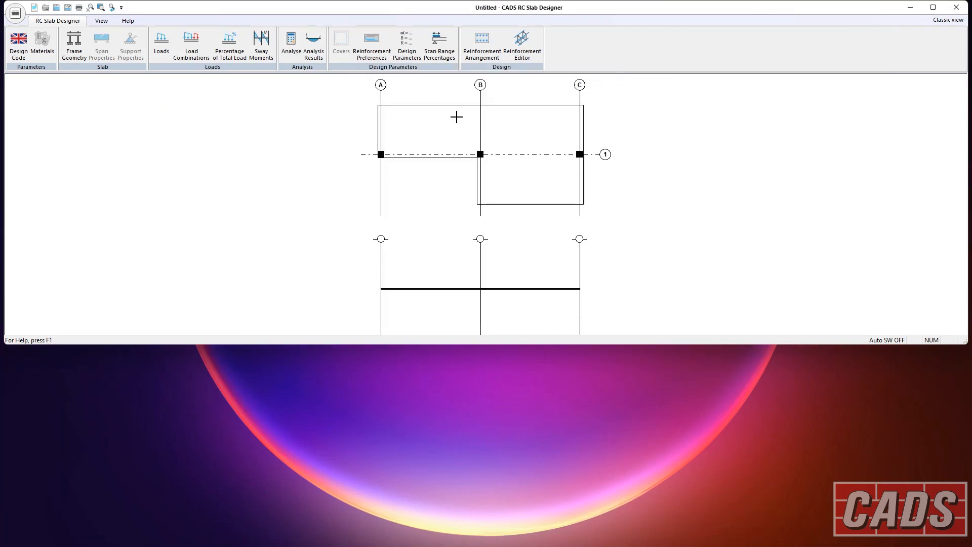
# Step: Show the reinforcement arrangement and select the first span's bottom bars
pyautogui.click(481, 45)
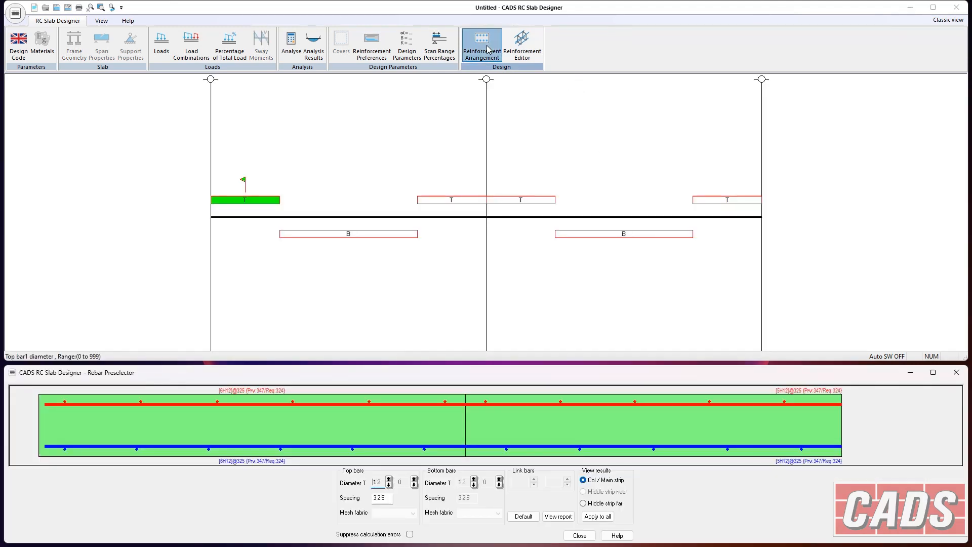
pyautogui.moveTo(408, 112)
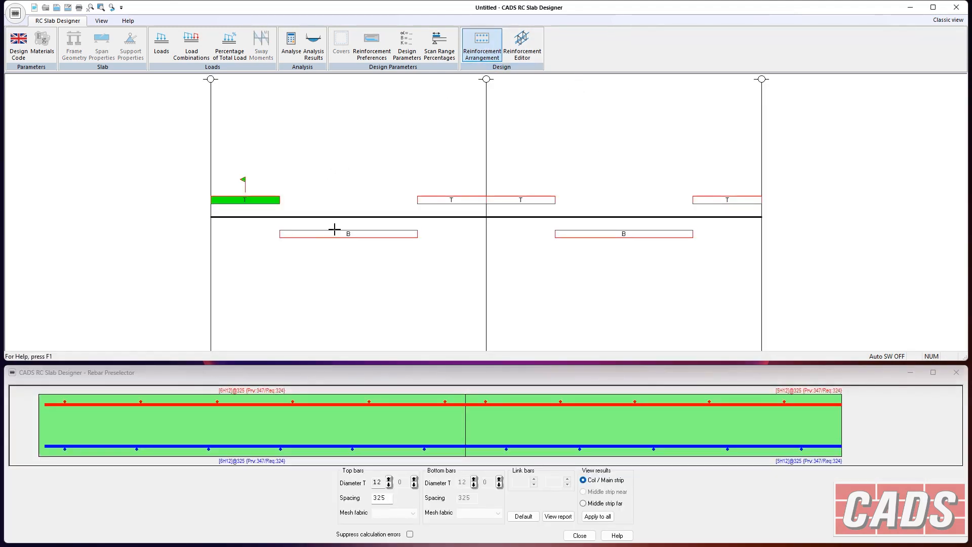
pyautogui.click(450, 199)
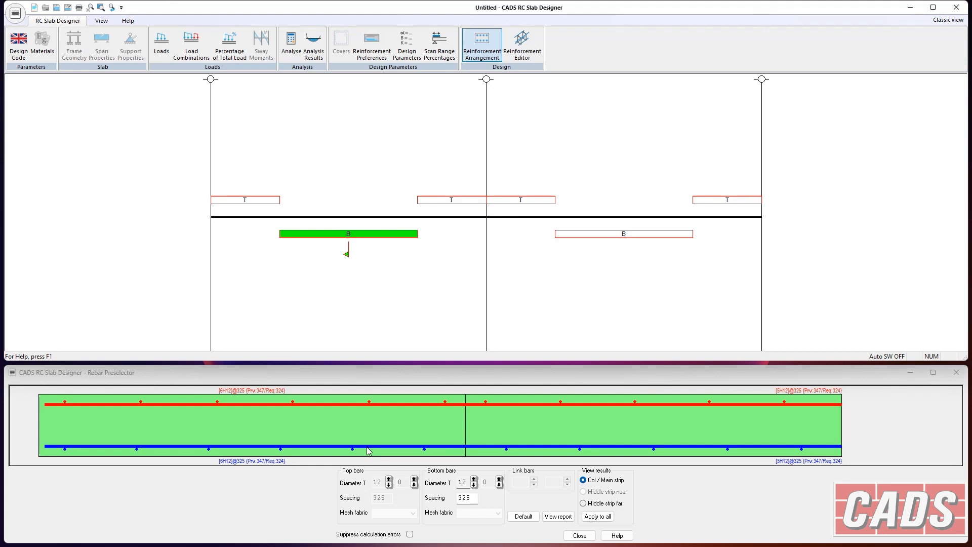
pyautogui.moveTo(710, 201)
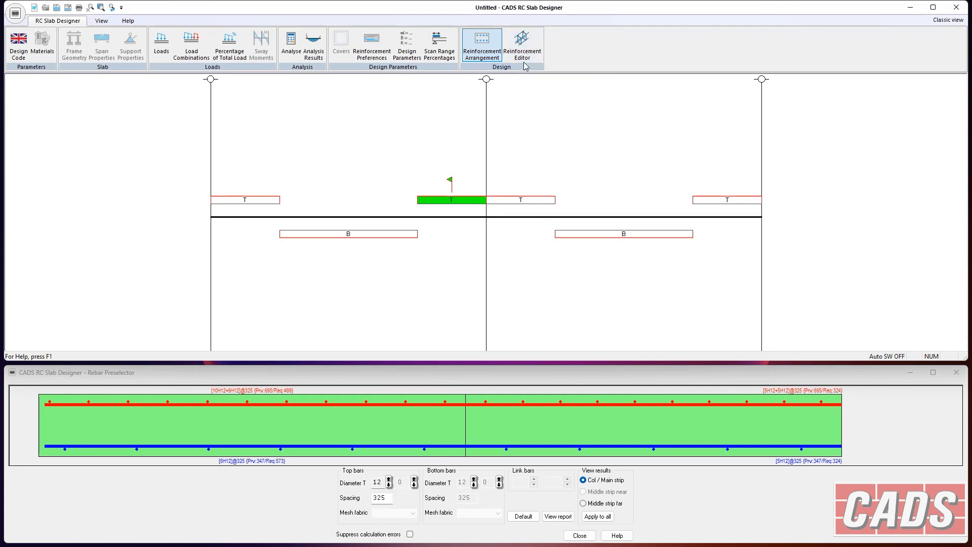
pyautogui.moveTo(524, 127)
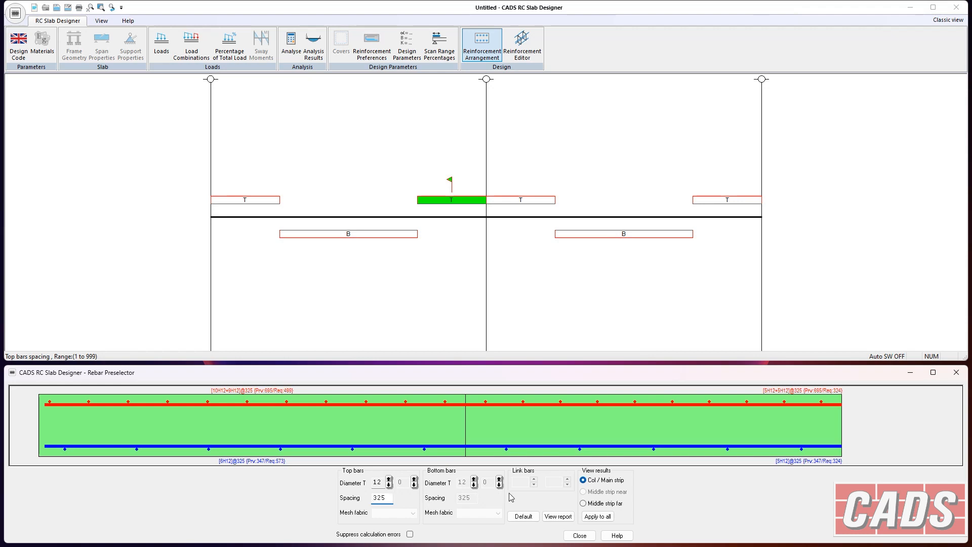
pyautogui.moveTo(515, 320)
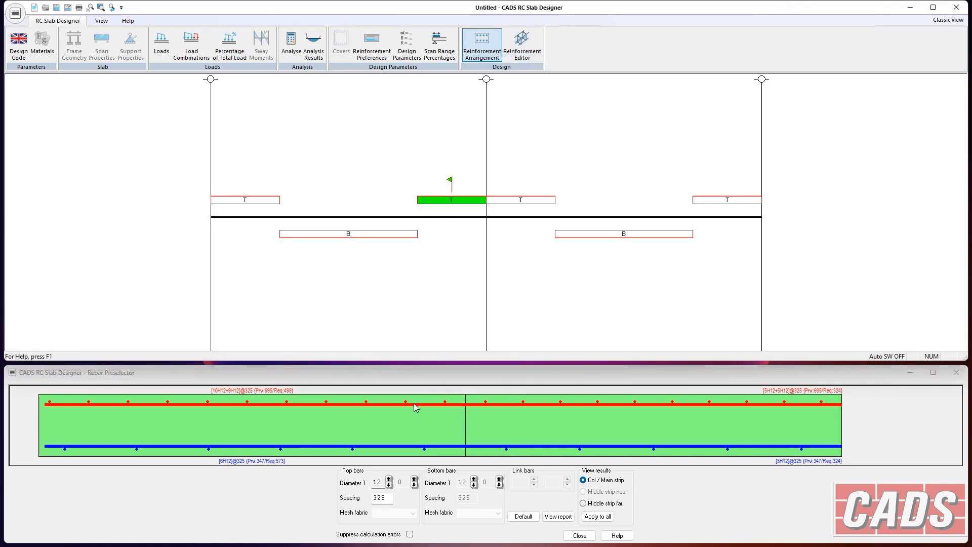
pyautogui.moveTo(386, 518)
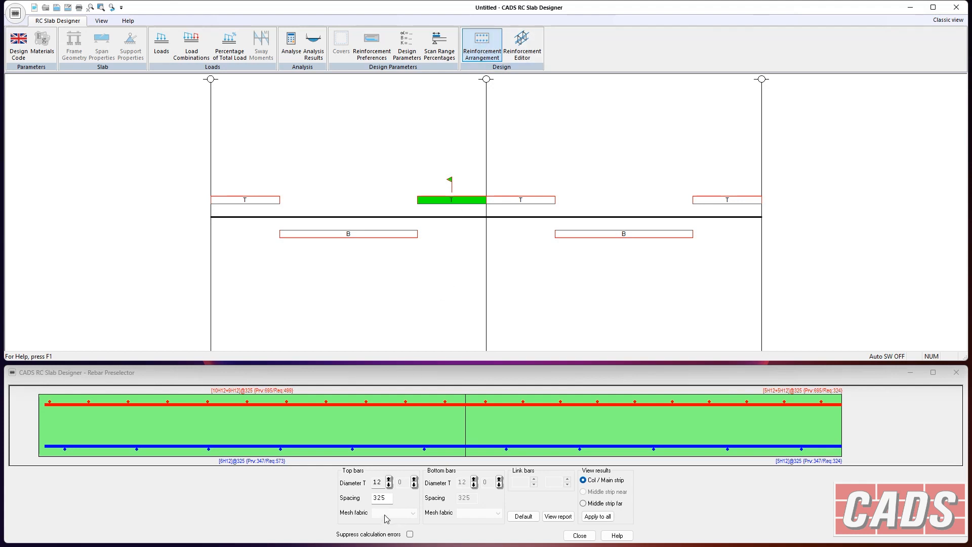
pyautogui.moveTo(460, 265)
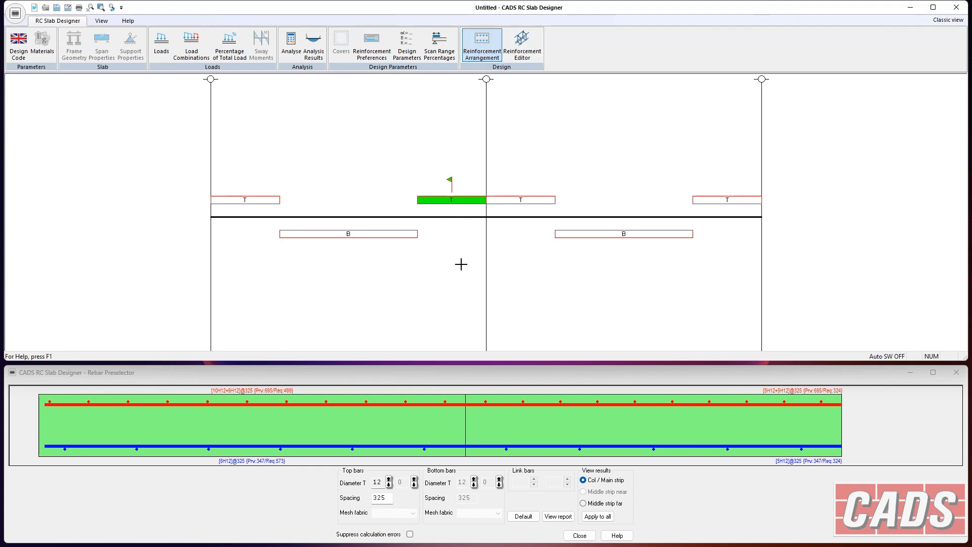
pyautogui.moveTo(451, 247)
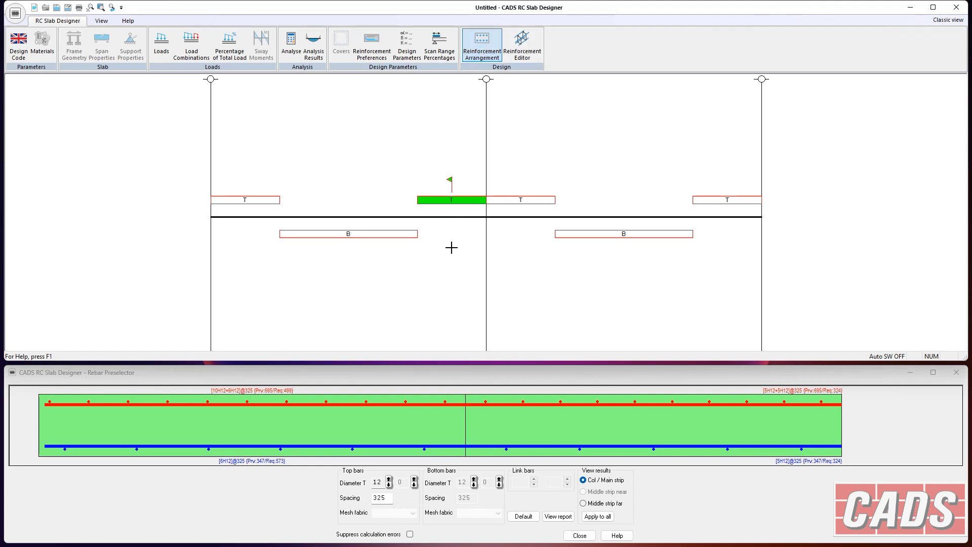
pyautogui.moveTo(521, 45)
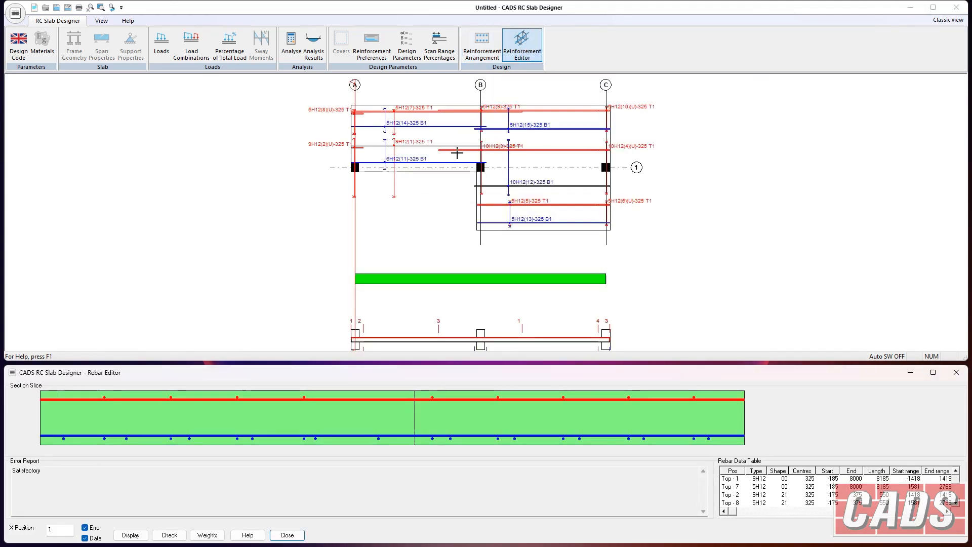
pyautogui.moveTo(426, 118)
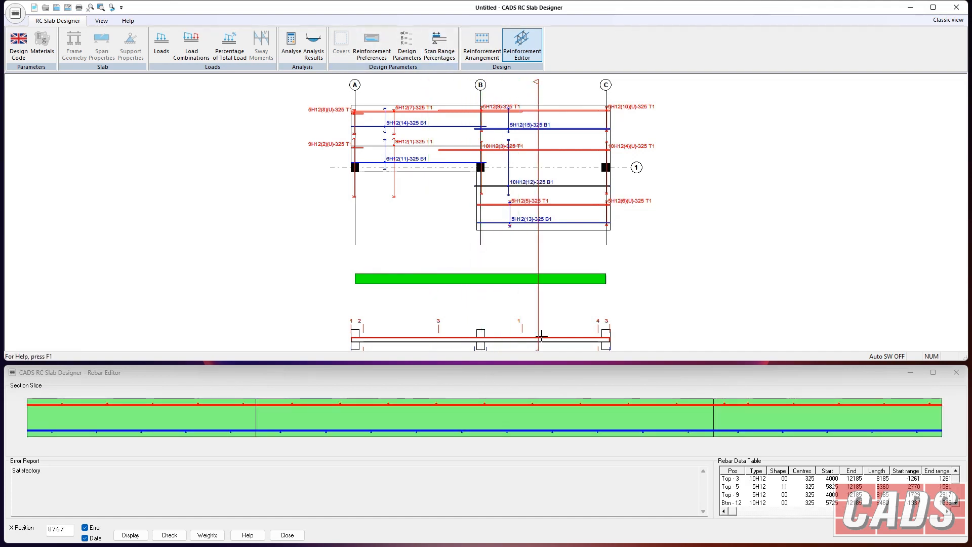
pyautogui.moveTo(665, 190)
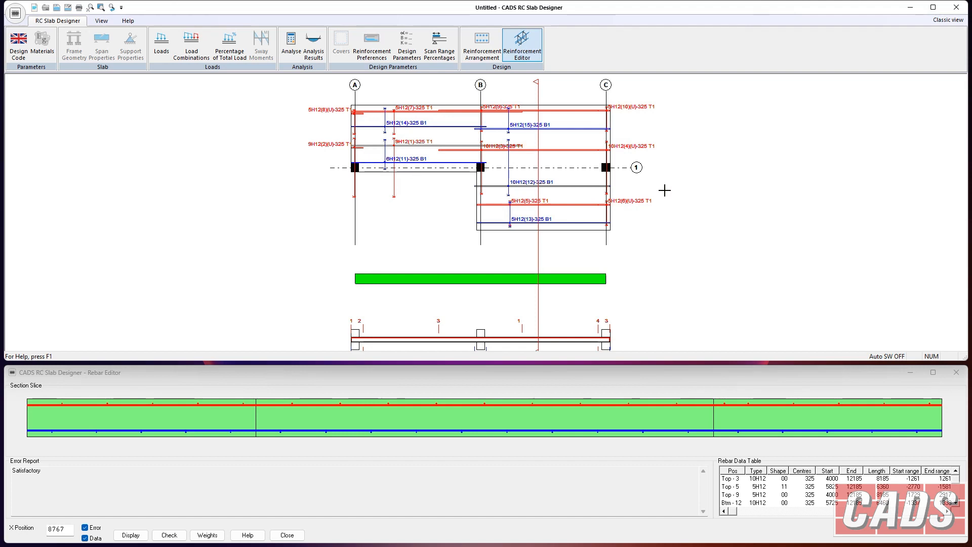
pyautogui.moveTo(580, 261)
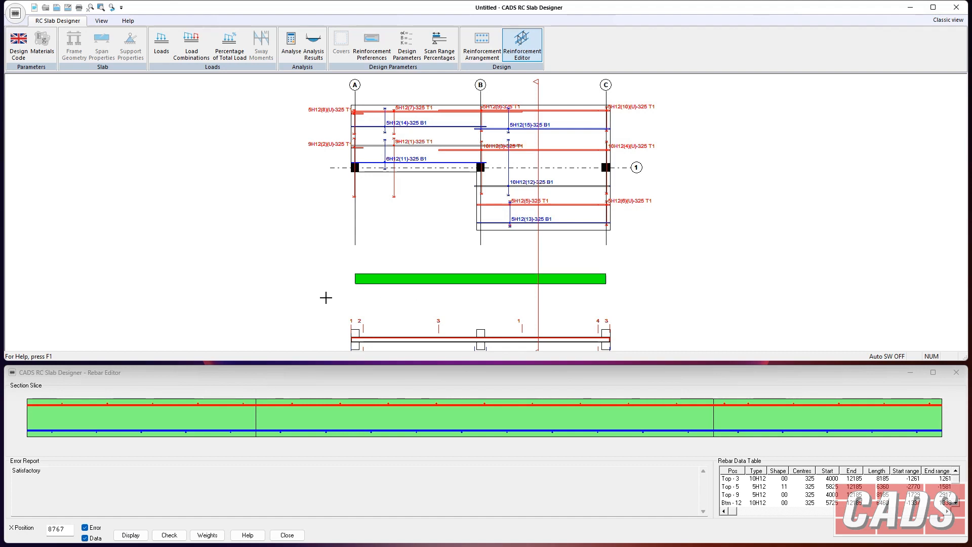
pyautogui.moveTo(301, 339)
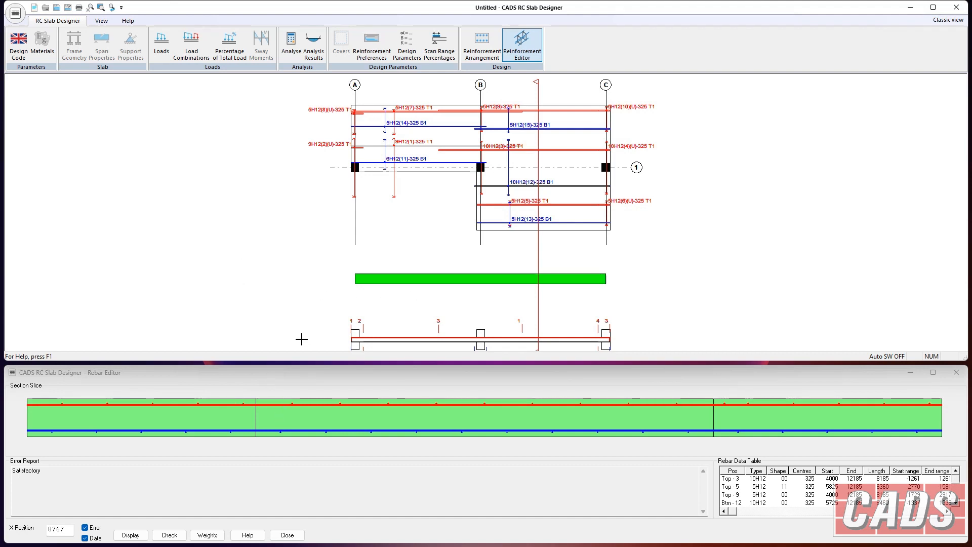
# Step: Bring up the rebar editor's display options
pyautogui.click(130, 534)
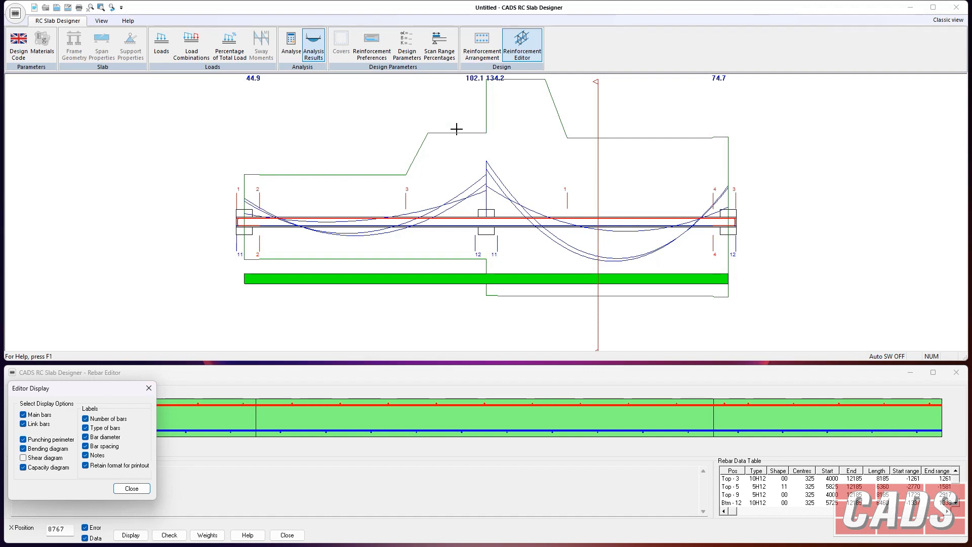
pyautogui.moveTo(546, 210)
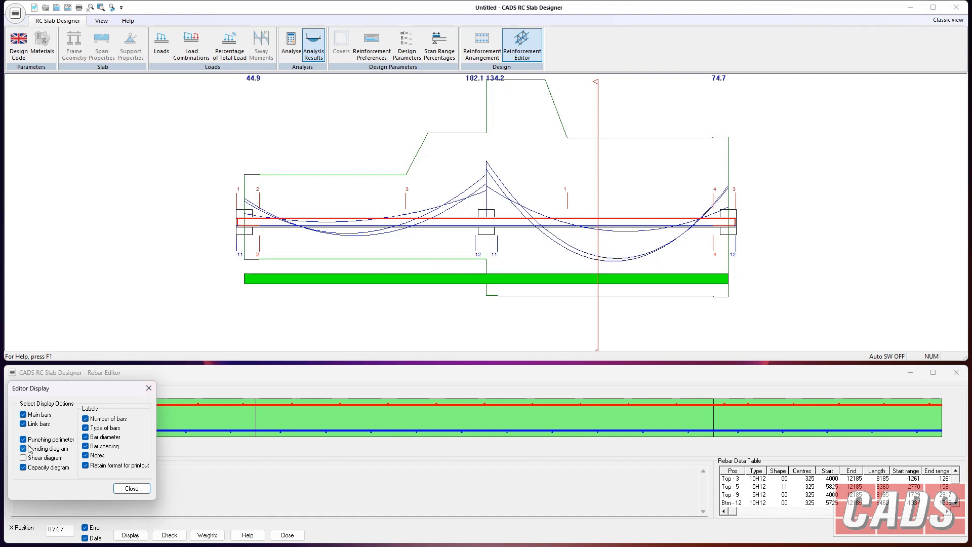
# Step: Toggle the bending moment diagram in the editor display
pyautogui.click(206, 535)
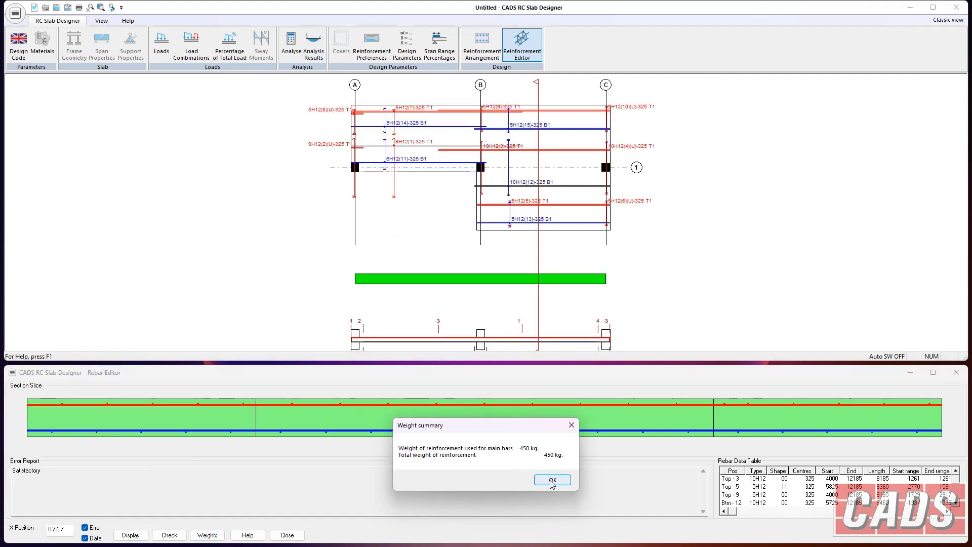
# Step: Dismiss the 450 kg weight summary and show the application file commands
pyautogui.click(550, 479)
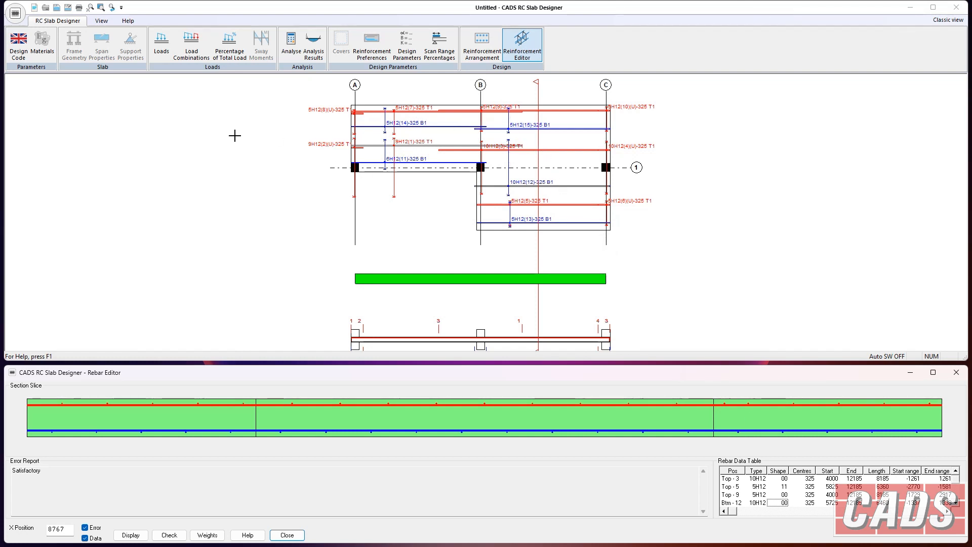
pyautogui.click(15, 13)
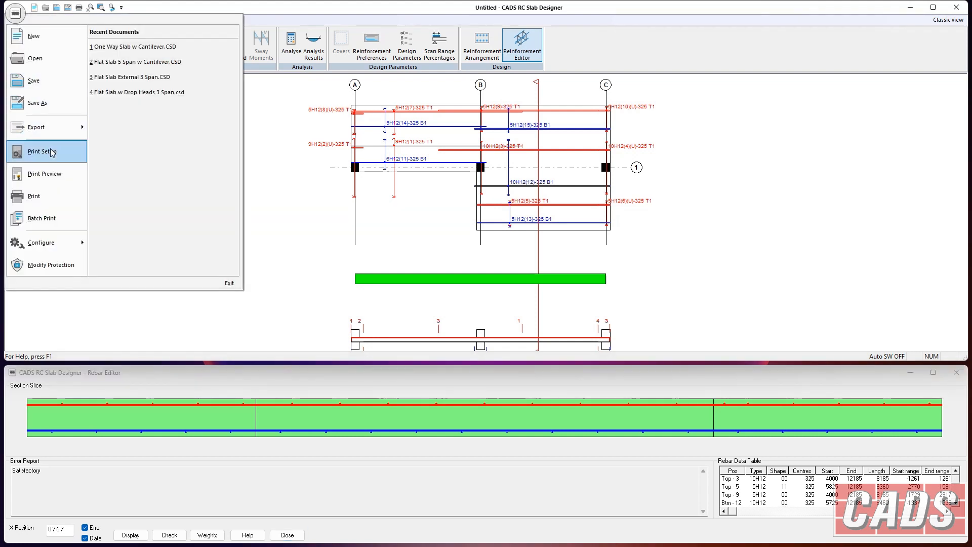
# Step: Add Reinforcement design data, then all remaining sections, to the print order
pyautogui.click(489, 204)
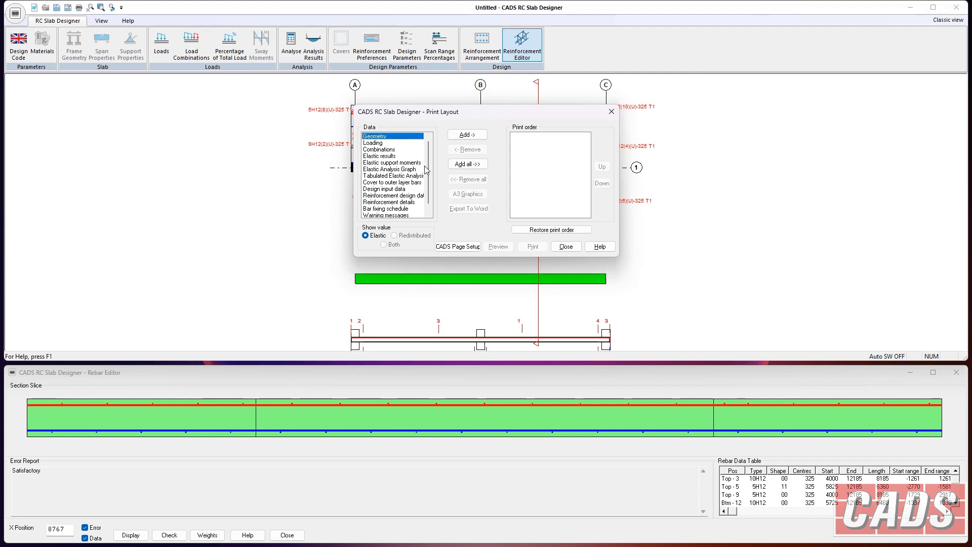
pyautogui.moveTo(440, 188)
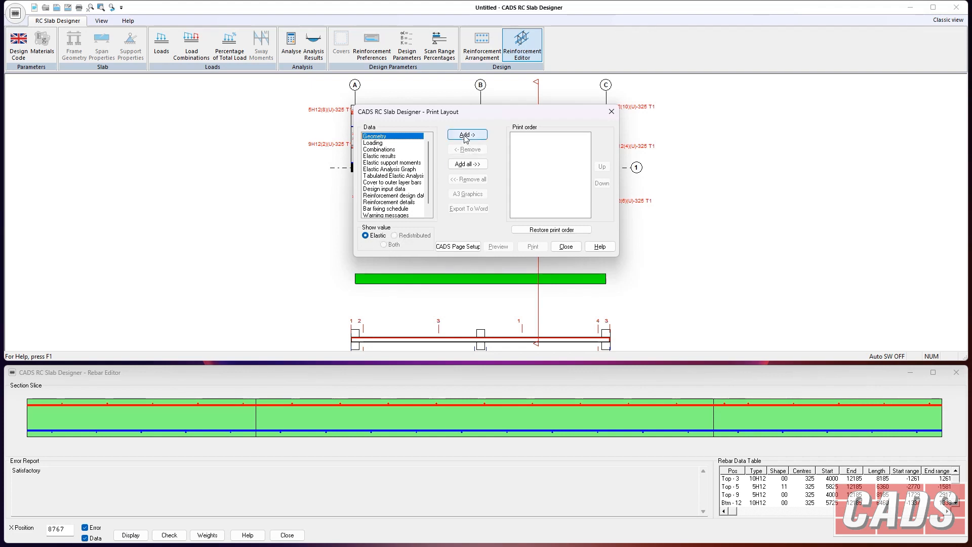
pyautogui.click(393, 195)
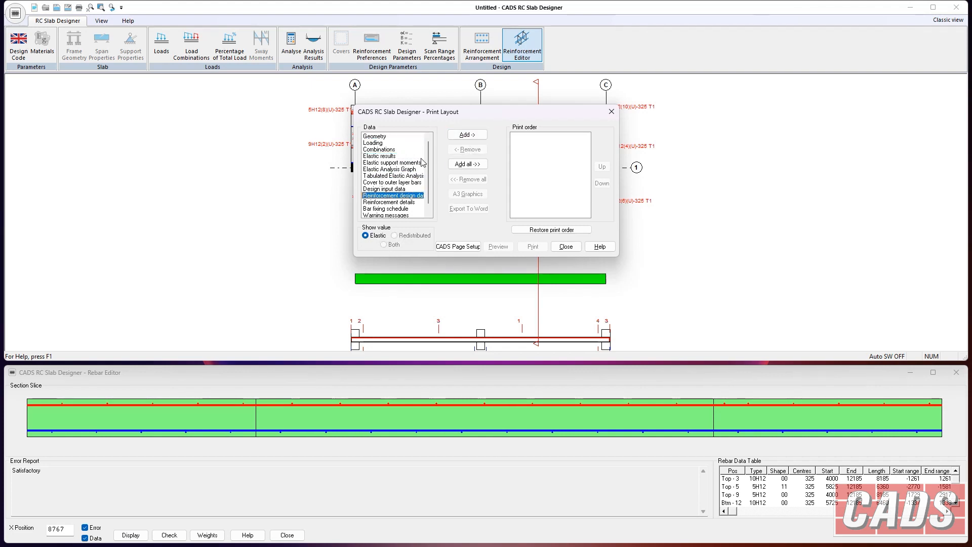
pyautogui.click(467, 134)
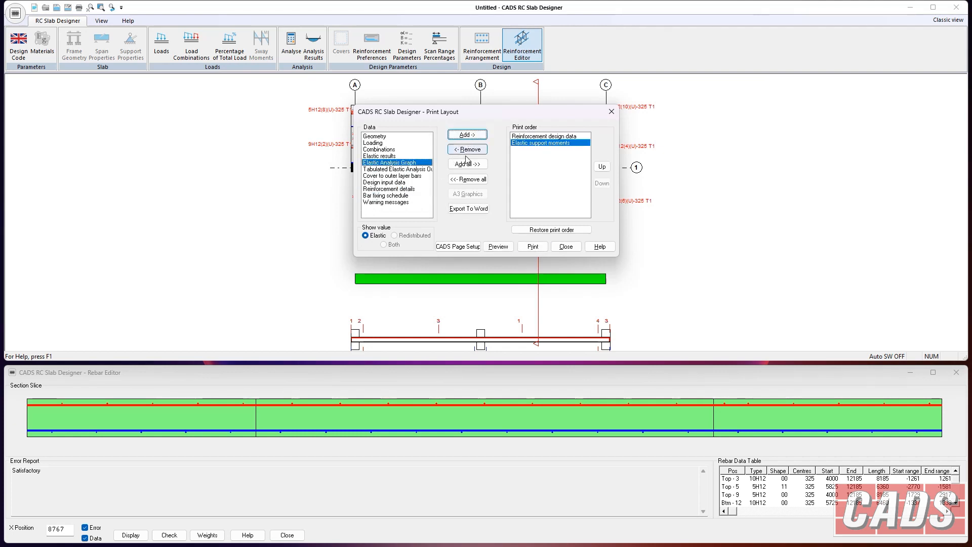
pyautogui.click(550, 229)
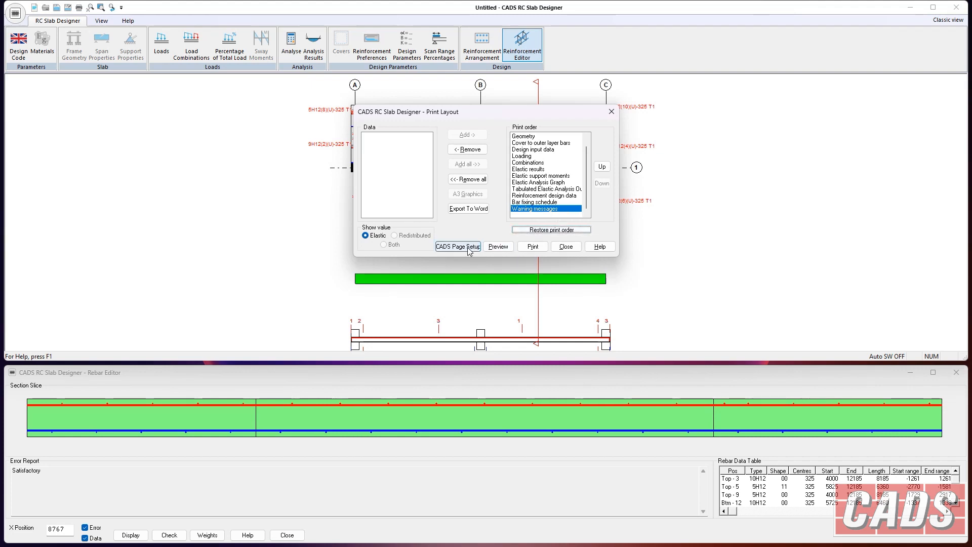
pyautogui.click(457, 246)
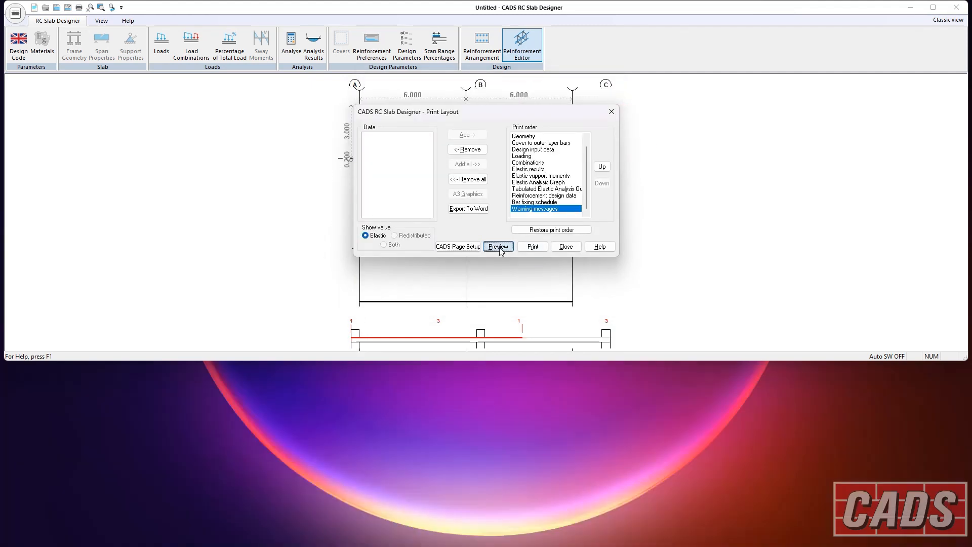
# Step: Preview the report and page through input data, loads and result summary pages
pyautogui.click(498, 246)
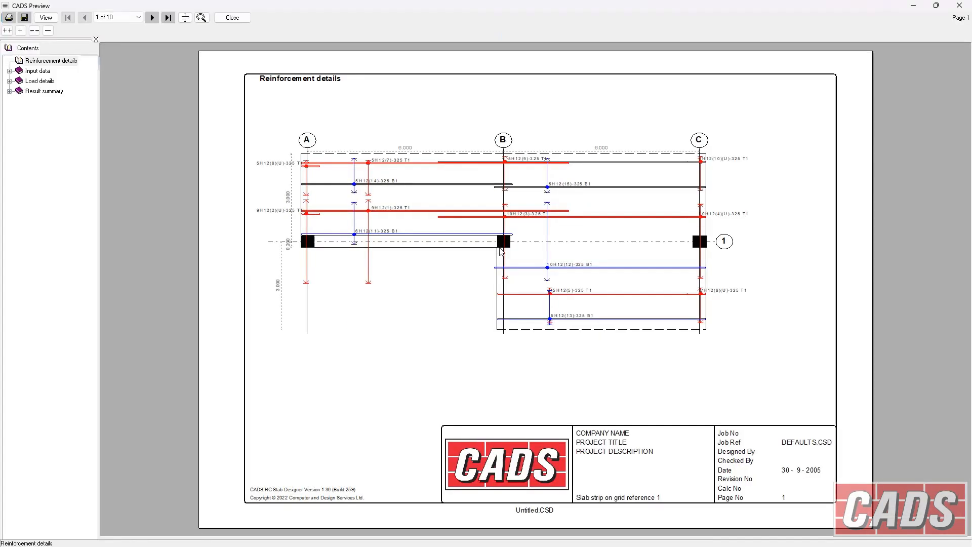
pyautogui.moveTo(669, 350)
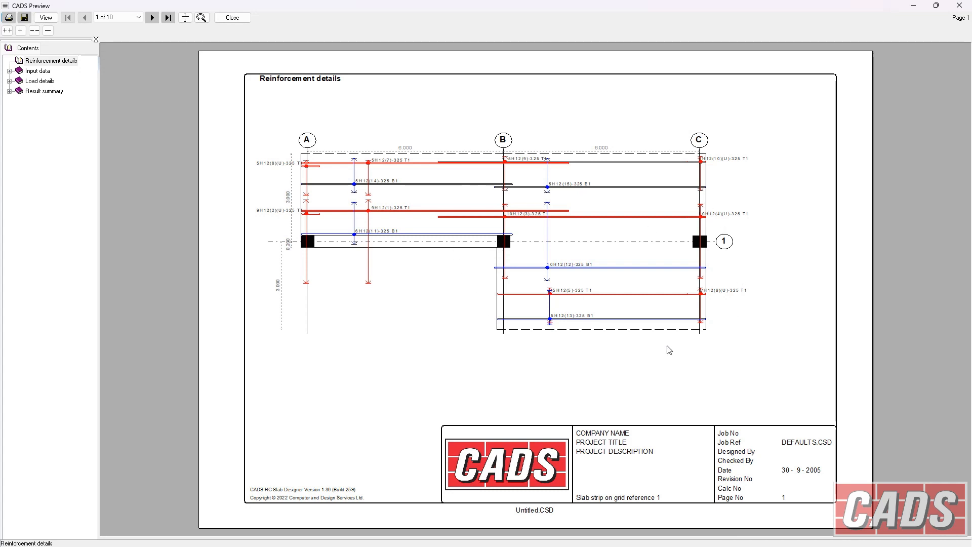
pyautogui.moveTo(398, 238)
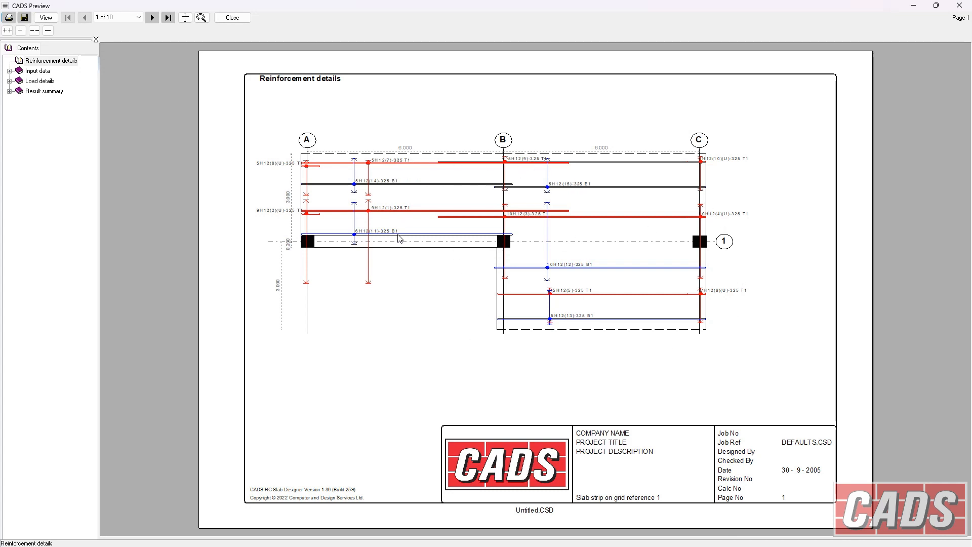
pyautogui.moveTo(398, 298)
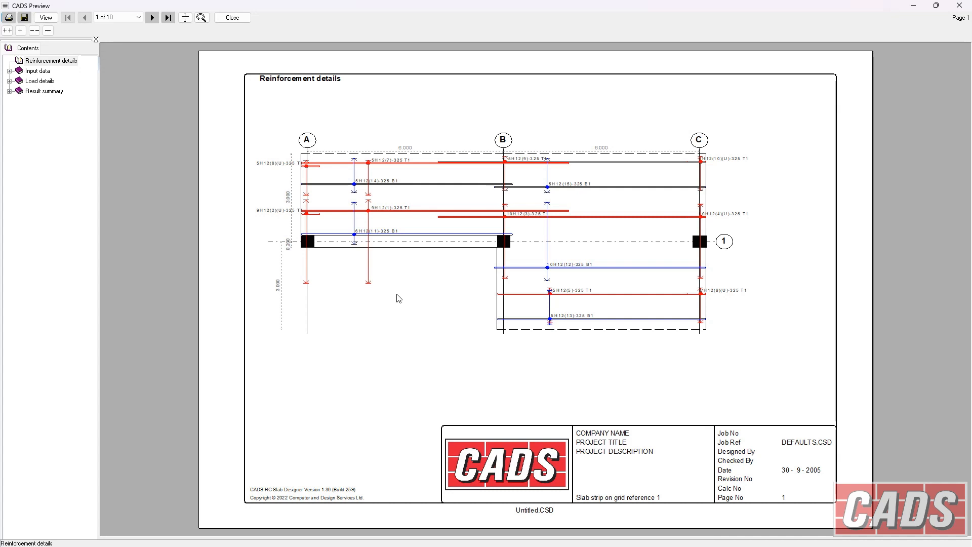
pyautogui.click(152, 17)
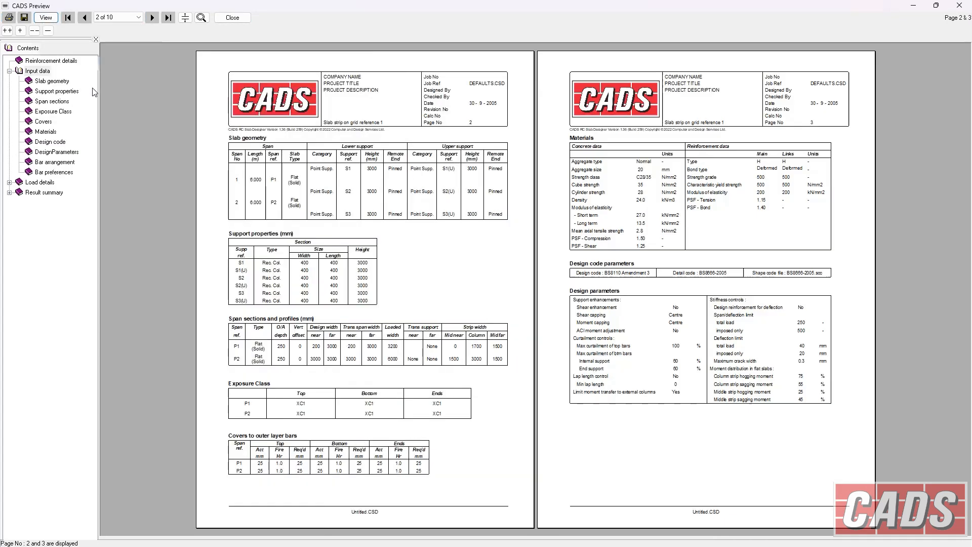
pyautogui.moveTo(157, 116)
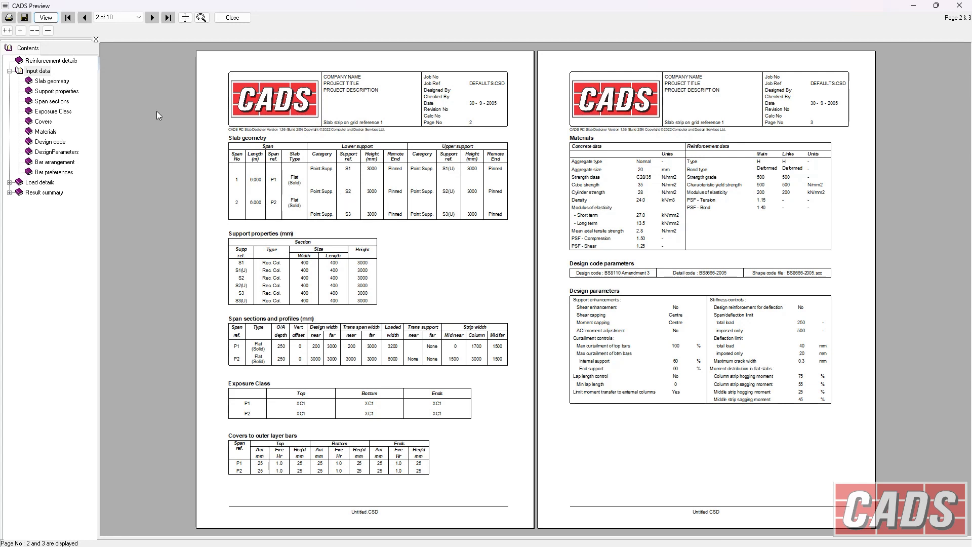
pyautogui.click(151, 16)
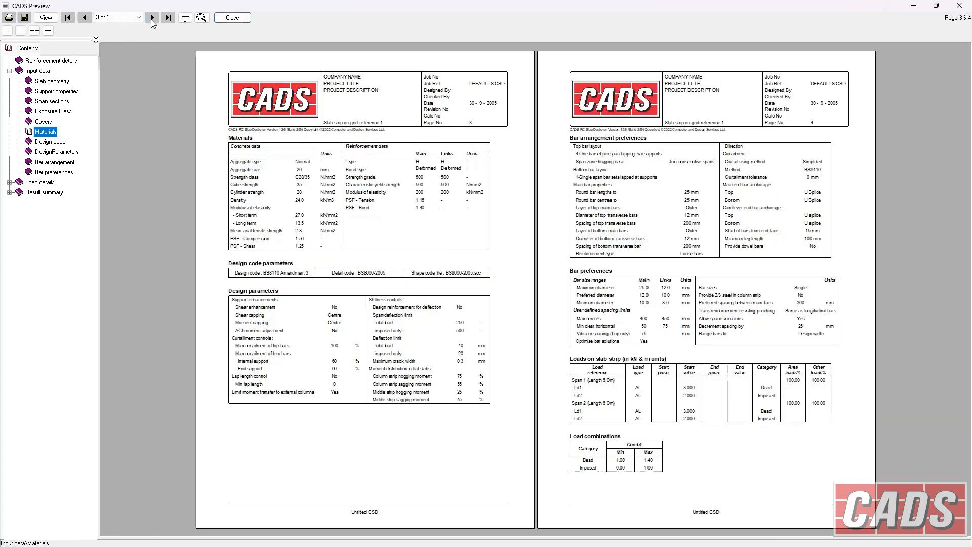
pyautogui.click(85, 16)
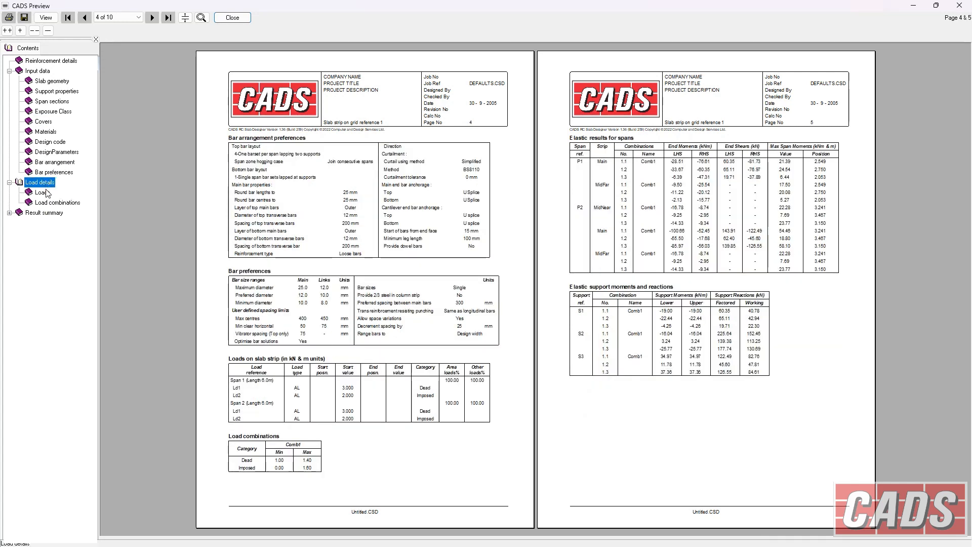
pyautogui.click(44, 193)
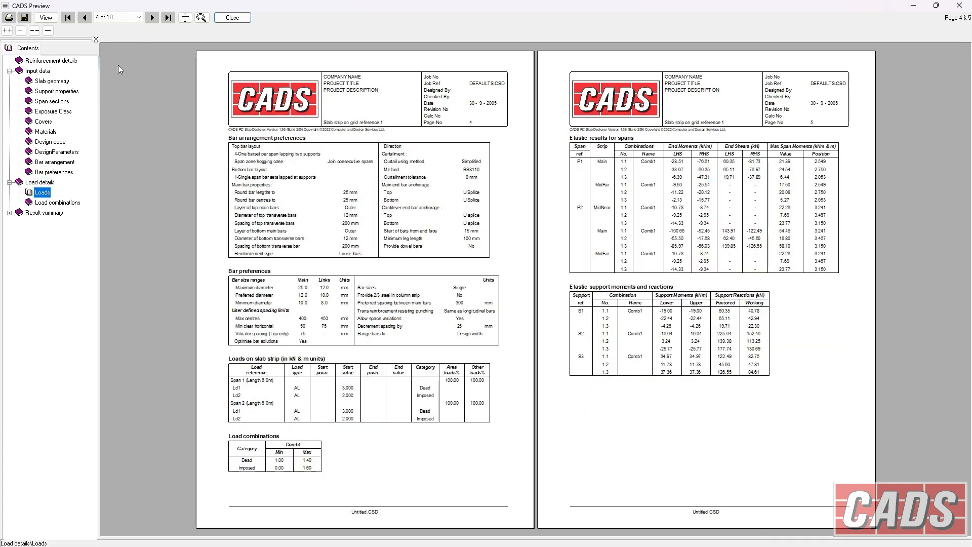
pyautogui.click(151, 17)
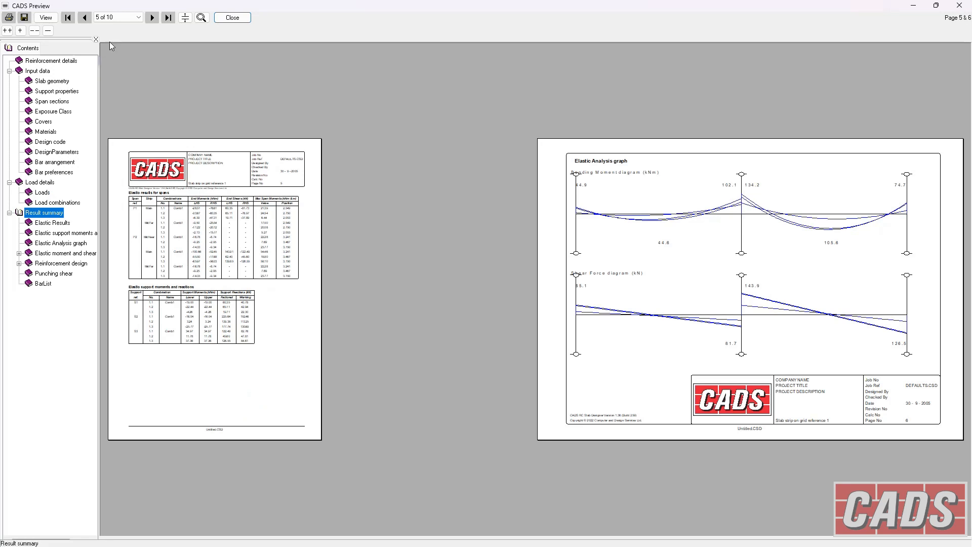
pyautogui.click(152, 17)
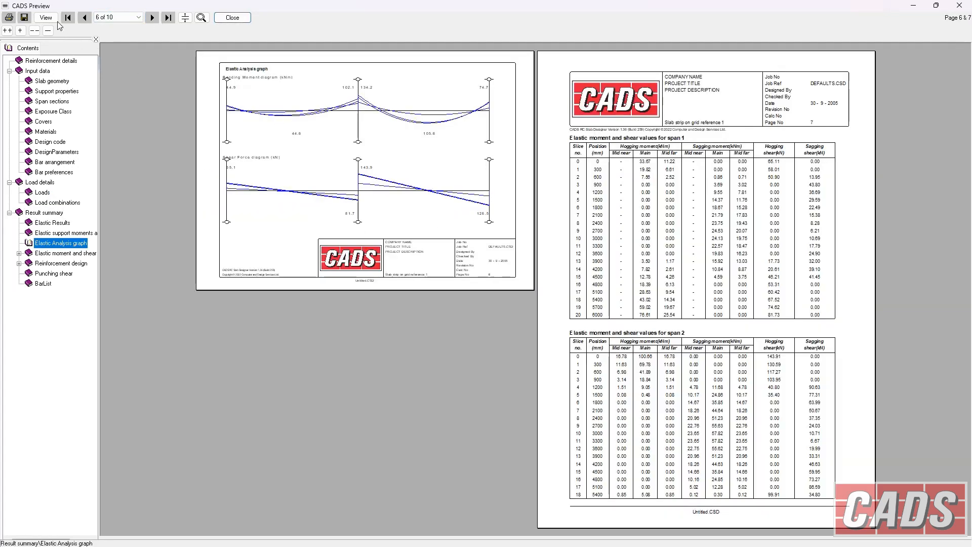
# Step: Switch to Whole Page view and advance to the reinforcement design and punching shear pages
pyautogui.click(45, 17)
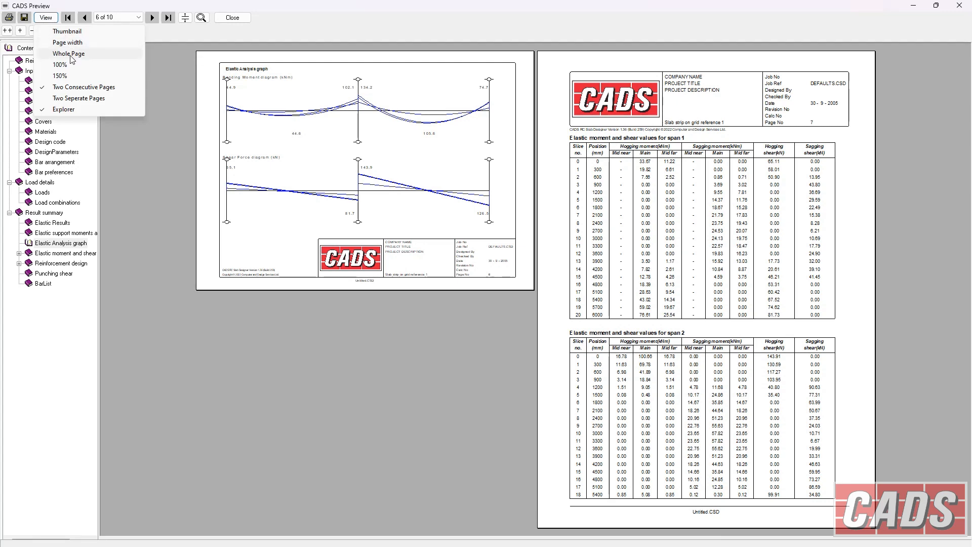
pyautogui.click(67, 53)
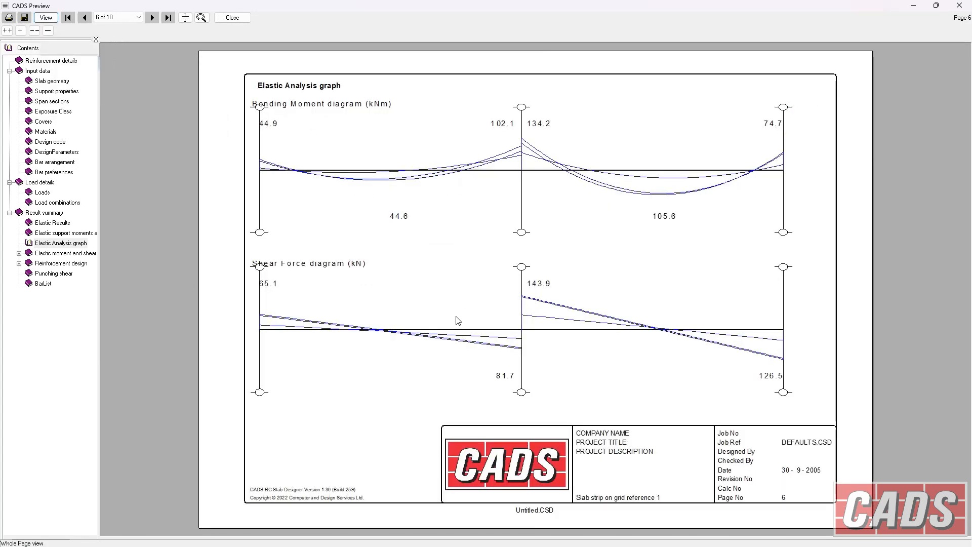
pyautogui.click(152, 17)
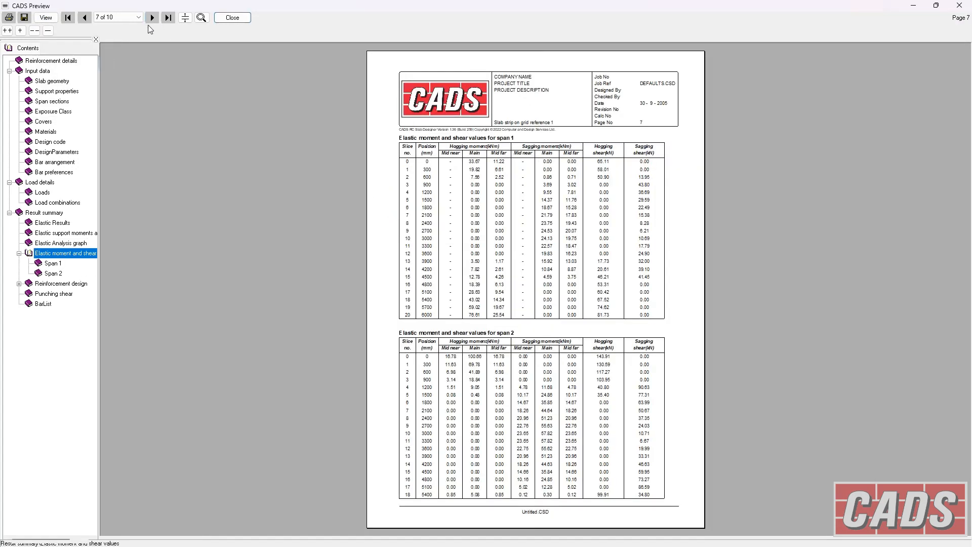
pyautogui.click(45, 17)
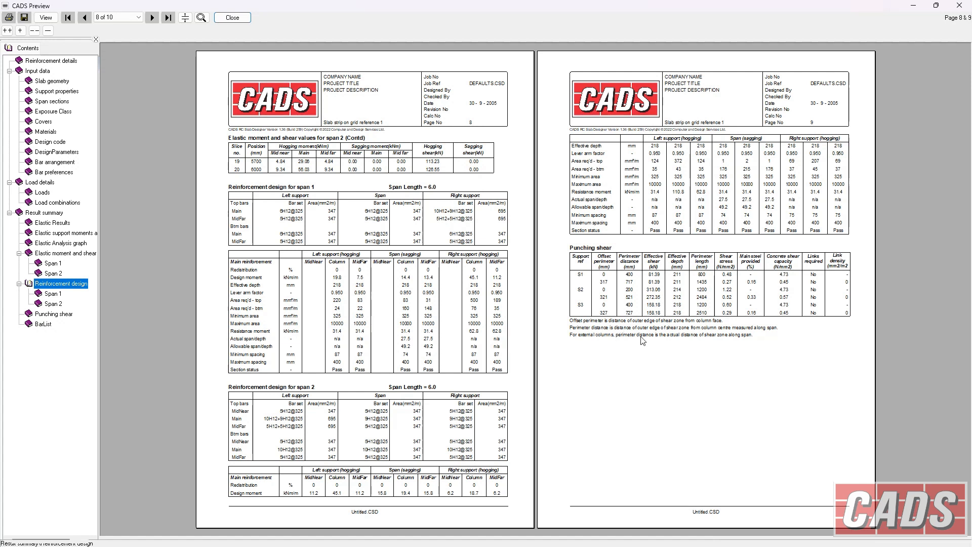
pyautogui.moveTo(817, 282)
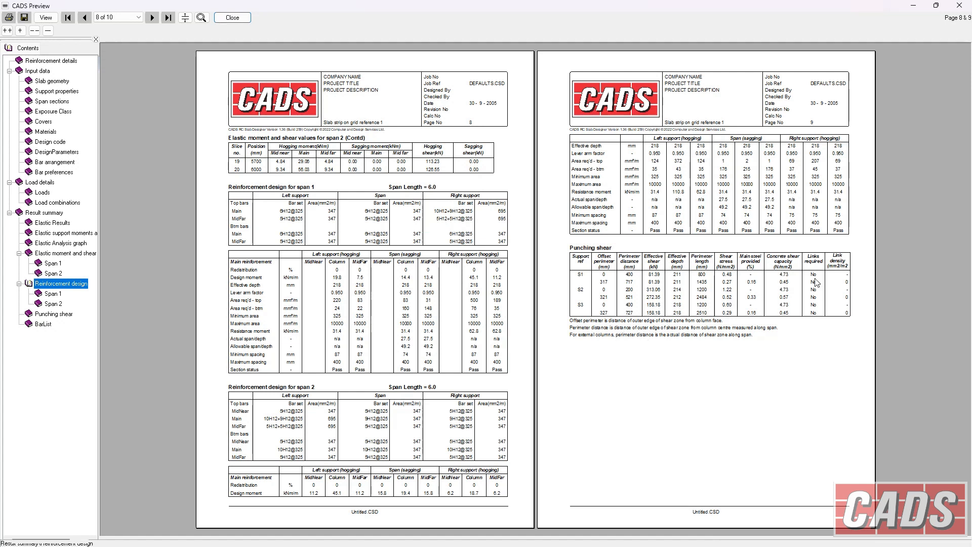
pyautogui.moveTo(652, 273)
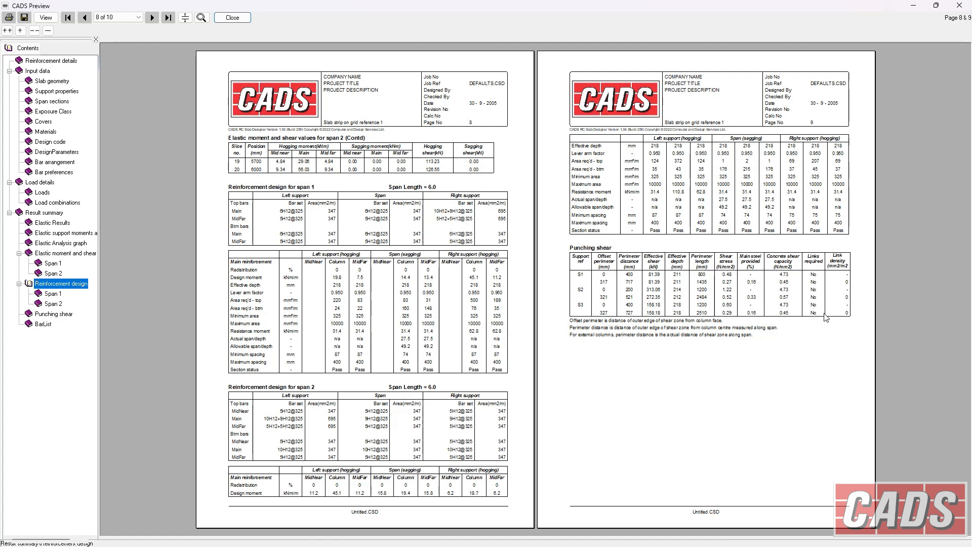
pyautogui.moveTo(391, 376)
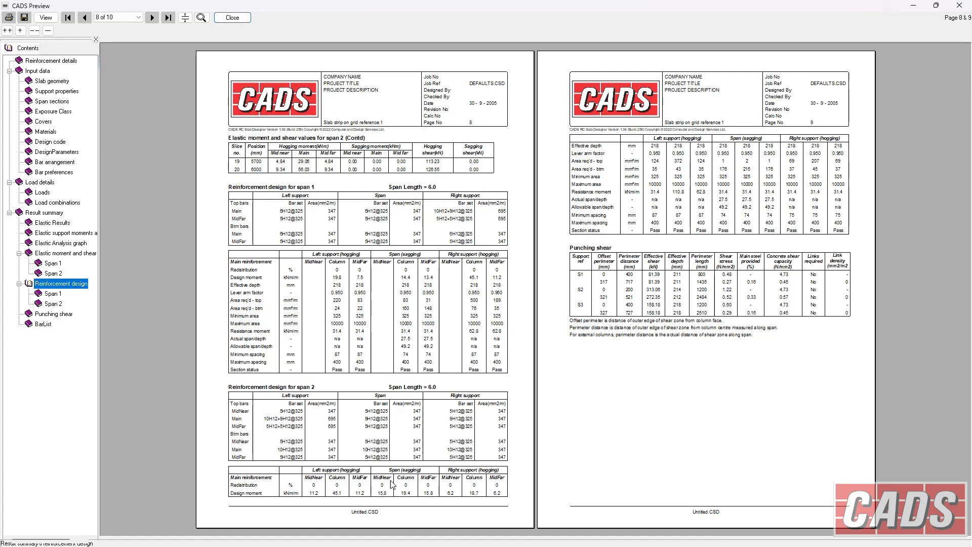
pyautogui.moveTo(362, 440)
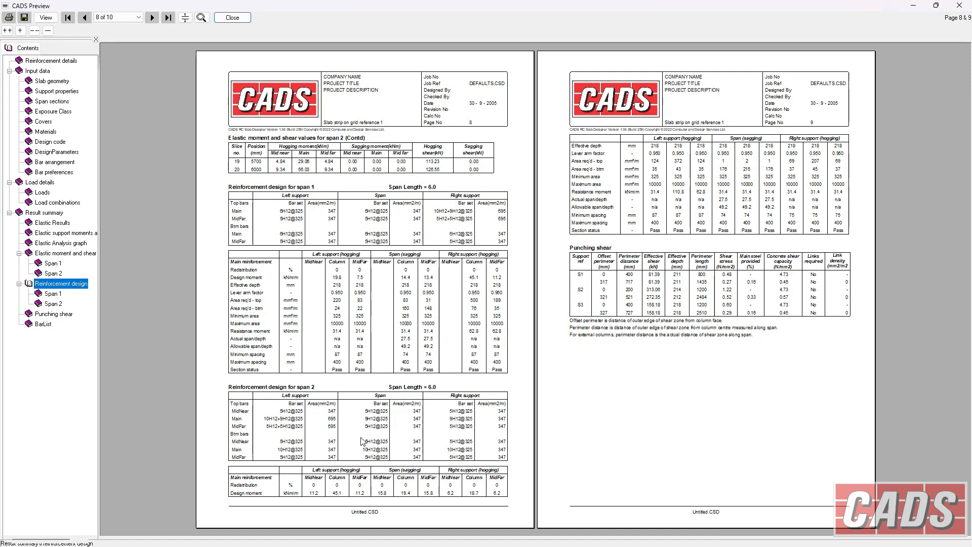
pyautogui.moveTo(397, 309)
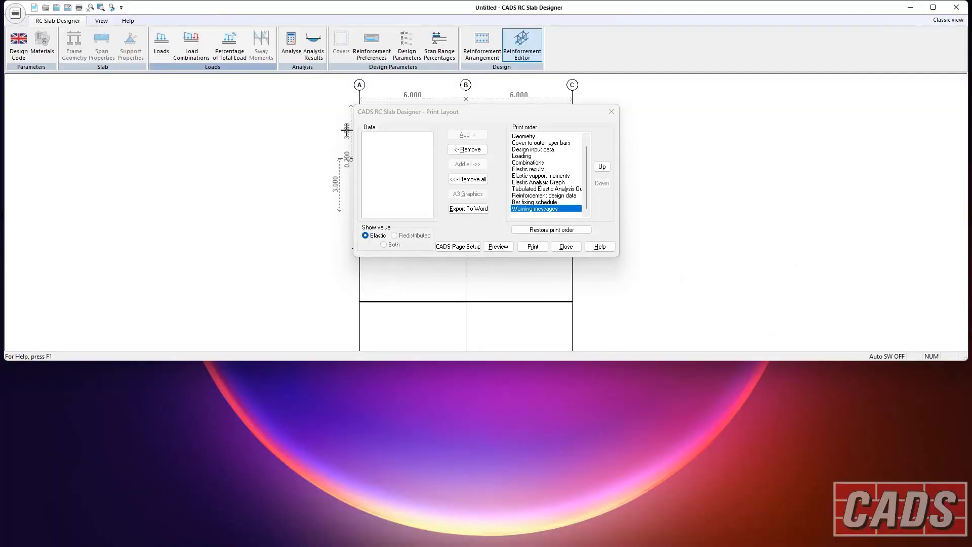
# Step: Close Print Layout and set up a new one-way frame with two spans
pyautogui.click(565, 246)
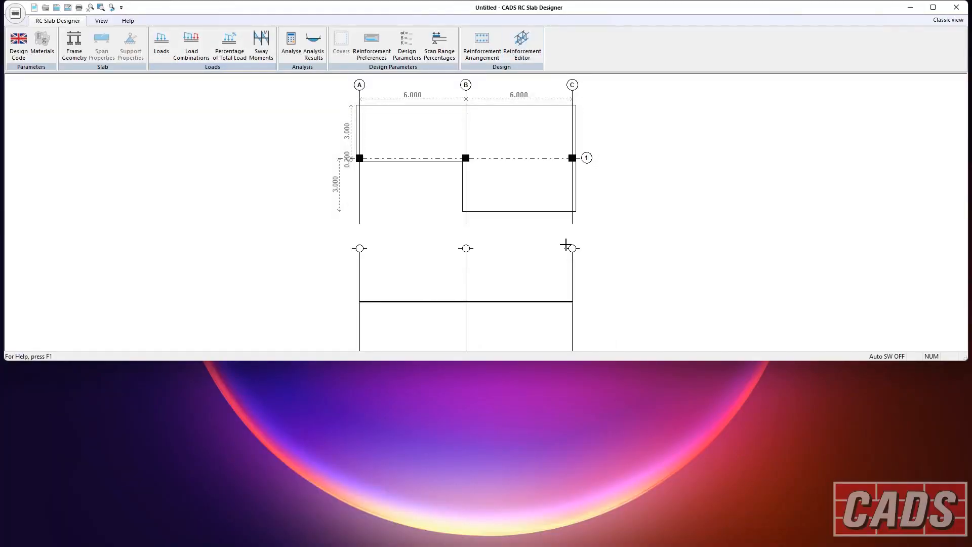
pyautogui.moveTo(318, 247)
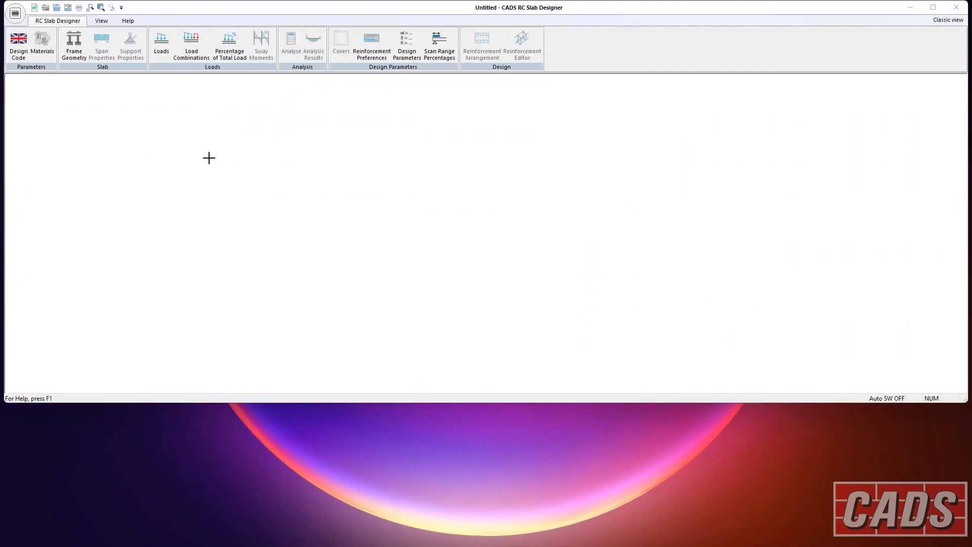
pyautogui.click(73, 45)
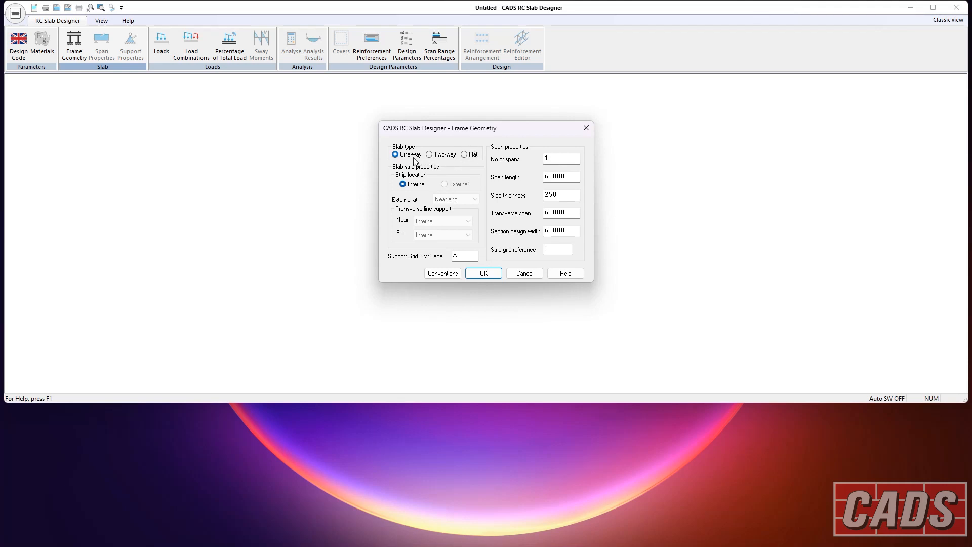
pyautogui.moveTo(550, 158)
pyautogui.write('2')
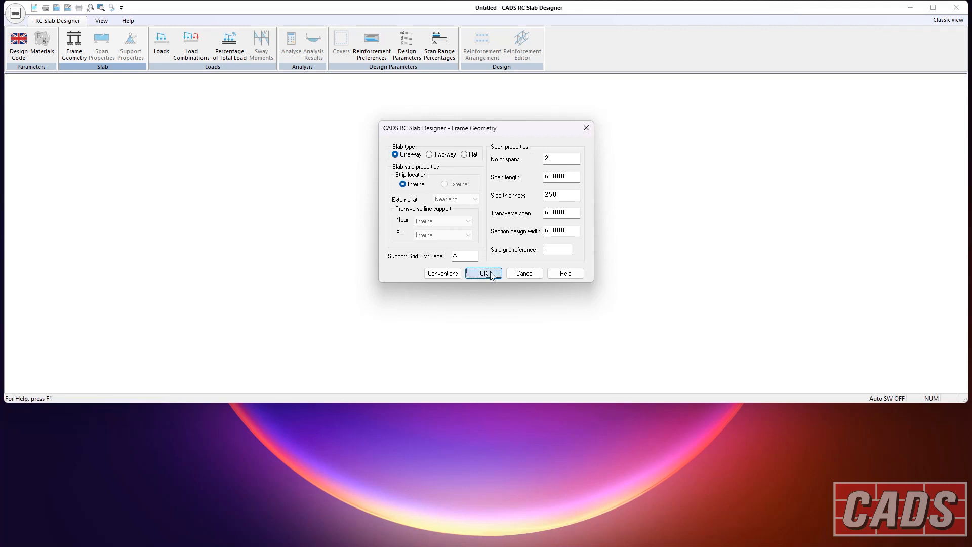
pyautogui.click(482, 273)
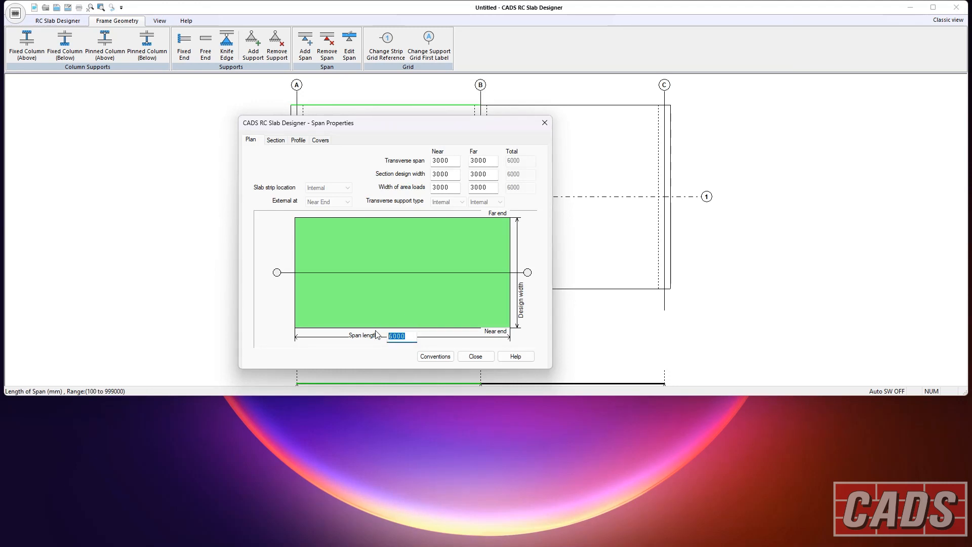
# Step: Set the first span length to 1800 mm and place a free end at grid A
pyautogui.write('1800')
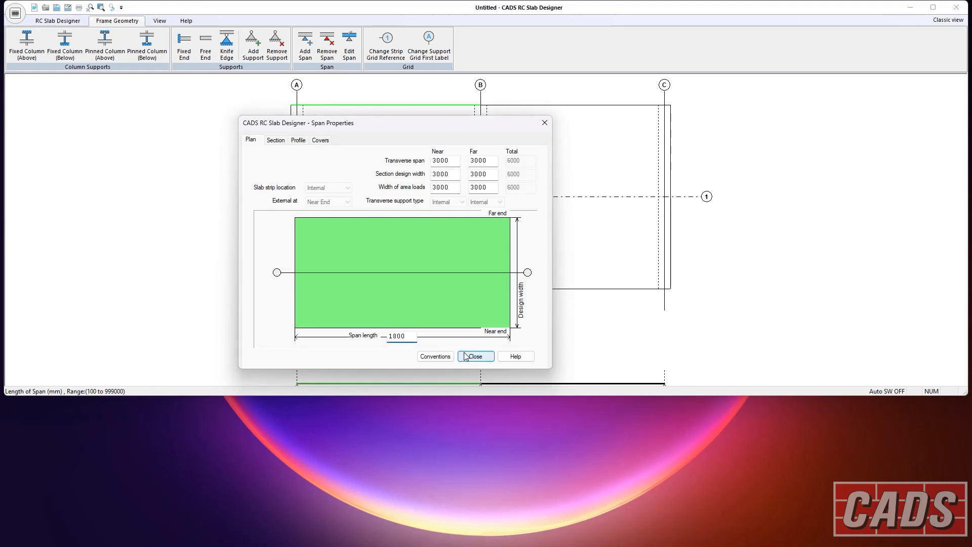
pyautogui.click(474, 356)
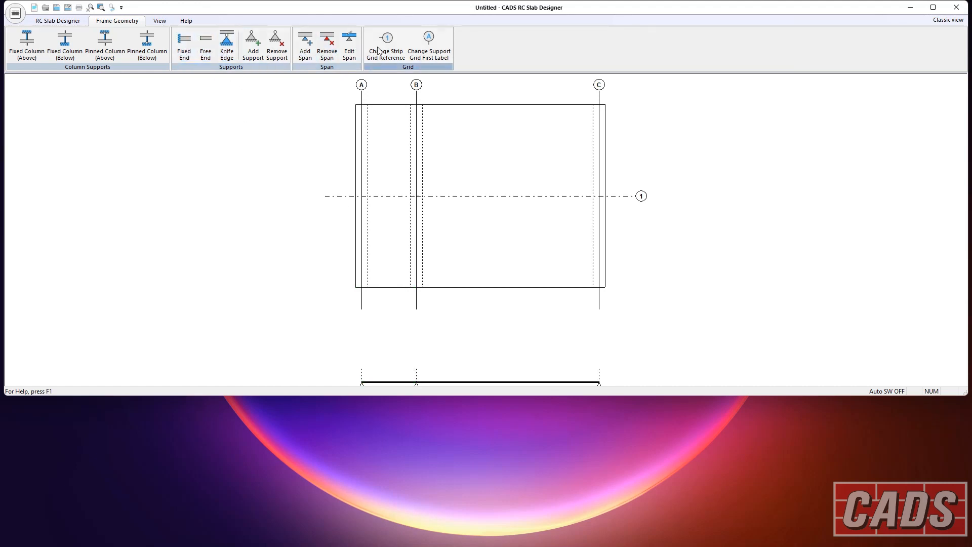
pyautogui.click(205, 43)
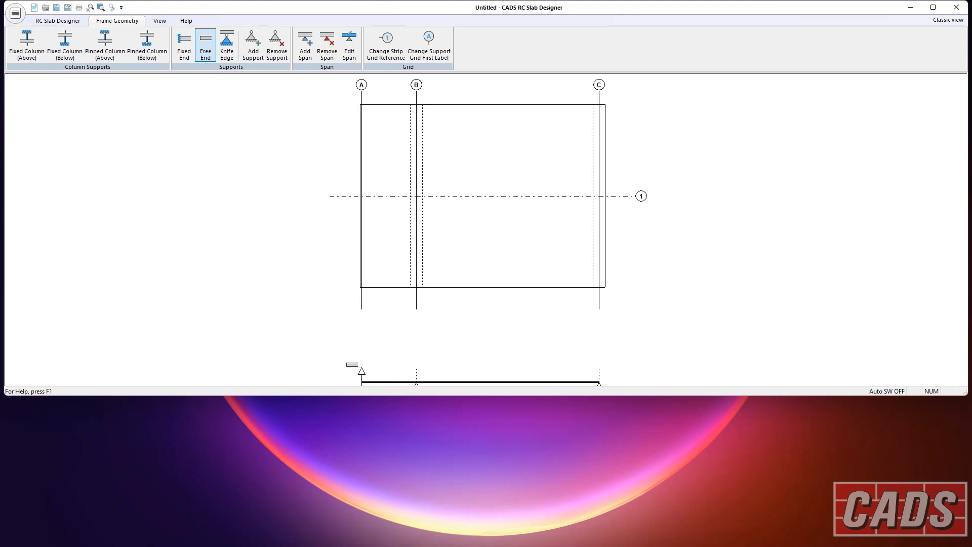
pyautogui.moveTo(351, 364); pyautogui.dragTo(271, 133)
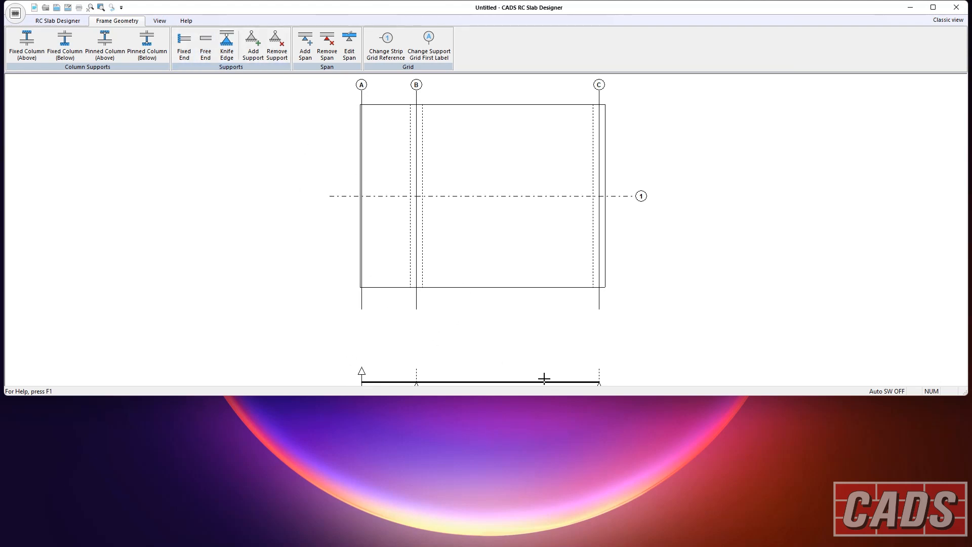
pyautogui.moveTo(384, 363)
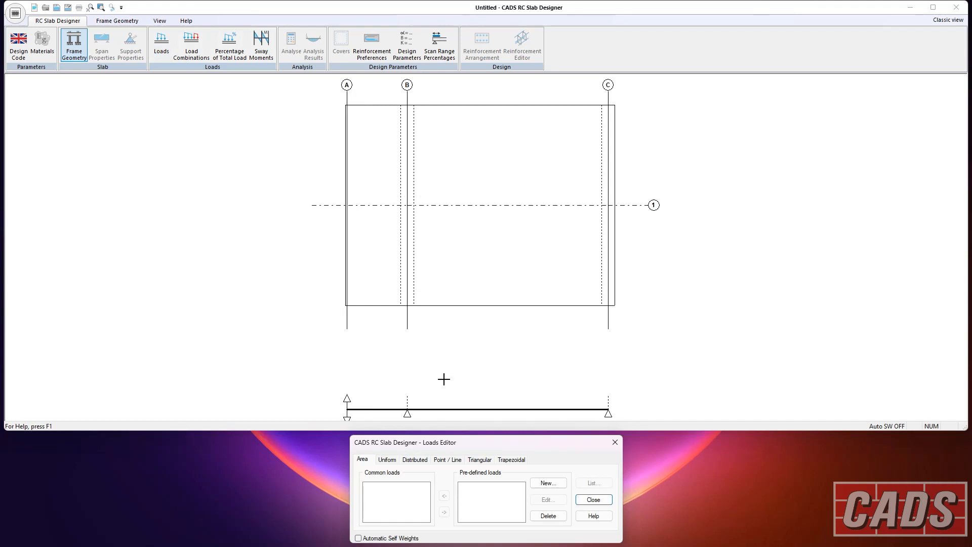
# Step: Create a new area load Ld2 with category Imposed
pyautogui.click(546, 483)
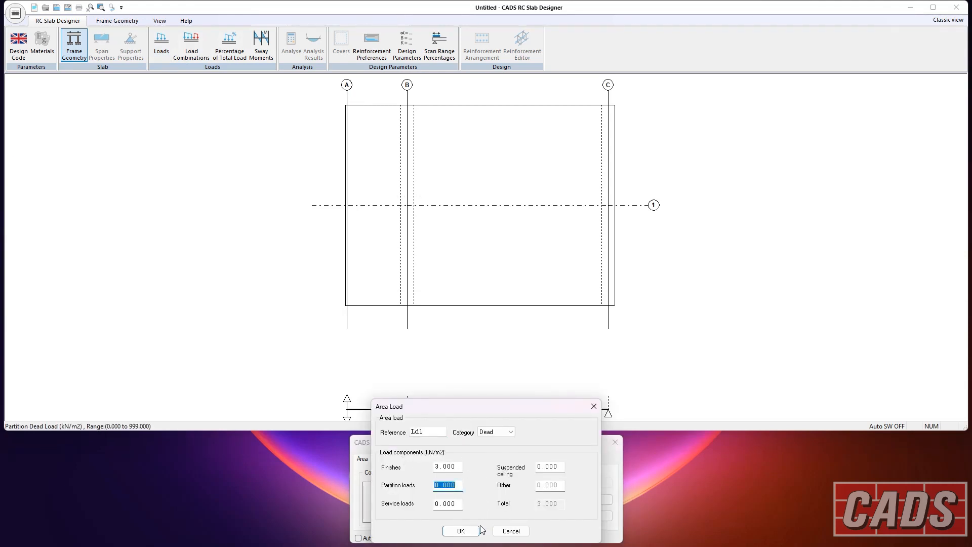
pyautogui.click(510, 431)
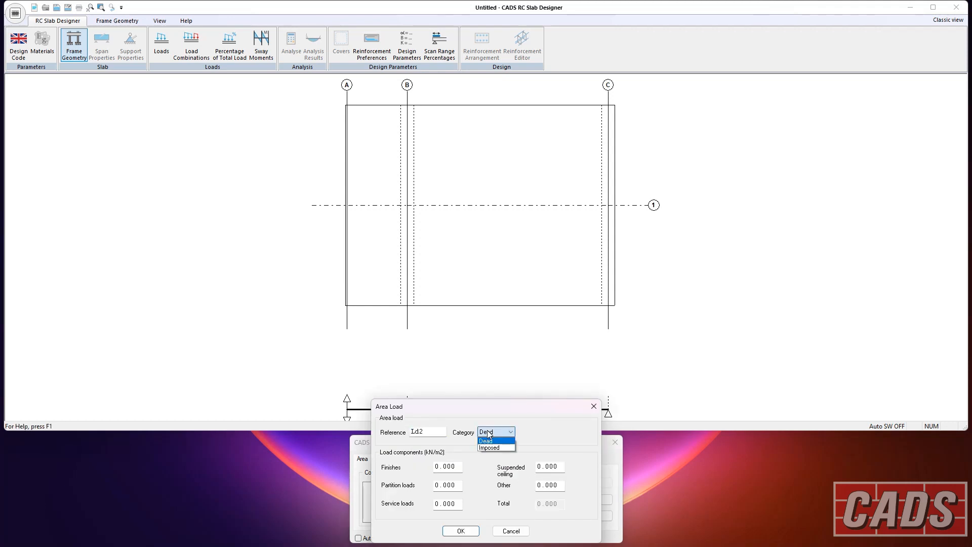
pyautogui.click(488, 447)
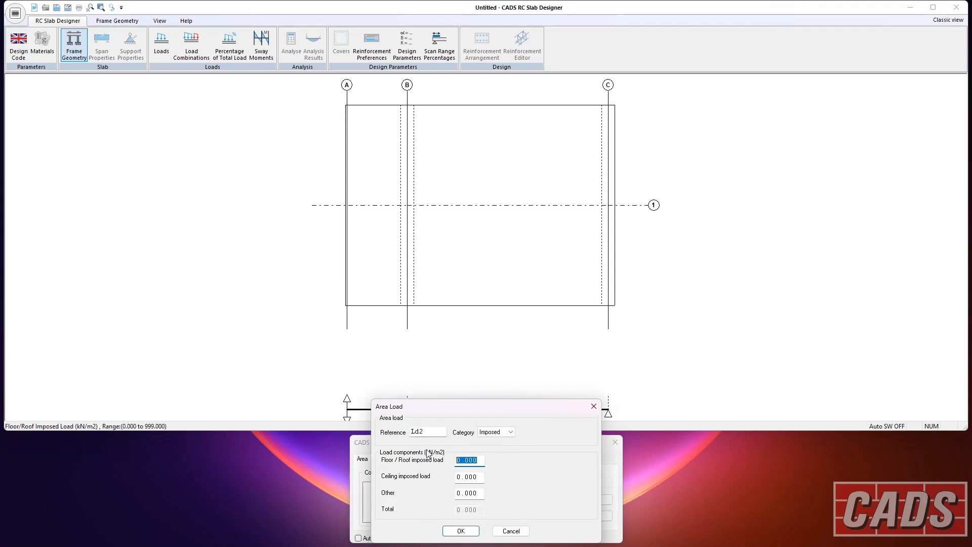
pyautogui.click(460, 530)
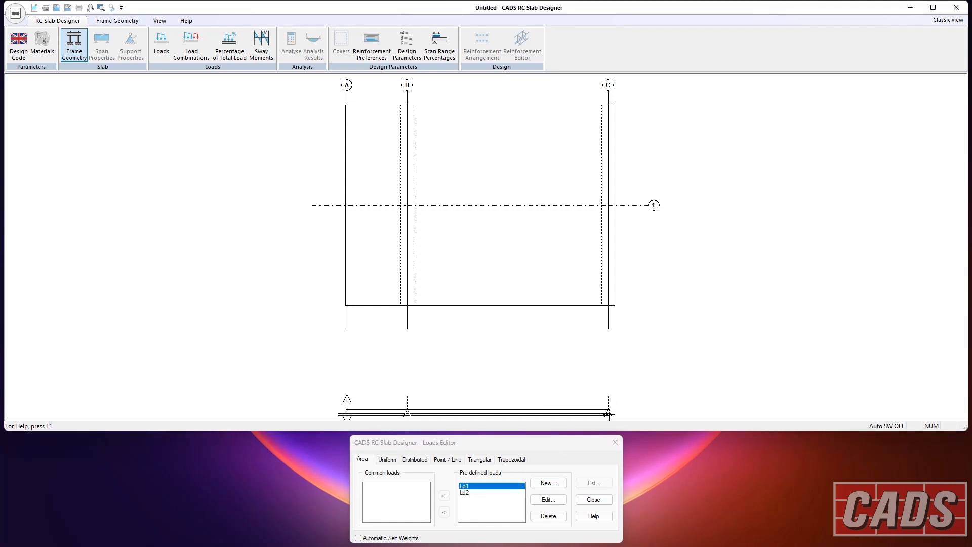
# Step: Apply loads Ld1 and Ld2 across the whole slab and close the loads editor
pyautogui.click(444, 496)
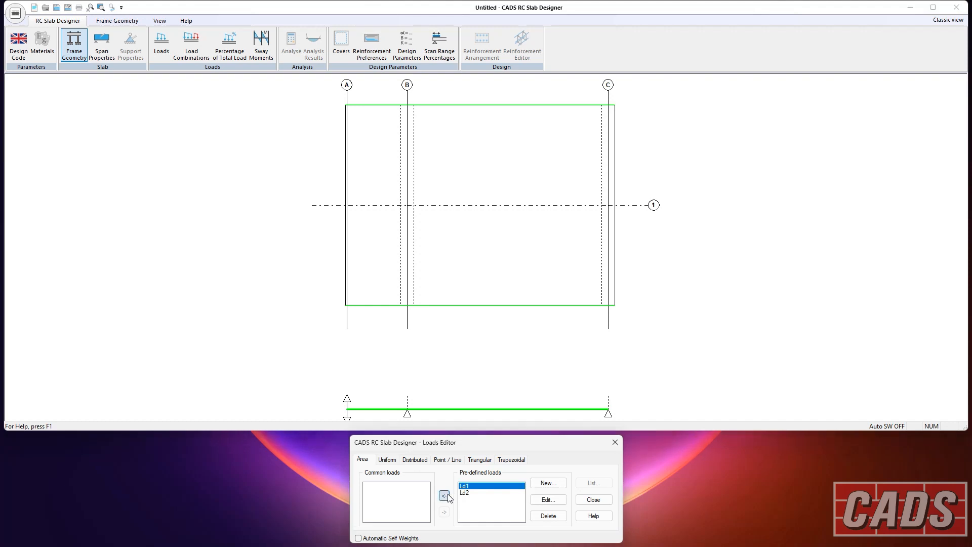
pyautogui.click(444, 495)
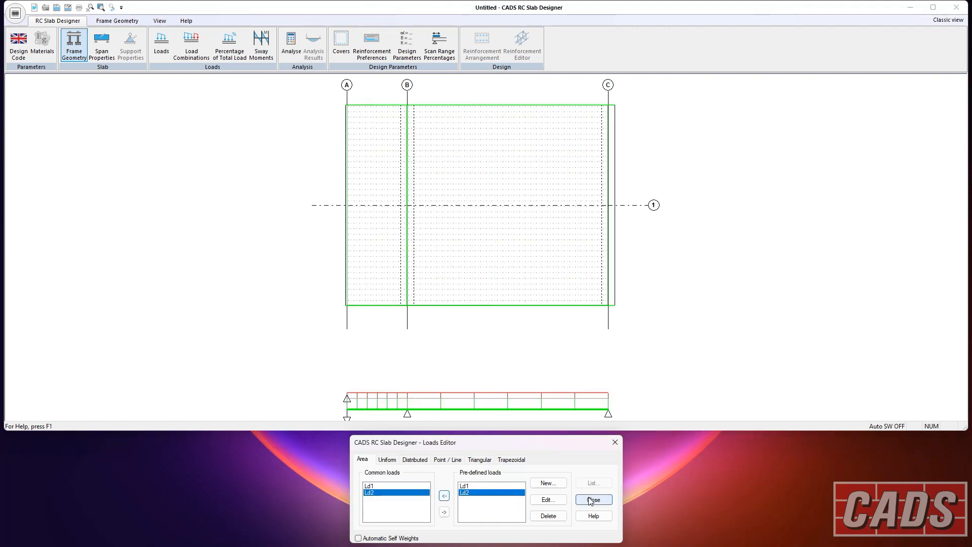
pyautogui.click(591, 500)
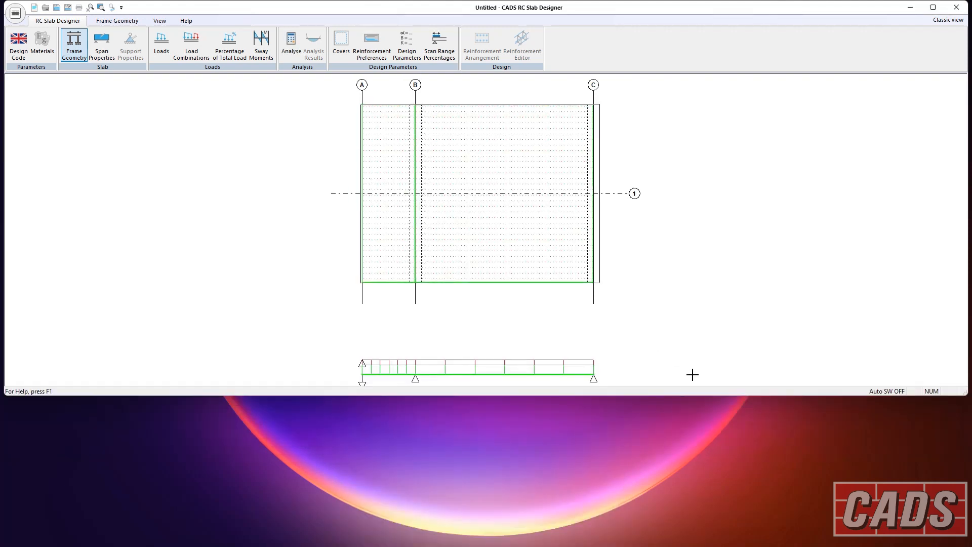
pyautogui.click(191, 45)
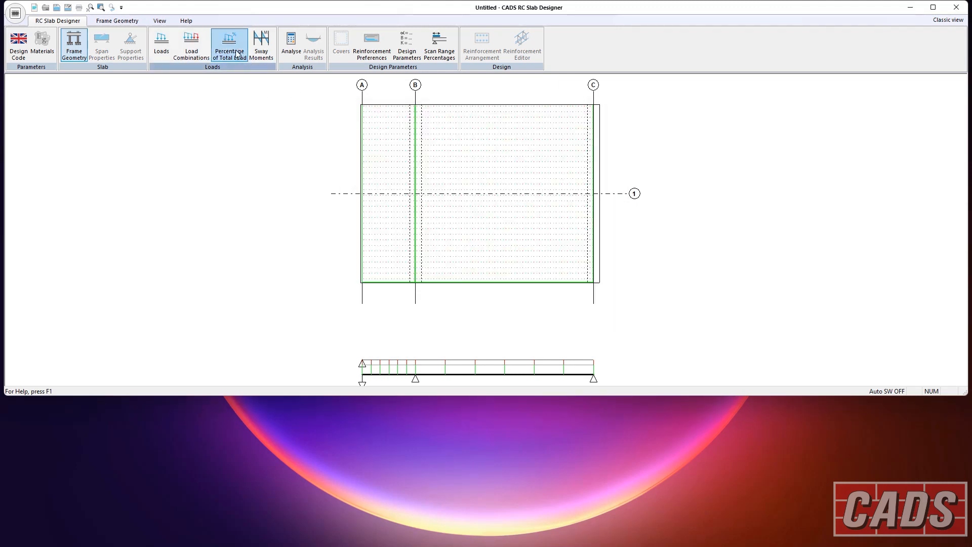
# Step: Show analysis results (71.9 at B, 185.5 midspan), zoom to extents, and pick the shear diagram
pyautogui.click(312, 45)
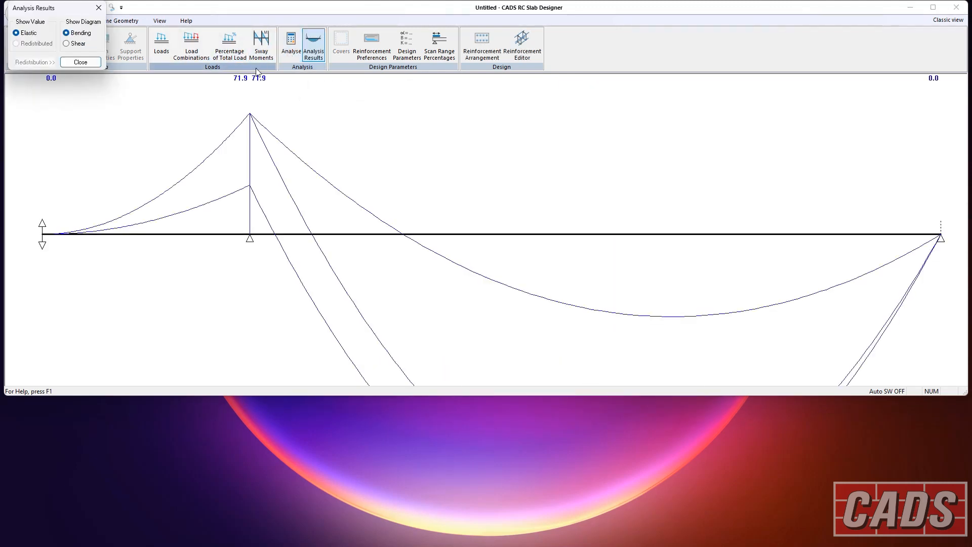
pyautogui.click(159, 20)
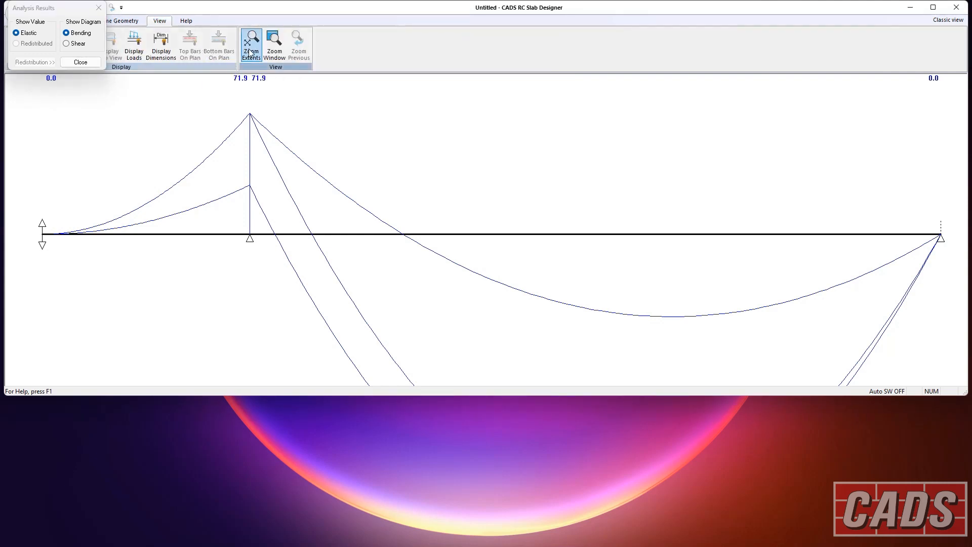
pyautogui.click(251, 45)
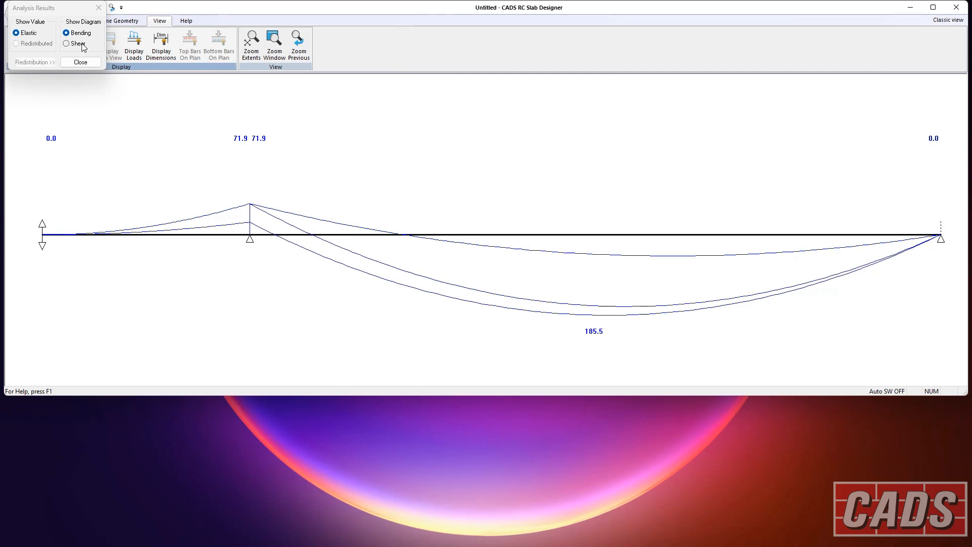
pyautogui.click(80, 62)
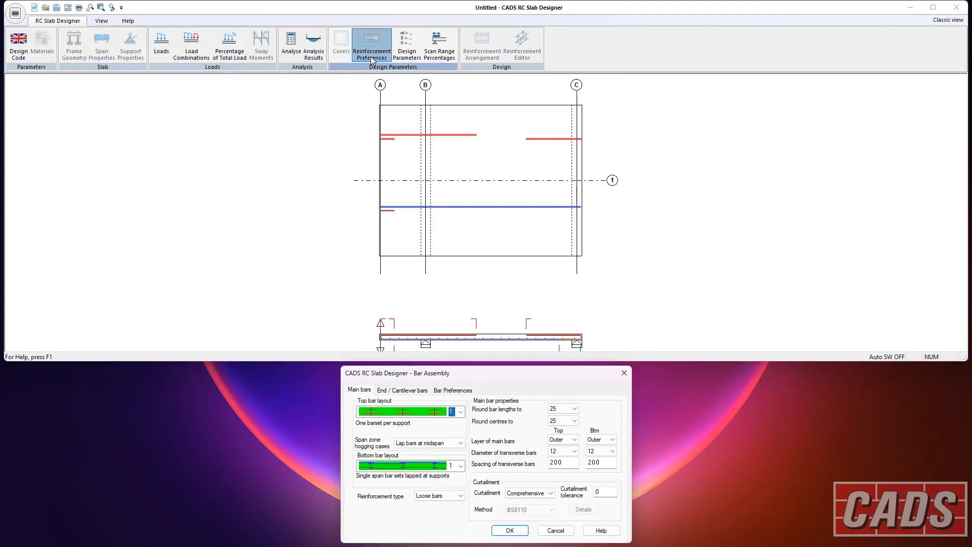
# Step: Accept the Bar Assembly bar preferences and the Design Parameters unchanged
pyautogui.click(458, 411)
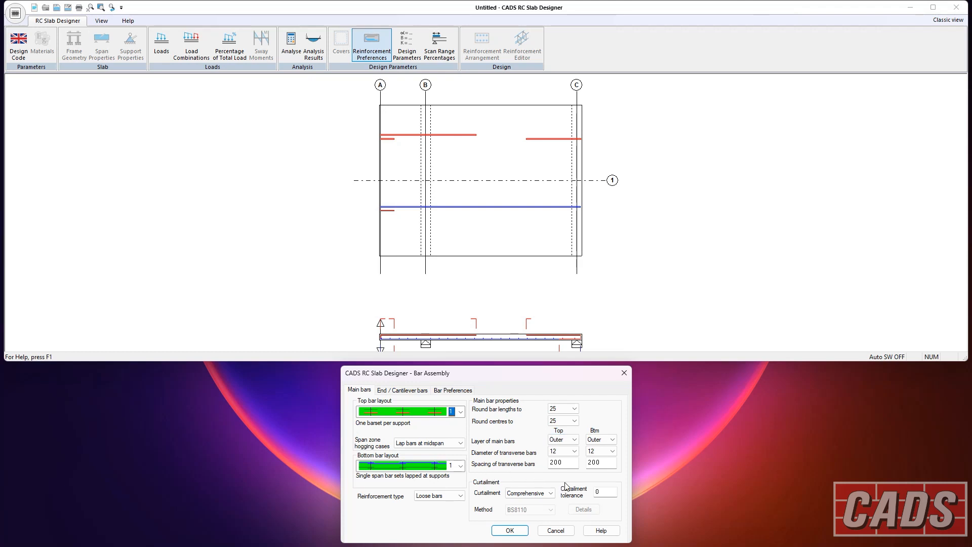
pyautogui.click(401, 390)
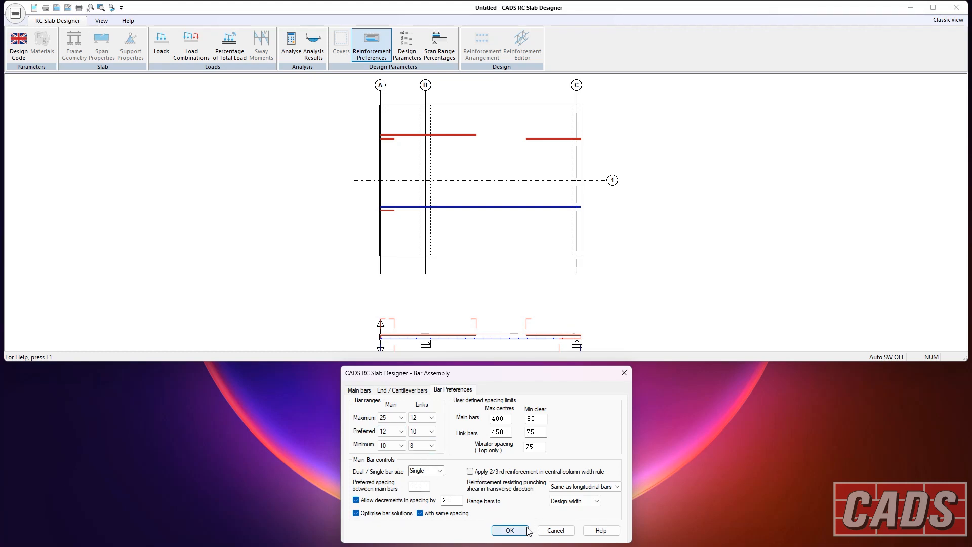
pyautogui.click(508, 530)
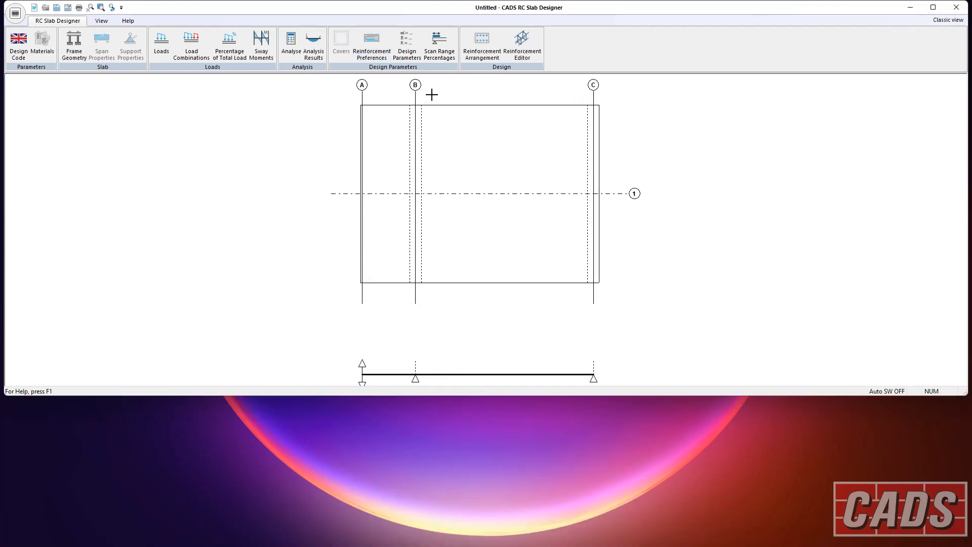
pyautogui.click(407, 44)
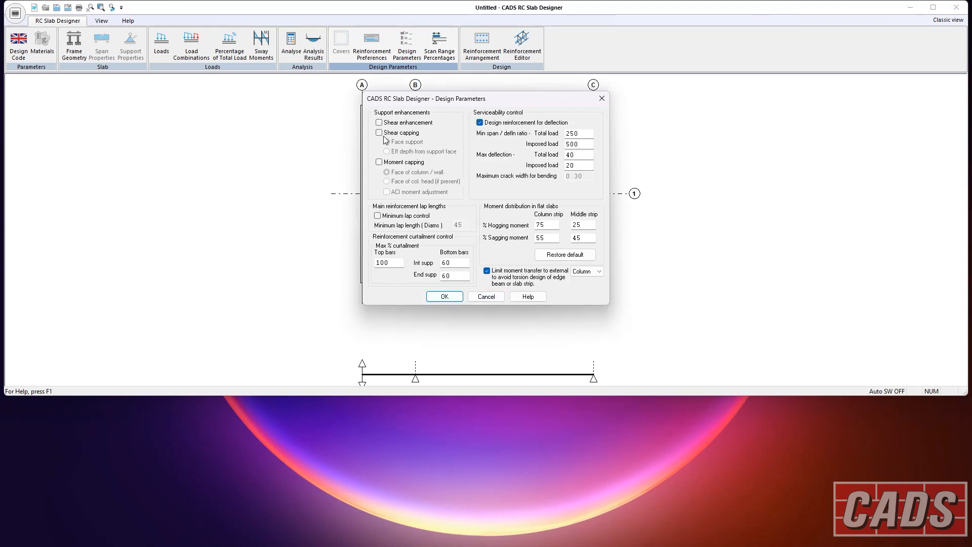
pyautogui.click(444, 296)
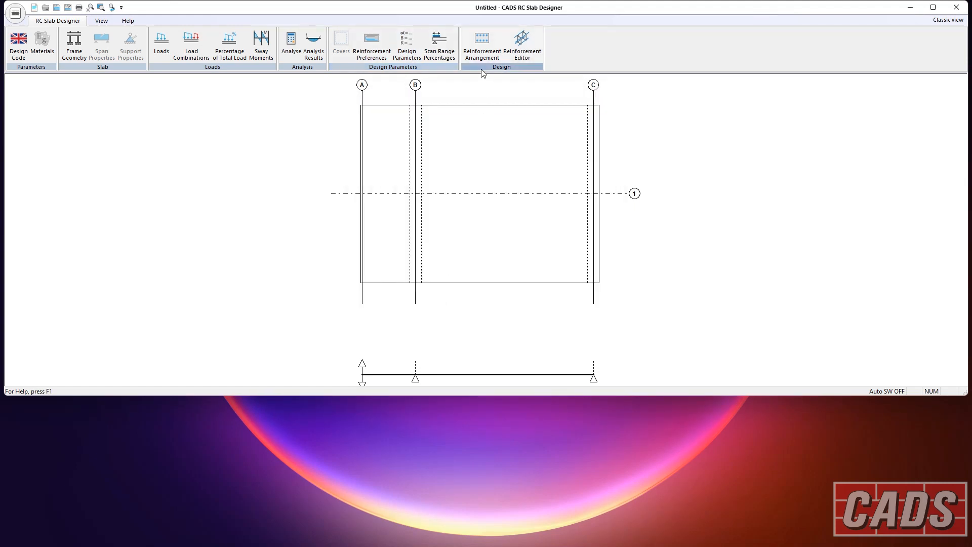
# Step: Arrange reinforcement, select the cantilever span, and review its H12@325 bars in the rebar editor
pyautogui.click(481, 44)
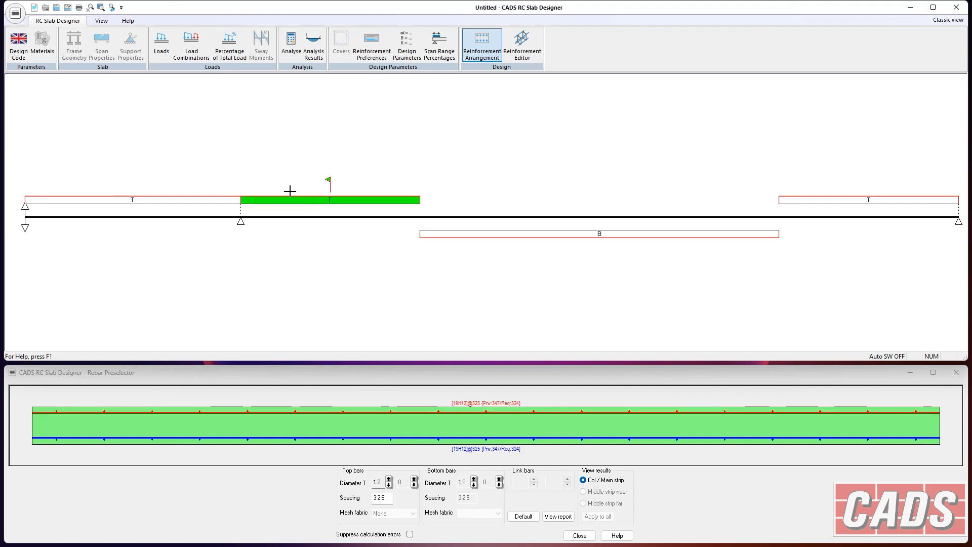
pyautogui.click(131, 199)
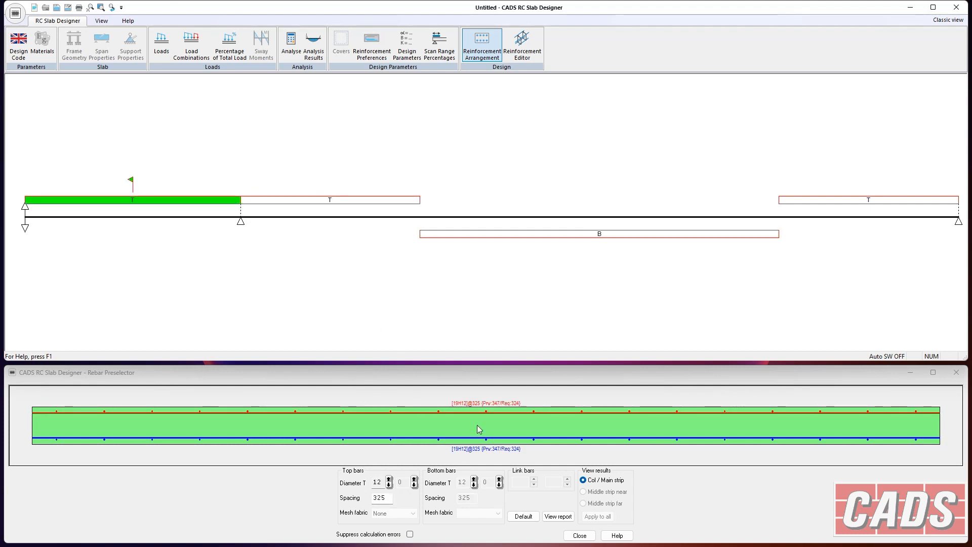
pyautogui.click(522, 45)
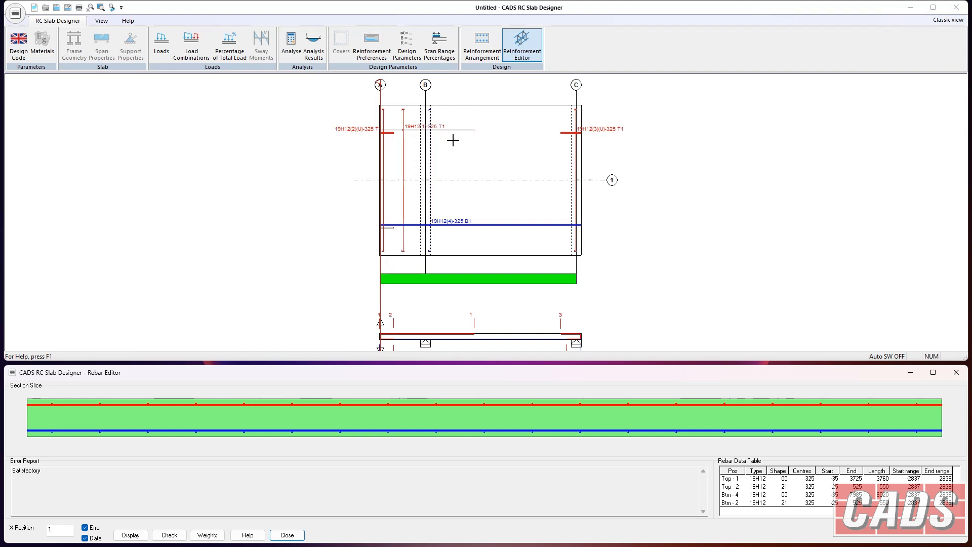
pyautogui.moveTo(475, 220)
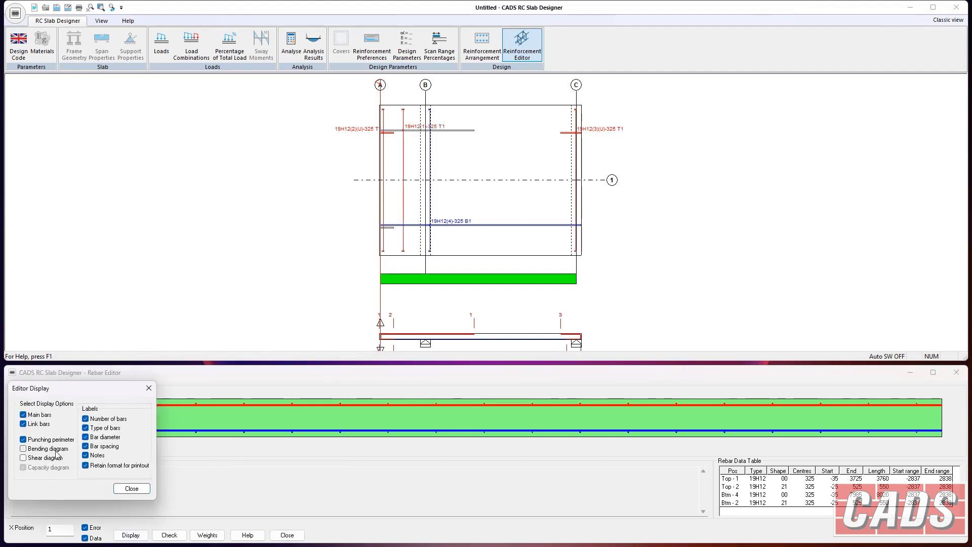
pyautogui.click(22, 448)
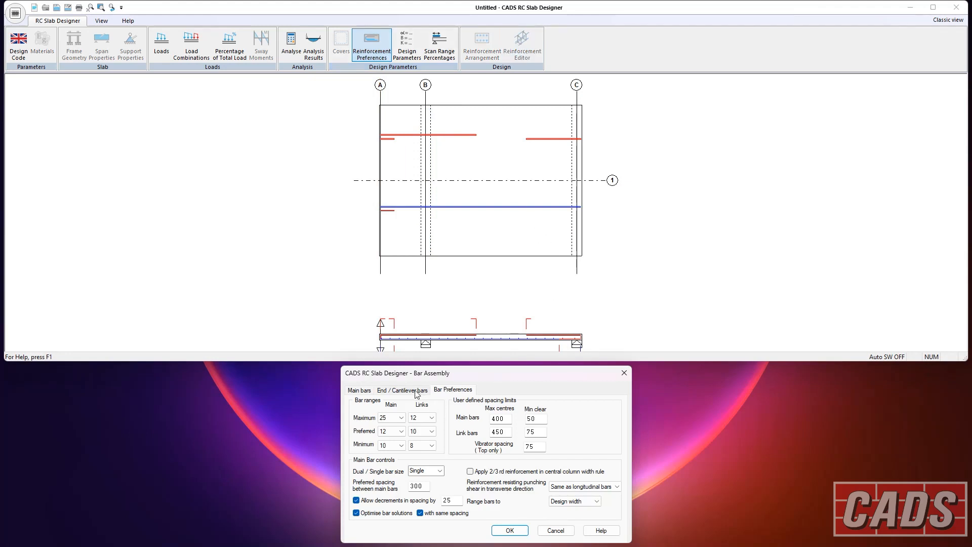
# Step: Untick Allow decrements in bar preferences and redesign the bars
pyautogui.click(358, 389)
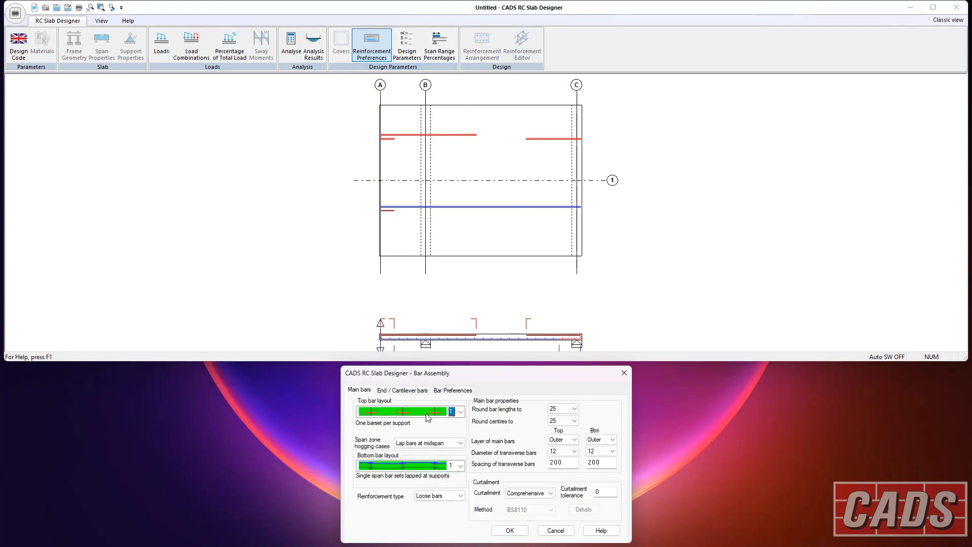
pyautogui.click(452, 390)
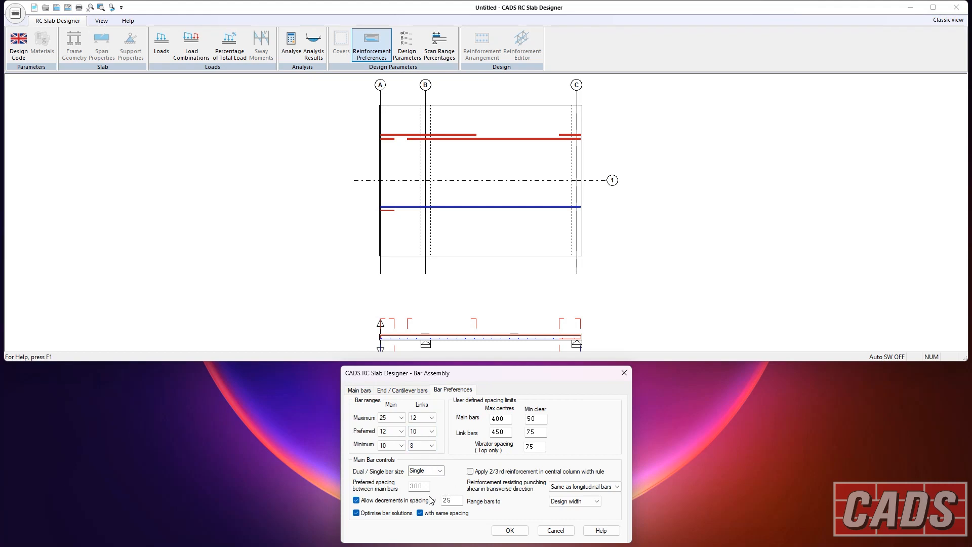
pyautogui.click(356, 500)
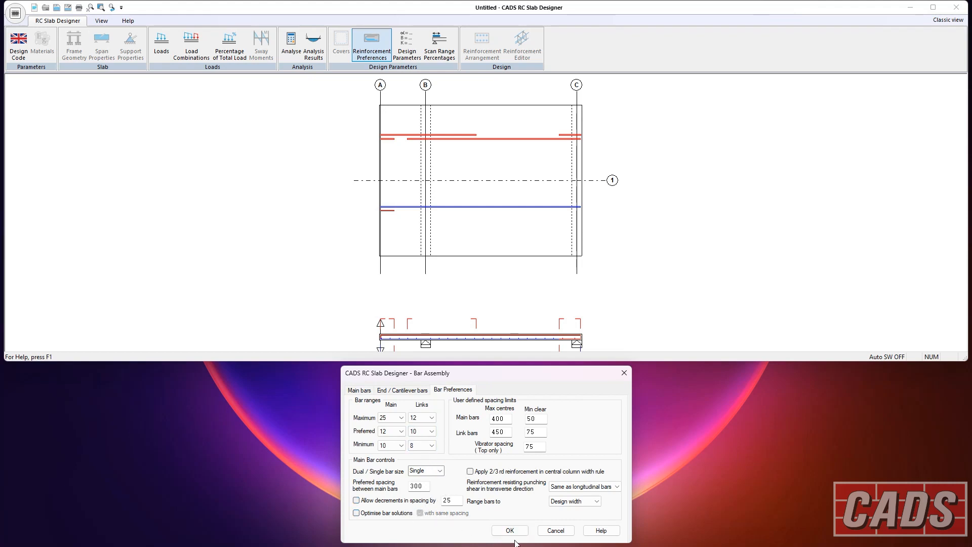
pyautogui.click(508, 530)
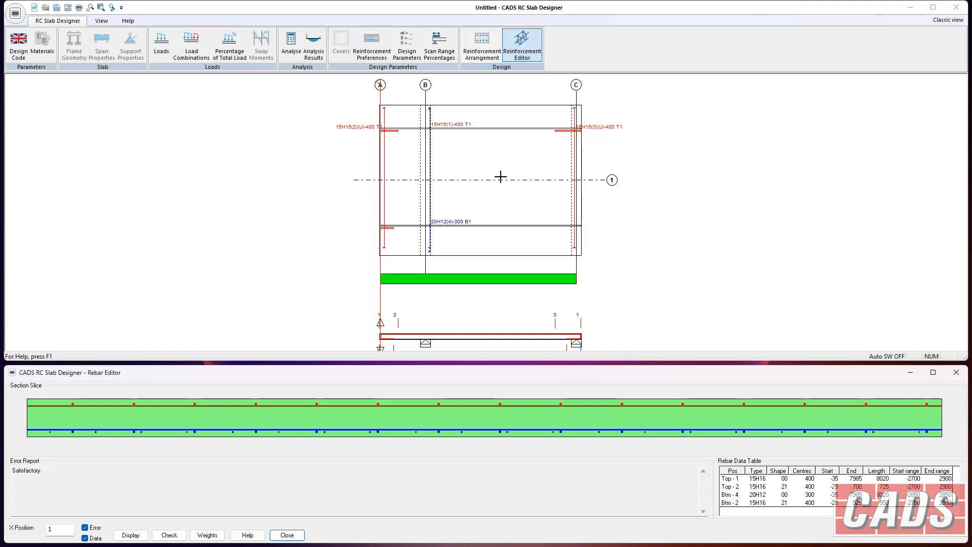
pyautogui.moveTo(505, 149)
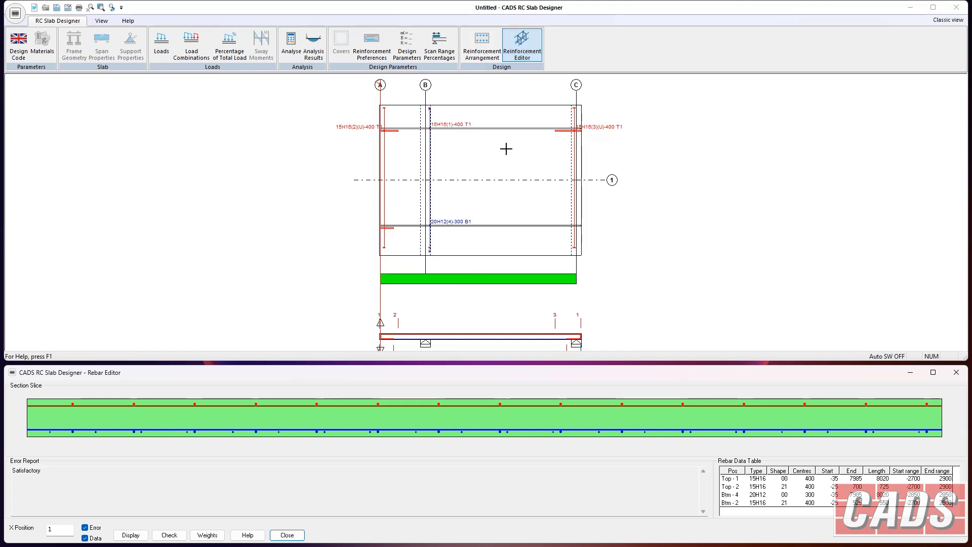
pyautogui.moveTo(516, 180)
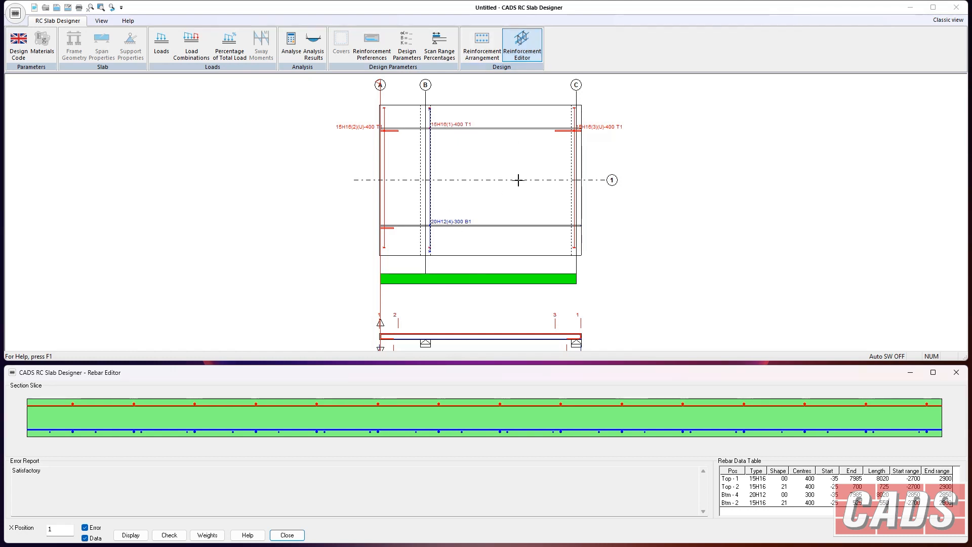
pyautogui.moveTo(508, 185)
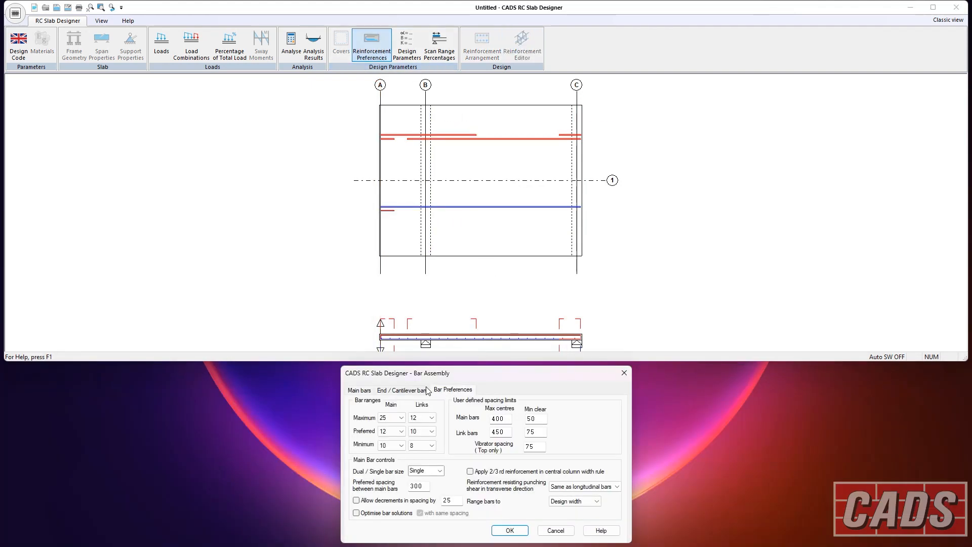
# Step: Re-enable Allow decrements and accept the revised bar preferences
pyautogui.click(356, 500)
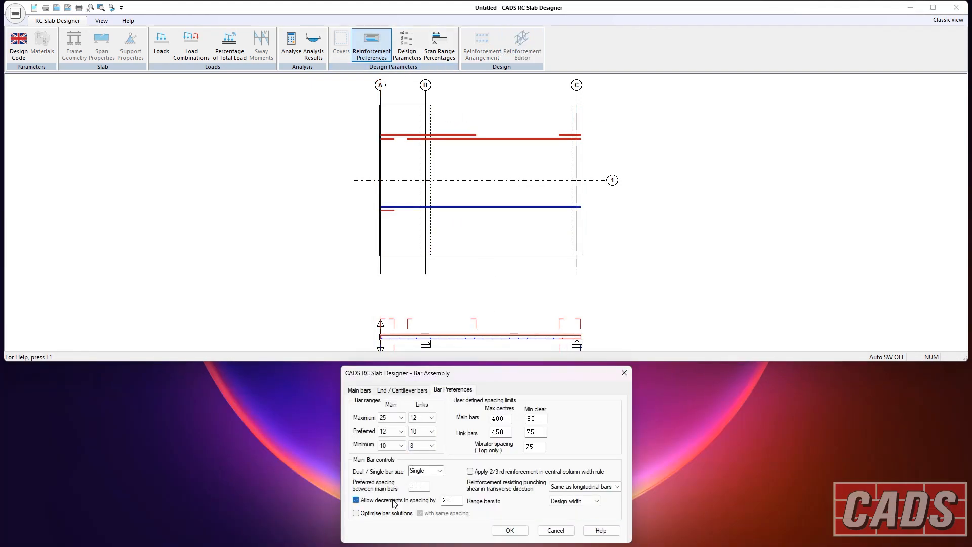
pyautogui.click(508, 530)
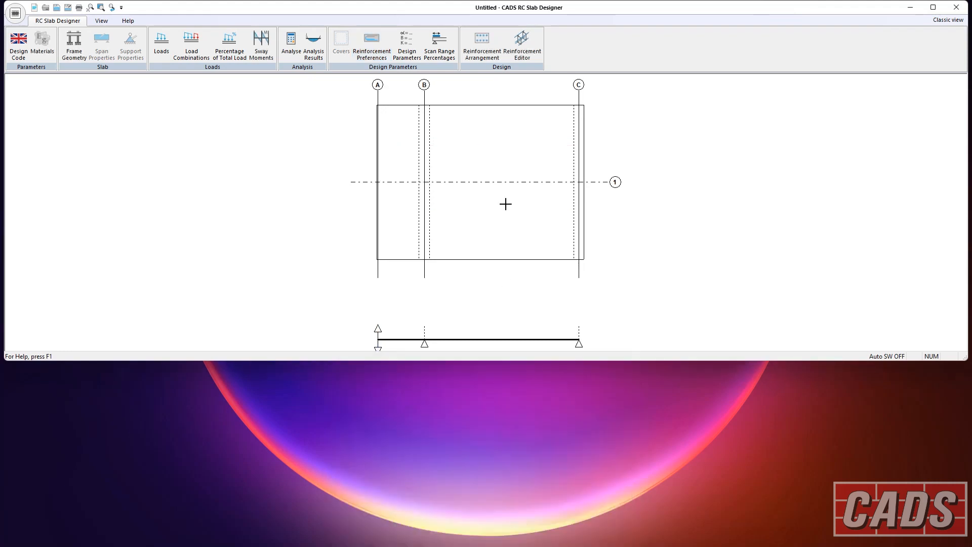
pyautogui.click(522, 44)
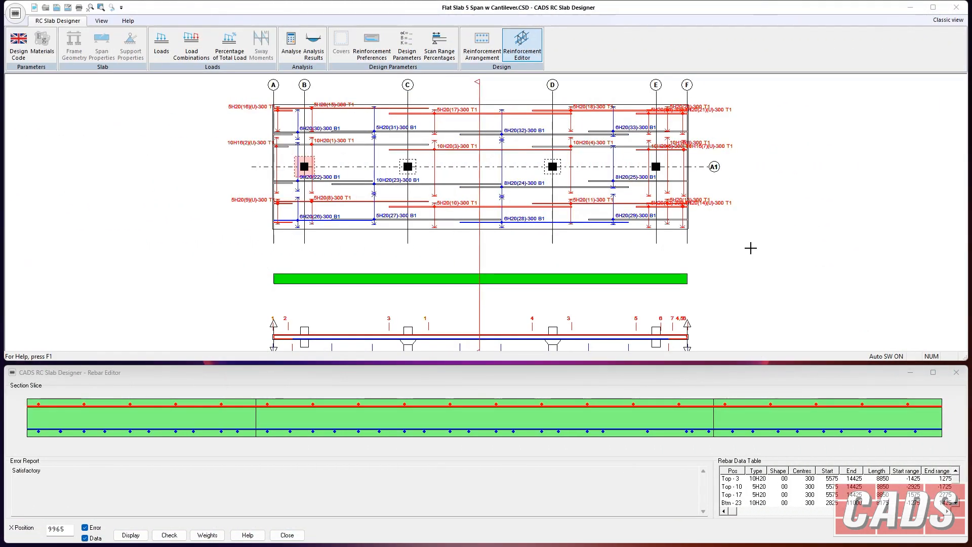
pyautogui.moveTo(511, 120)
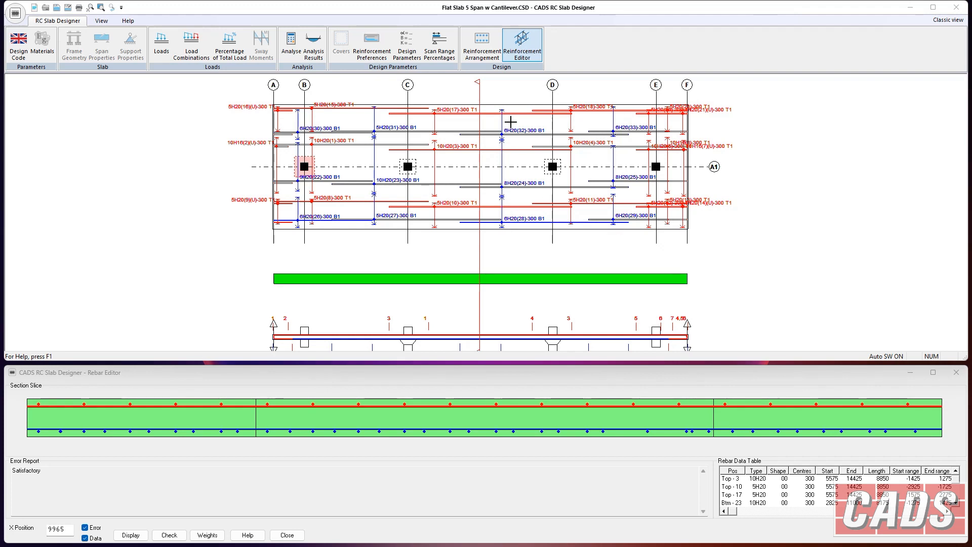
pyautogui.moveTo(364, 312)
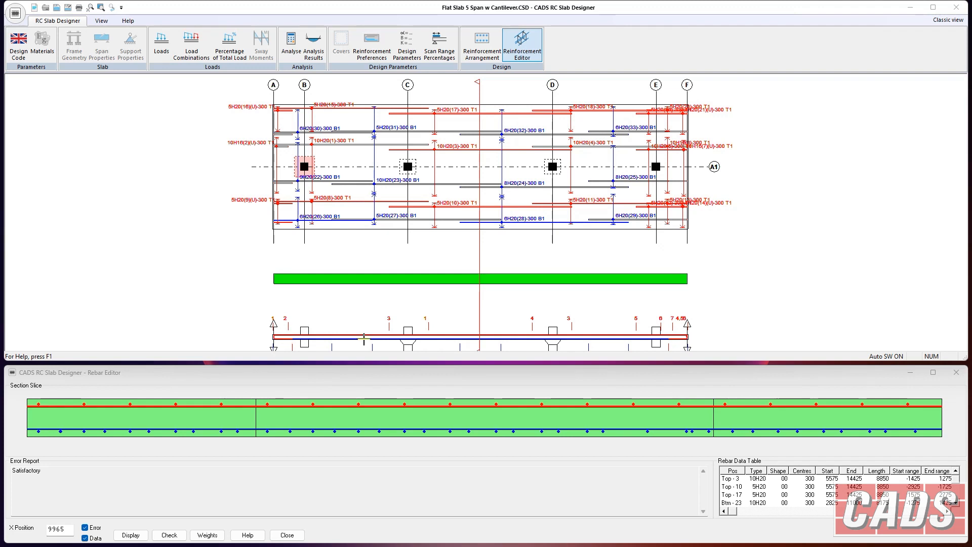
pyautogui.moveTo(282, 308)
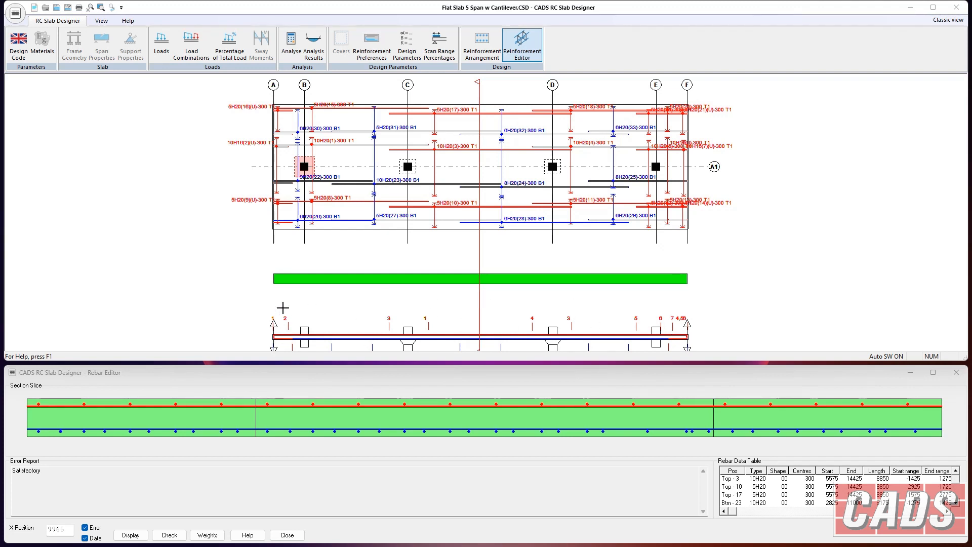
pyautogui.moveTo(426, 337)
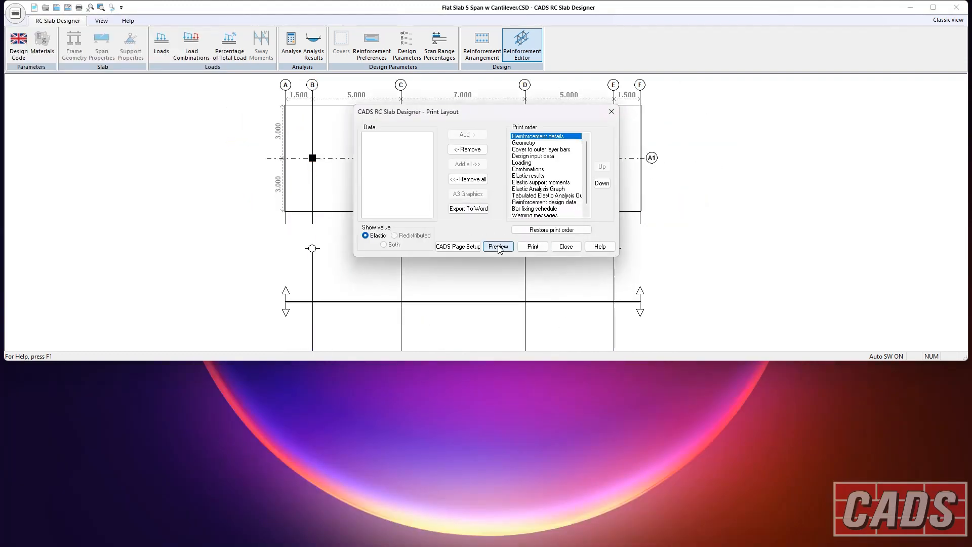
# Step: Preview the flat slab report and expand Result summary to check punching shear
pyautogui.click(497, 246)
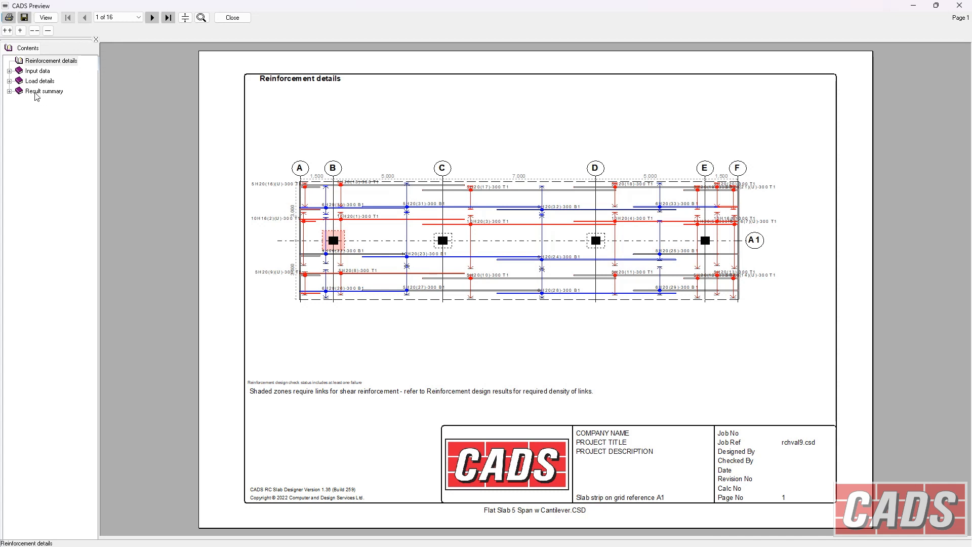
pyautogui.click(53, 151)
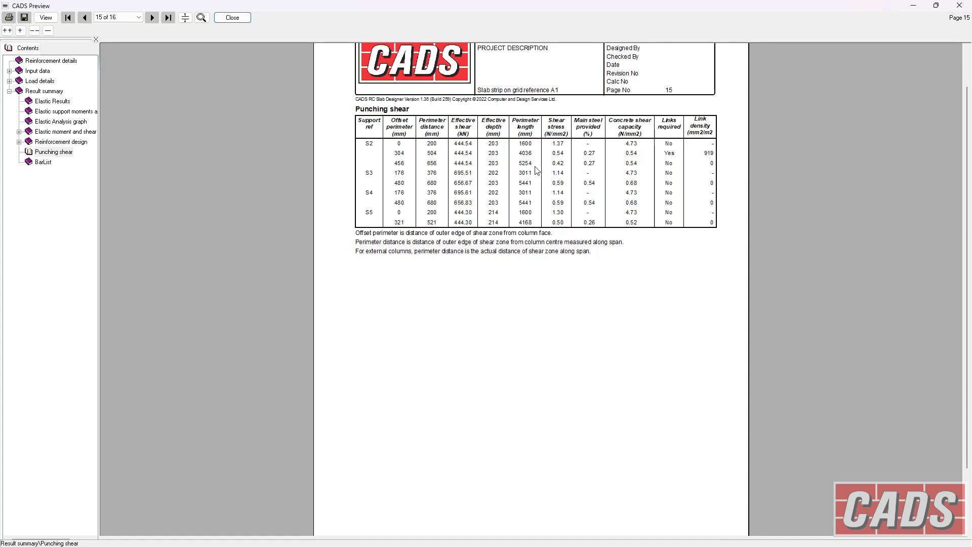
pyautogui.moveTo(644, 152)
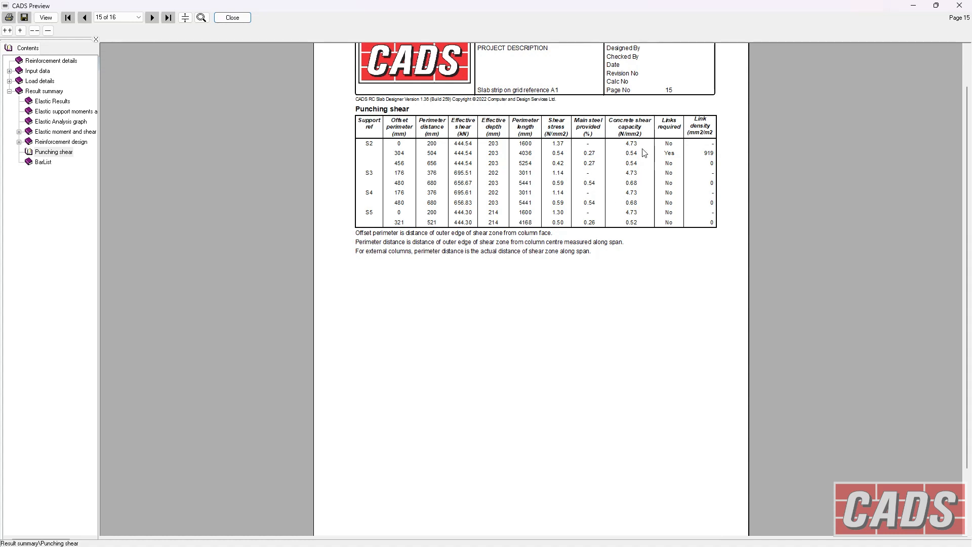
pyautogui.moveTo(695, 165)
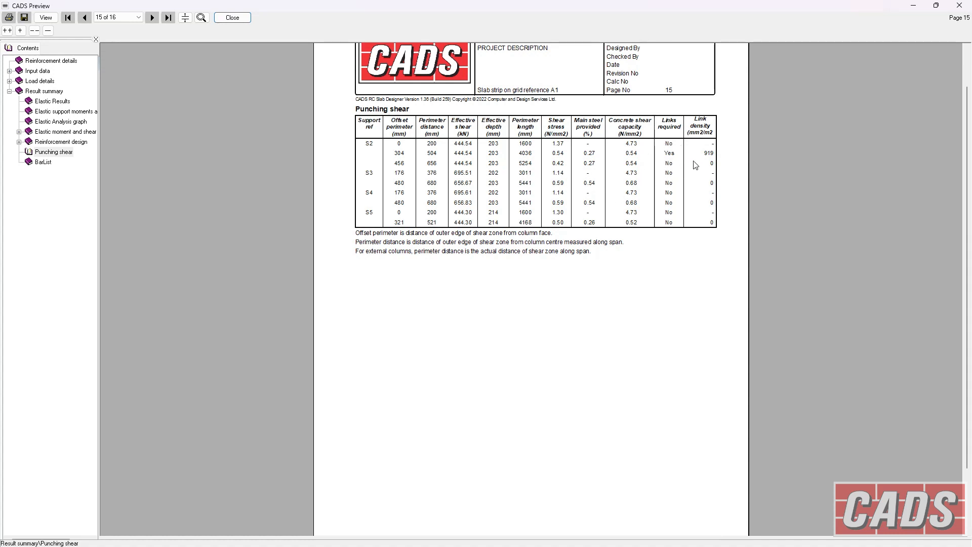
pyautogui.moveTo(711, 163)
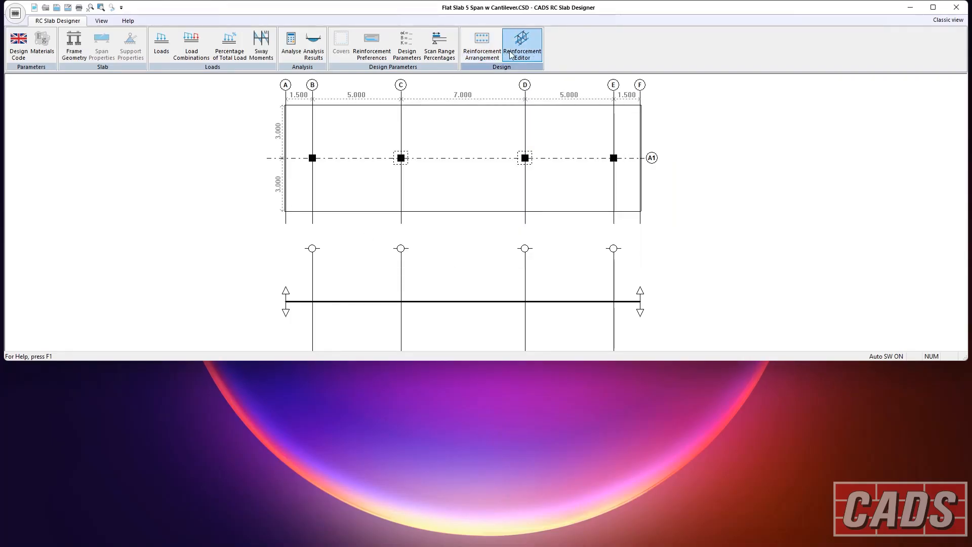
pyautogui.click(522, 44)
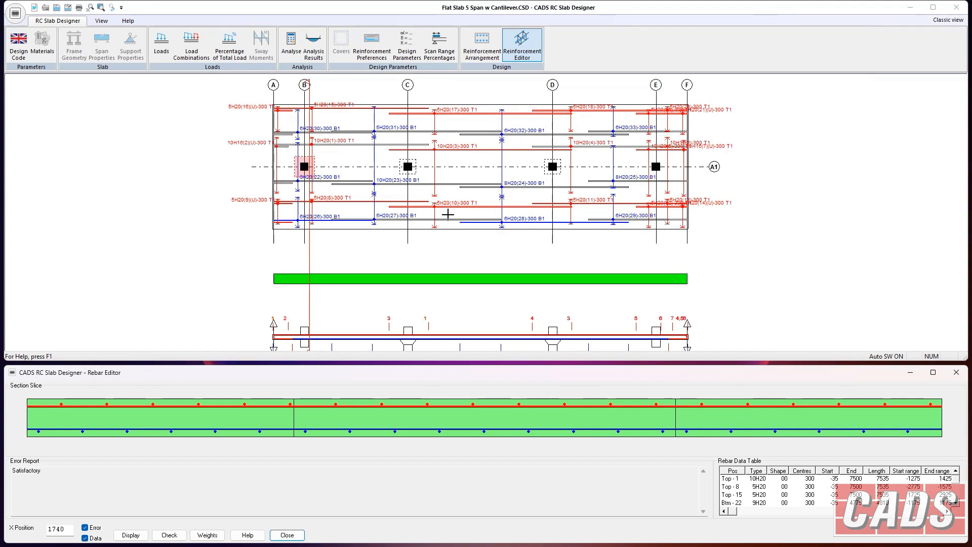